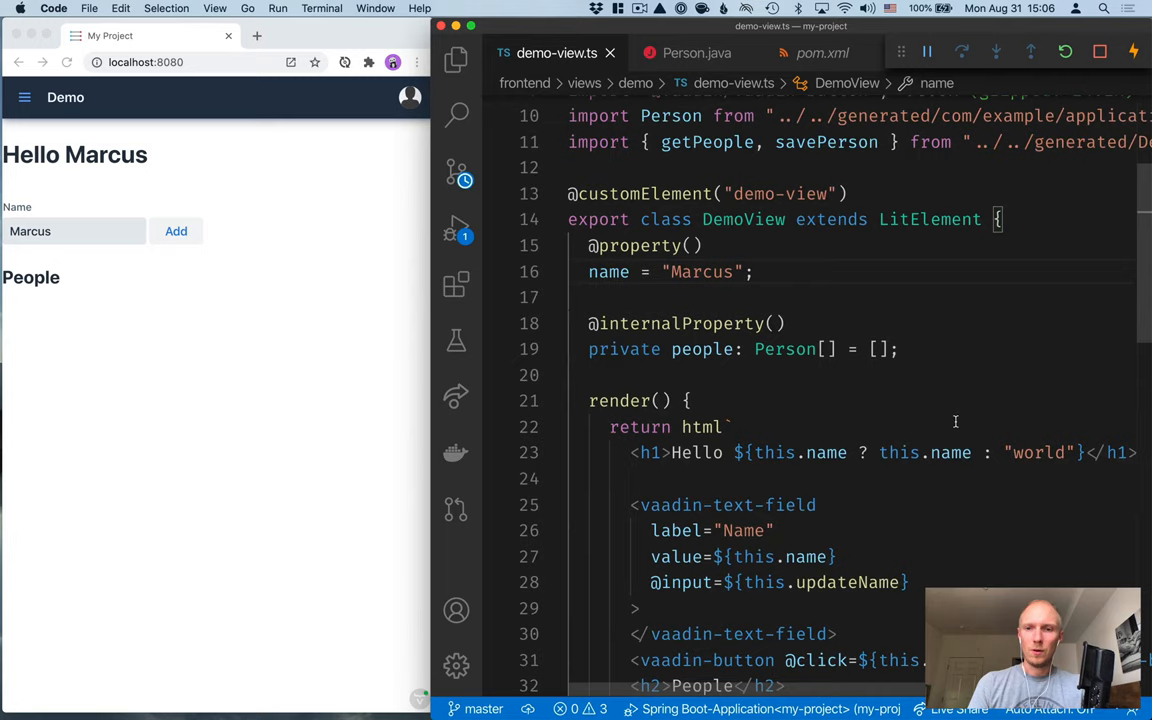
Remove the constructor from the Person class in Person.java.
scroll("down", 3)
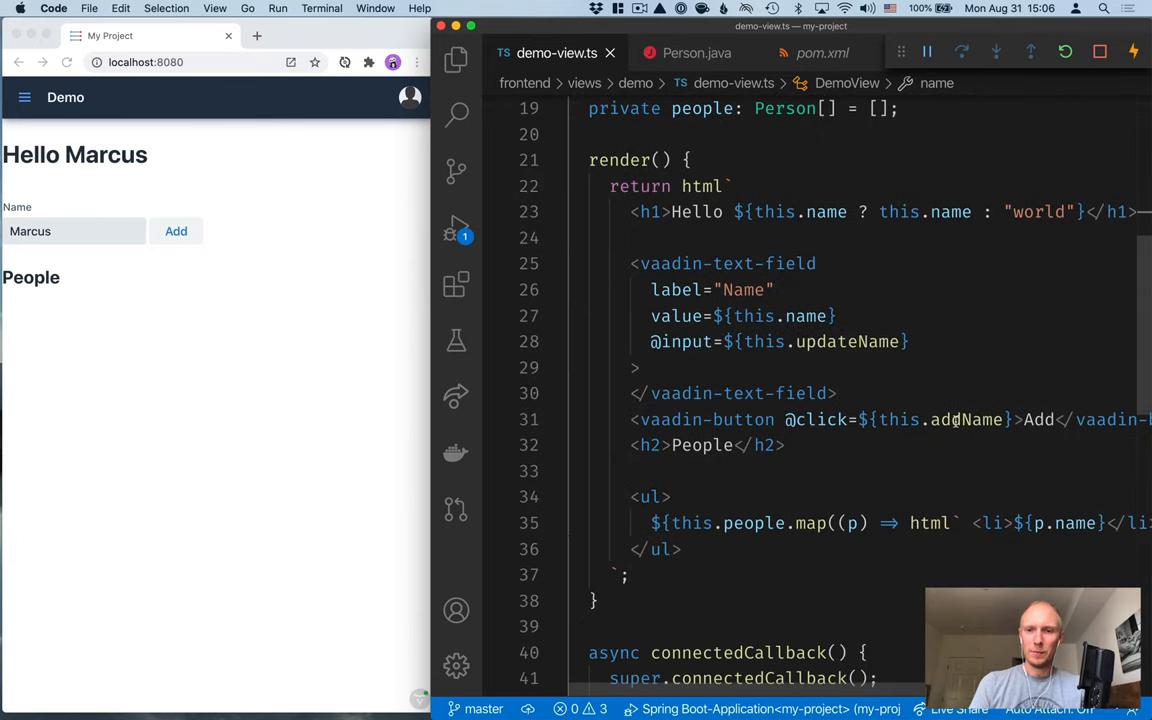
mouse_move(753, 259)
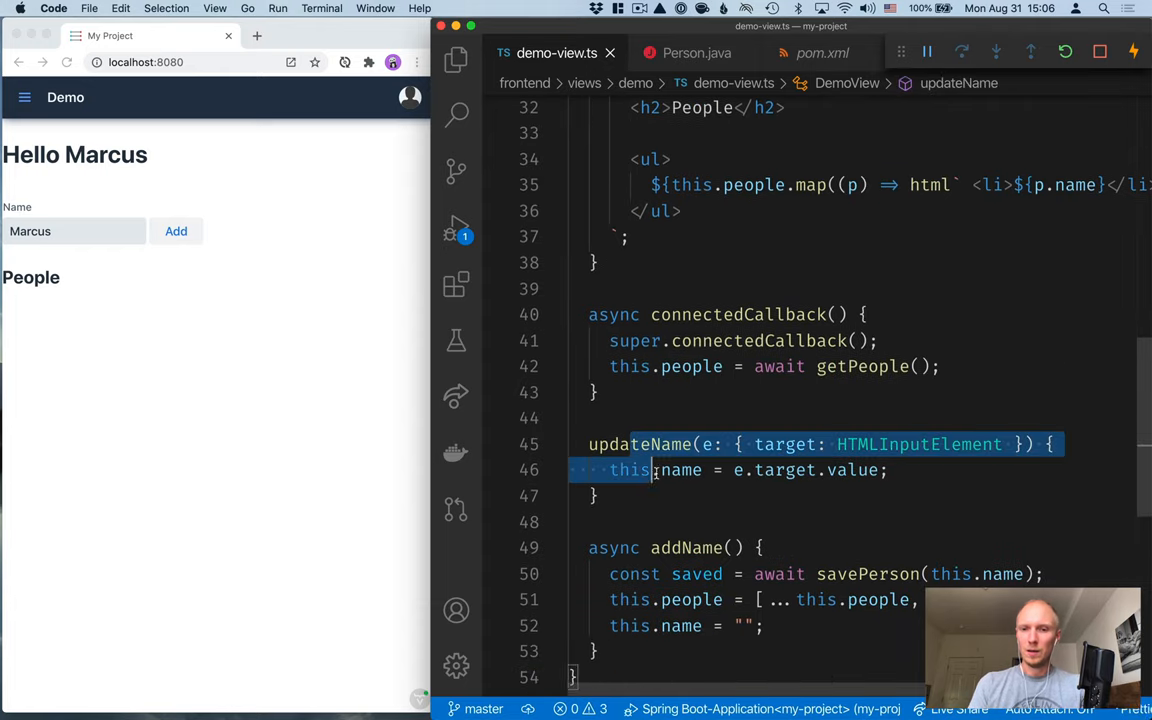
scroll("down", 3)
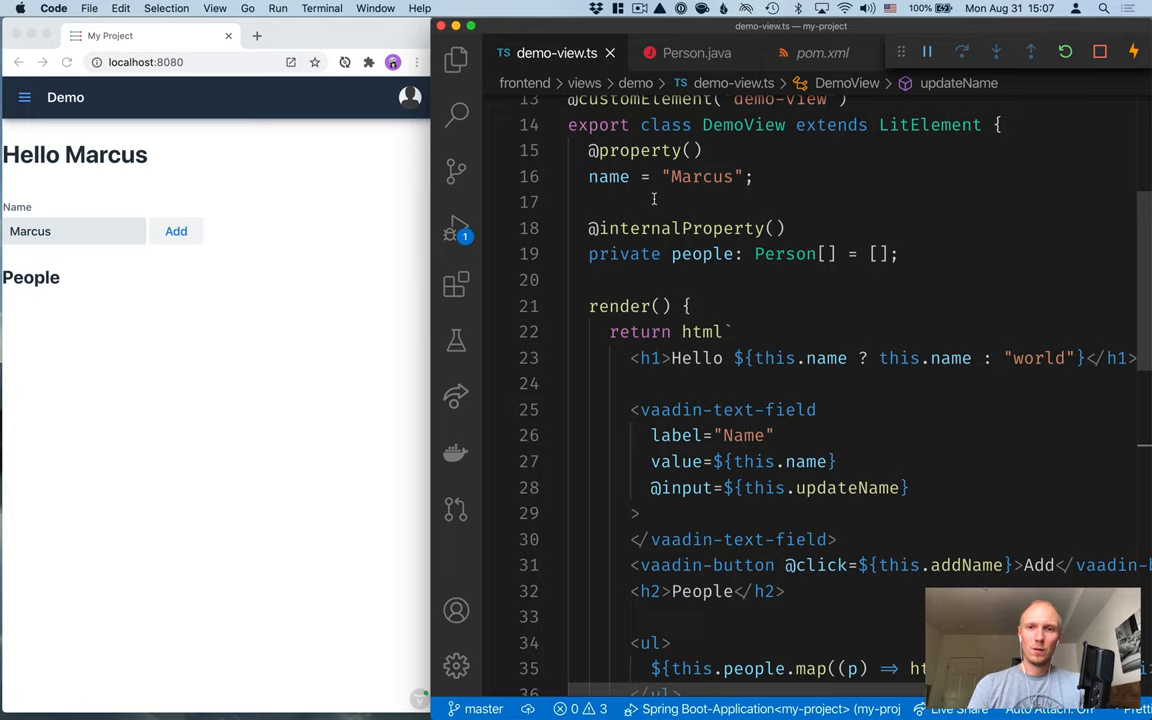
left_click(696, 53)
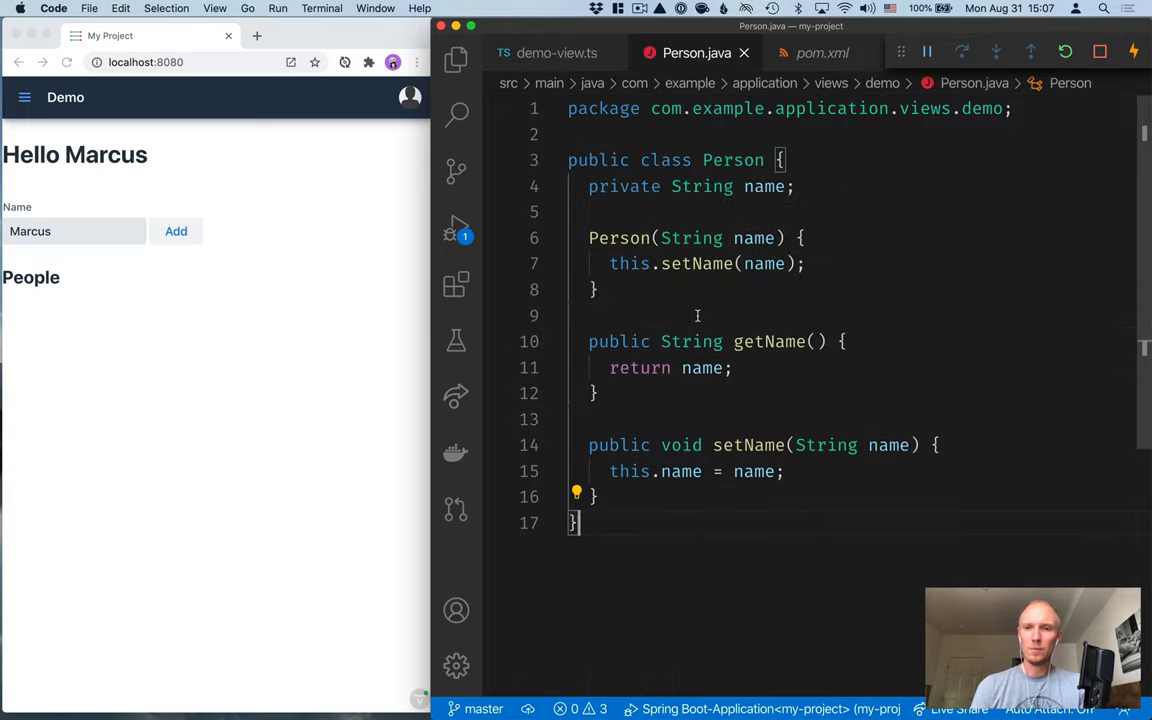
left_click_drag(590, 216, 598, 289)
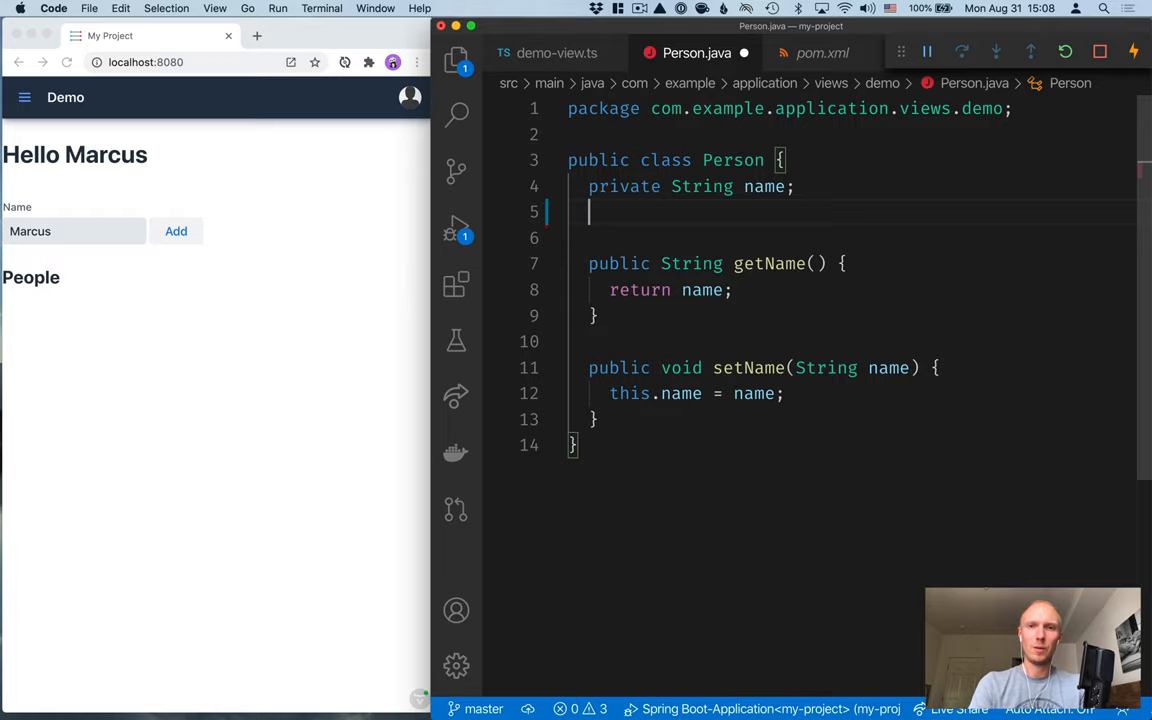
Add private fields email, int shoeSize and LocalDate birthDate to Person.
type("privaet")
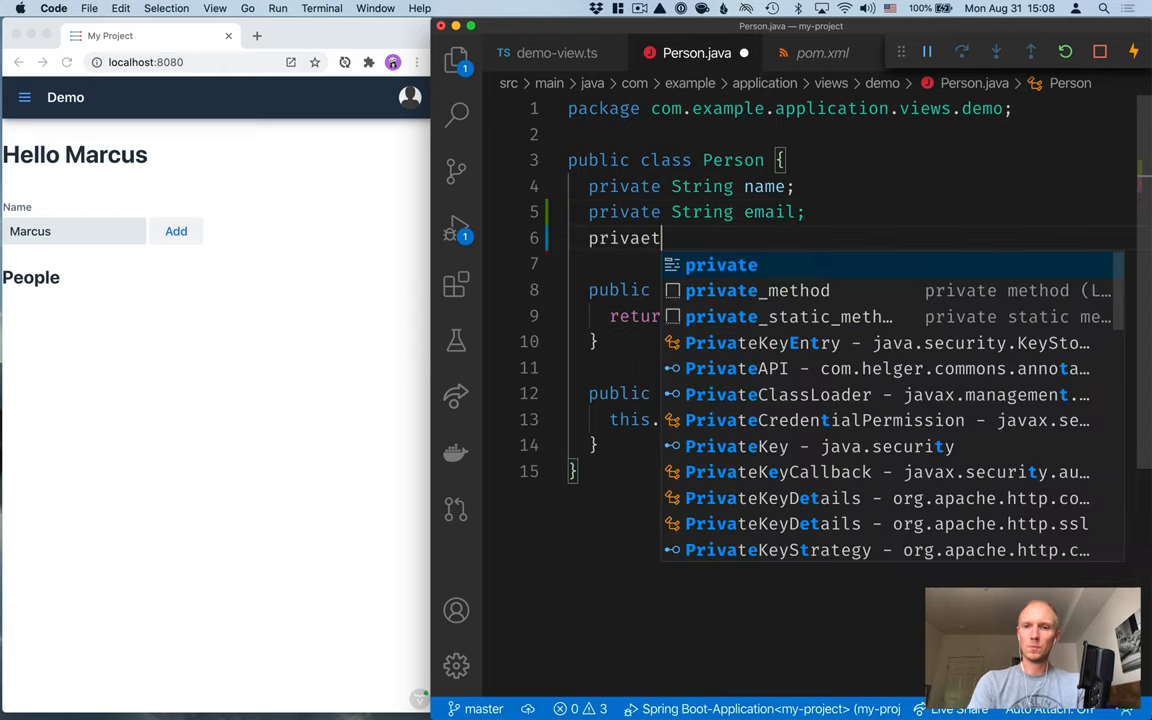
type("int")
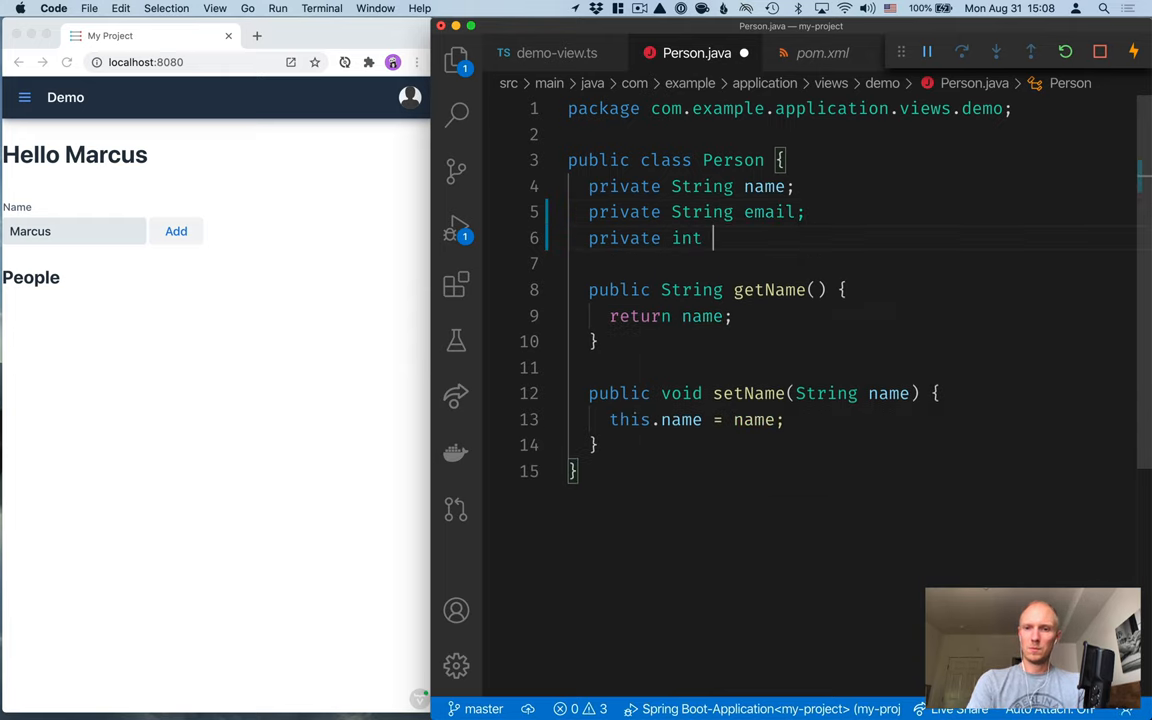
type("shoeSize;")
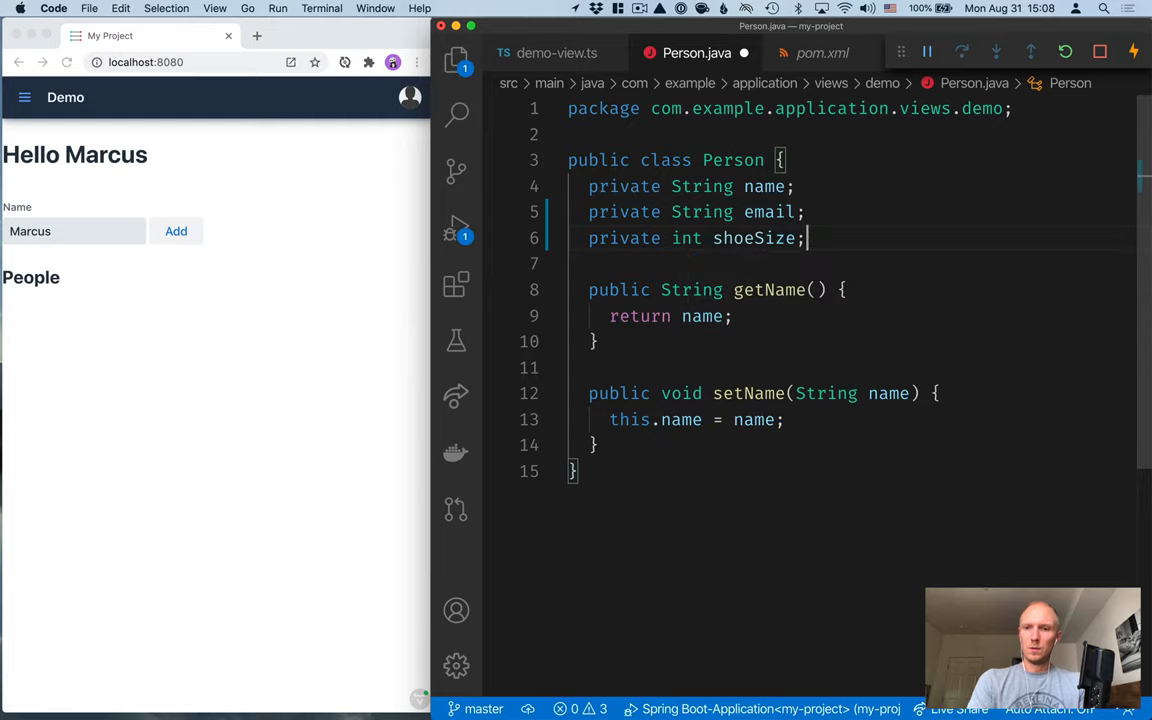
type("private LocalDate d")
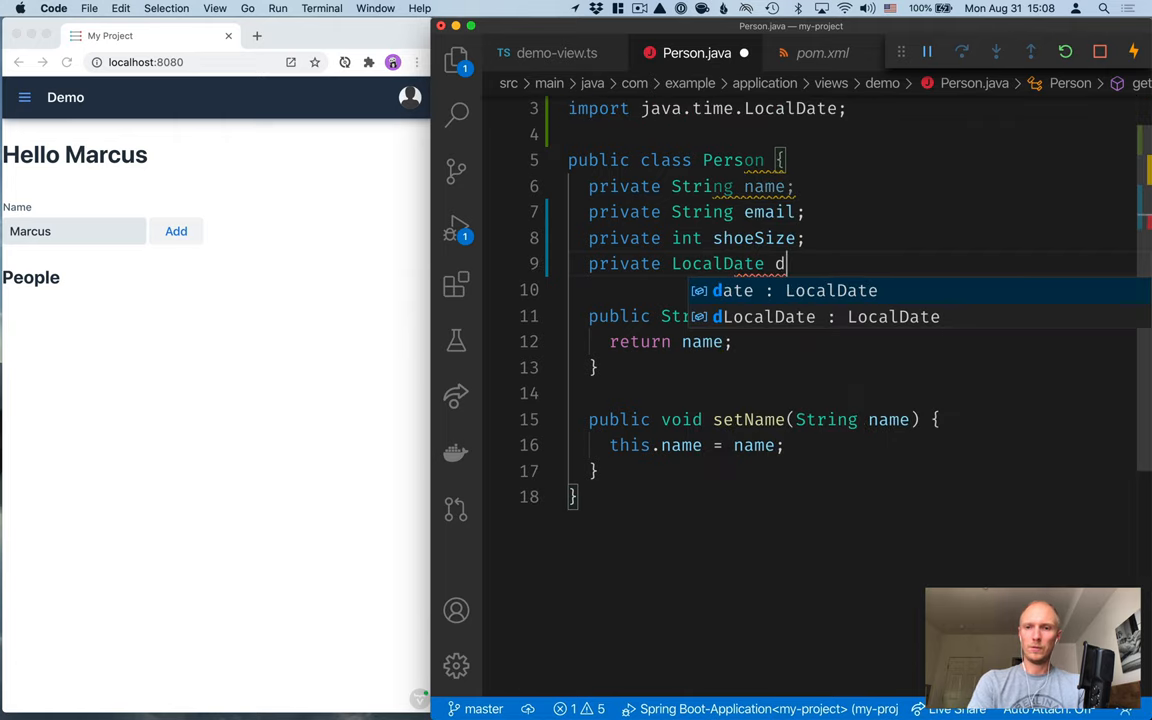
type("irth")
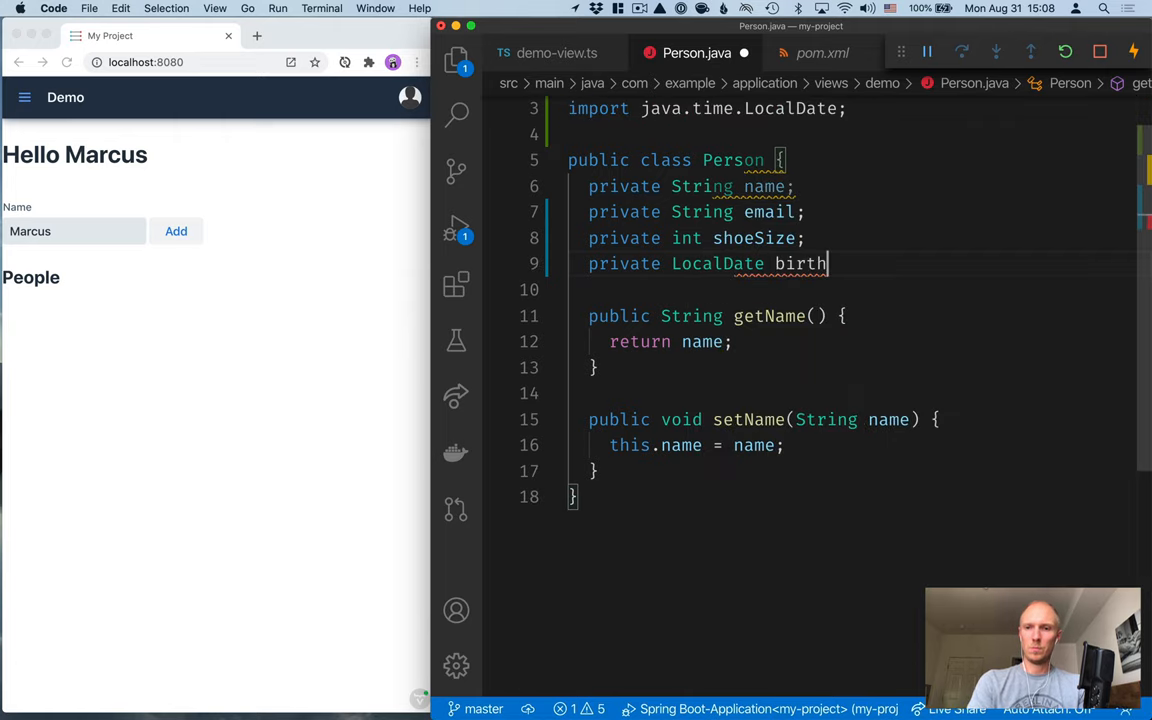
type("Date;")
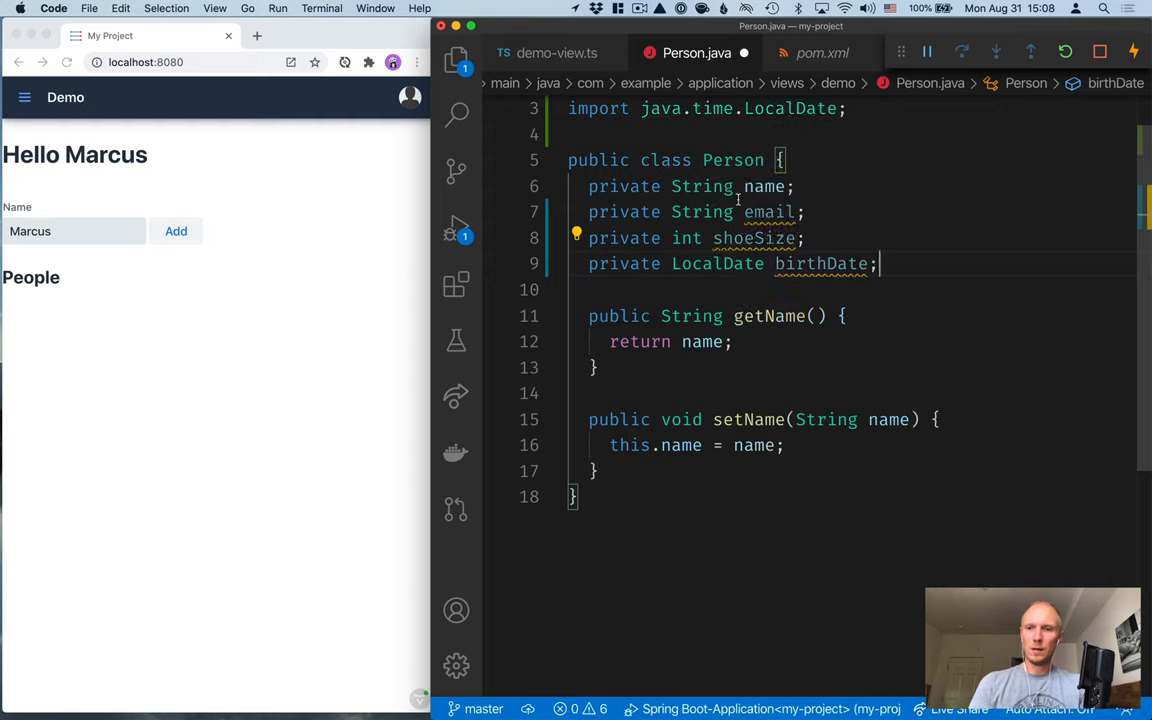
left_click(768, 211)
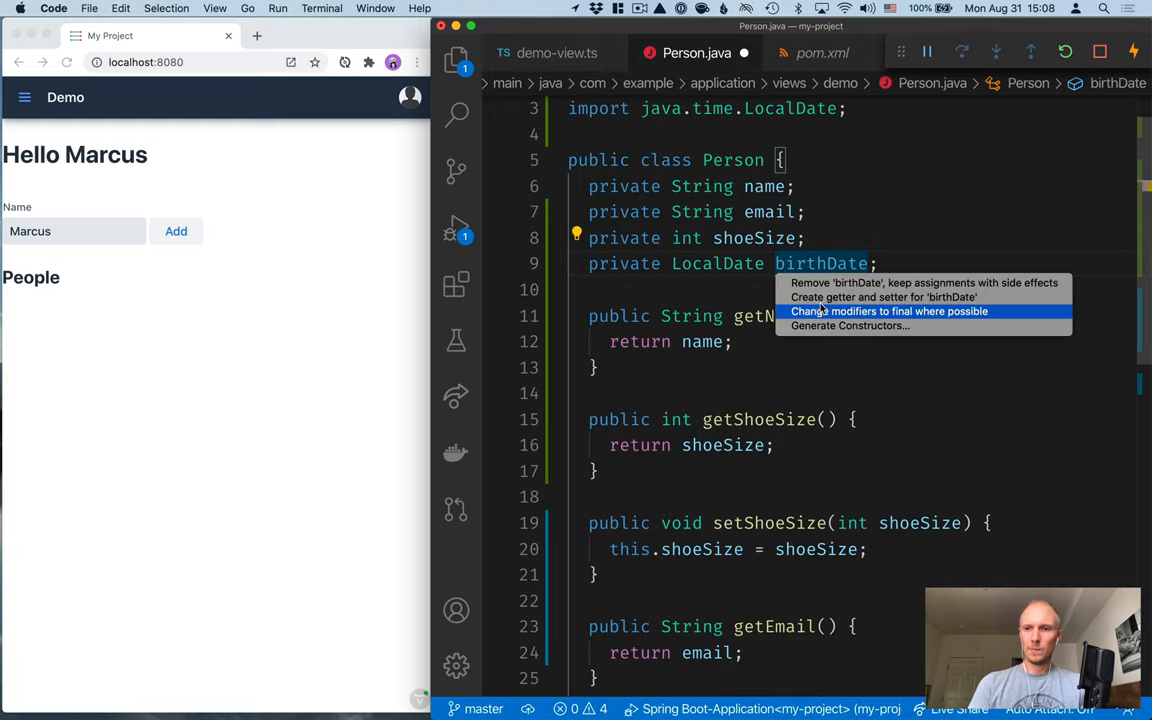
left_click(883, 296)
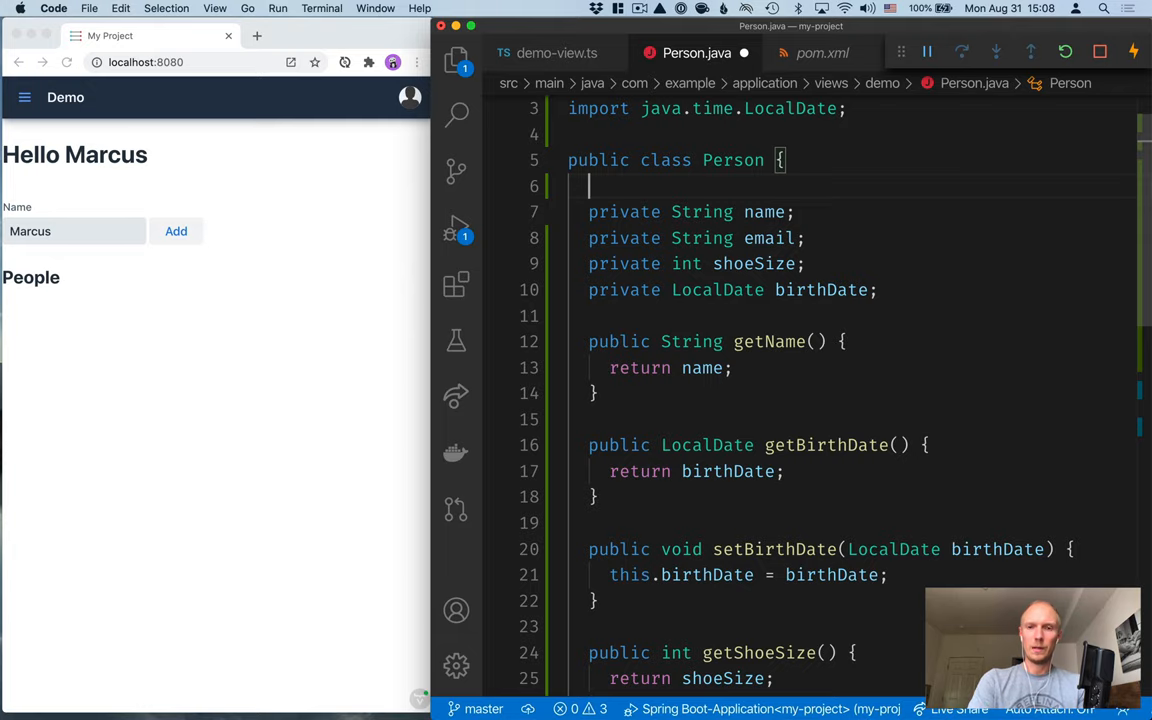
type("@")
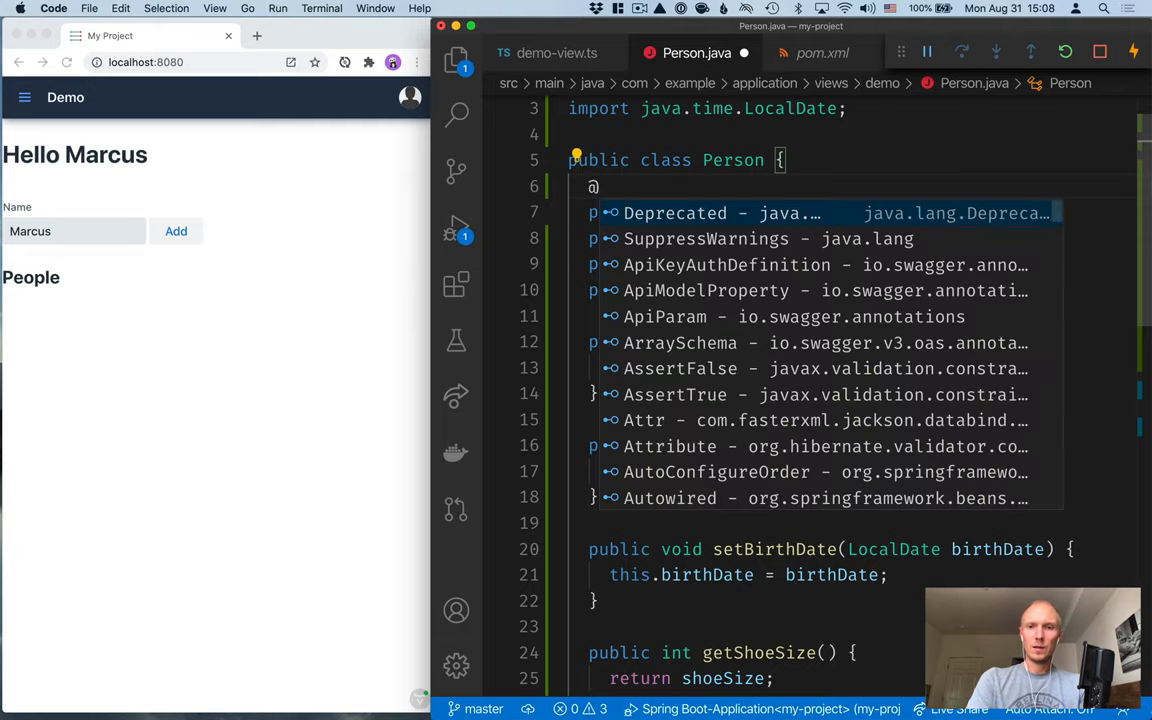
type("NotBlank")
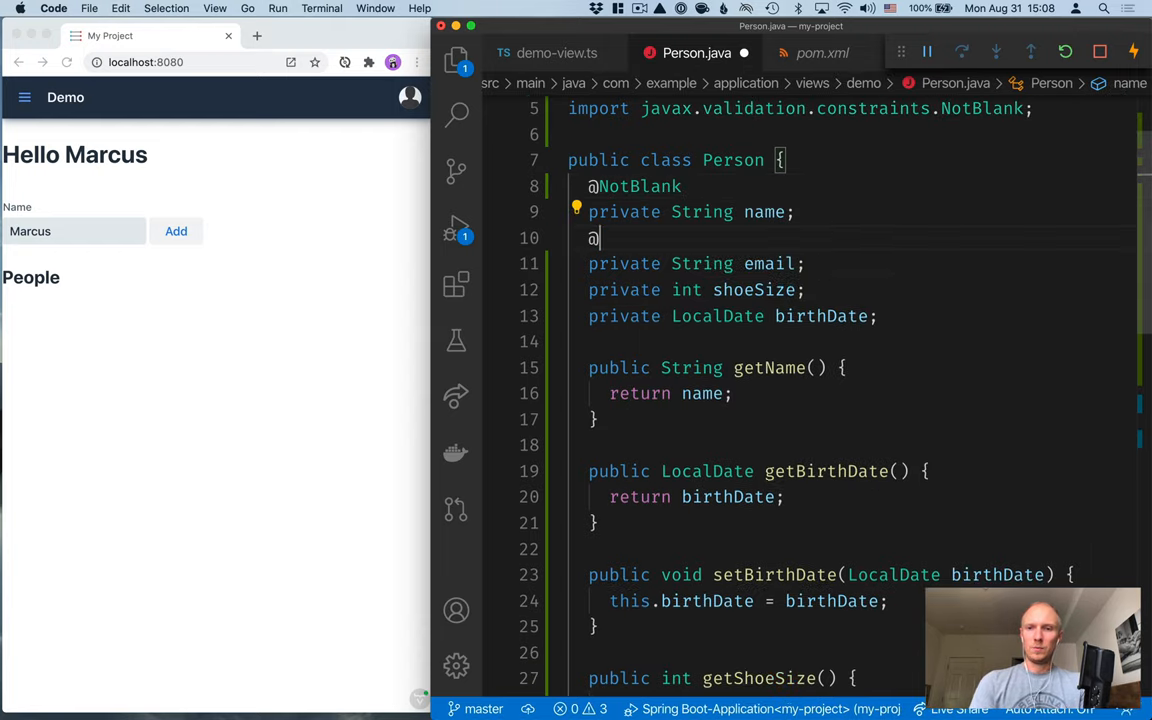
type("@NotBlank")
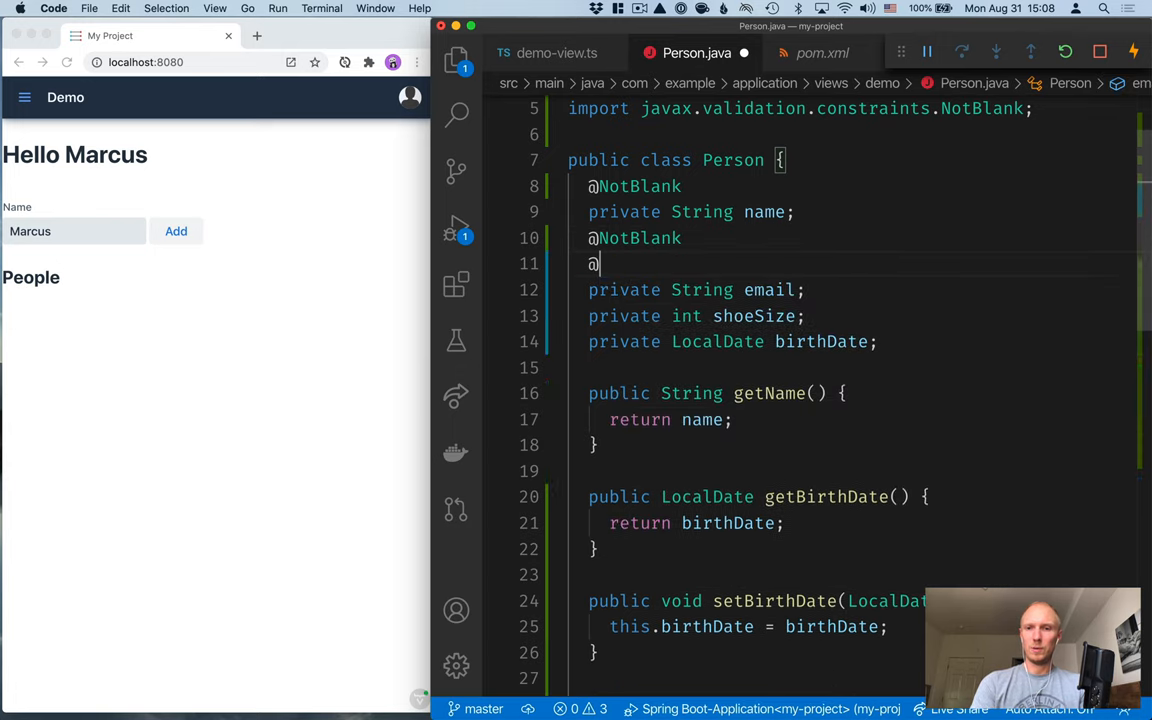
type("Email")
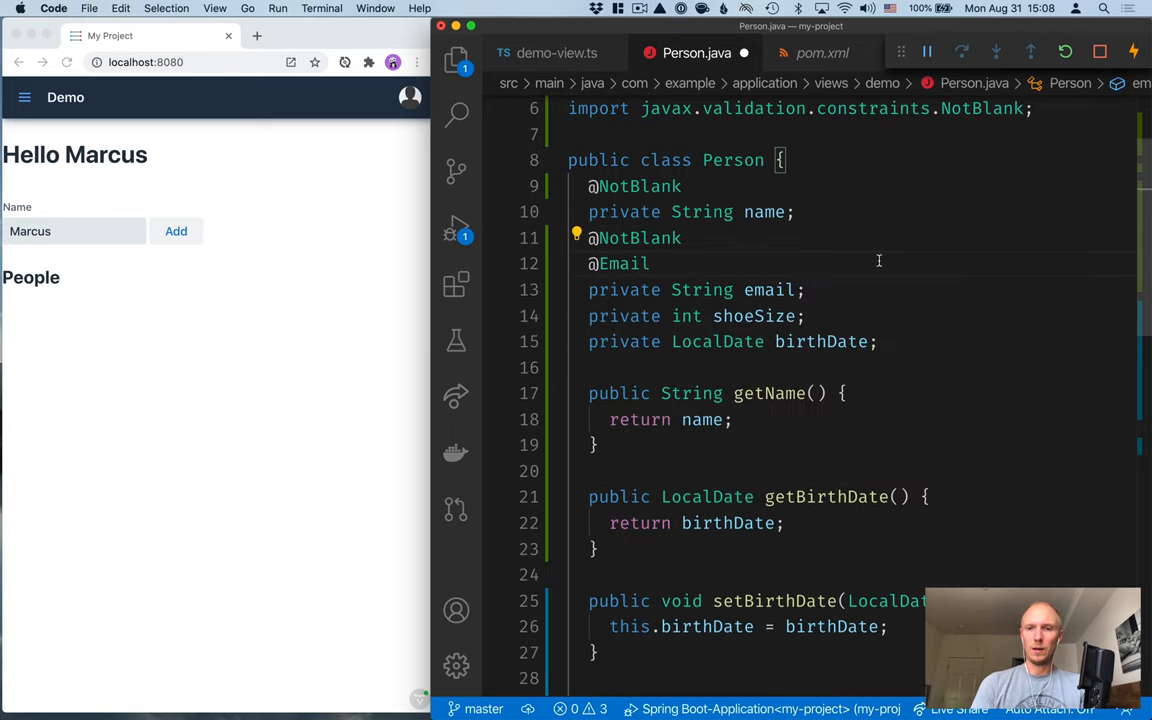
type("@")
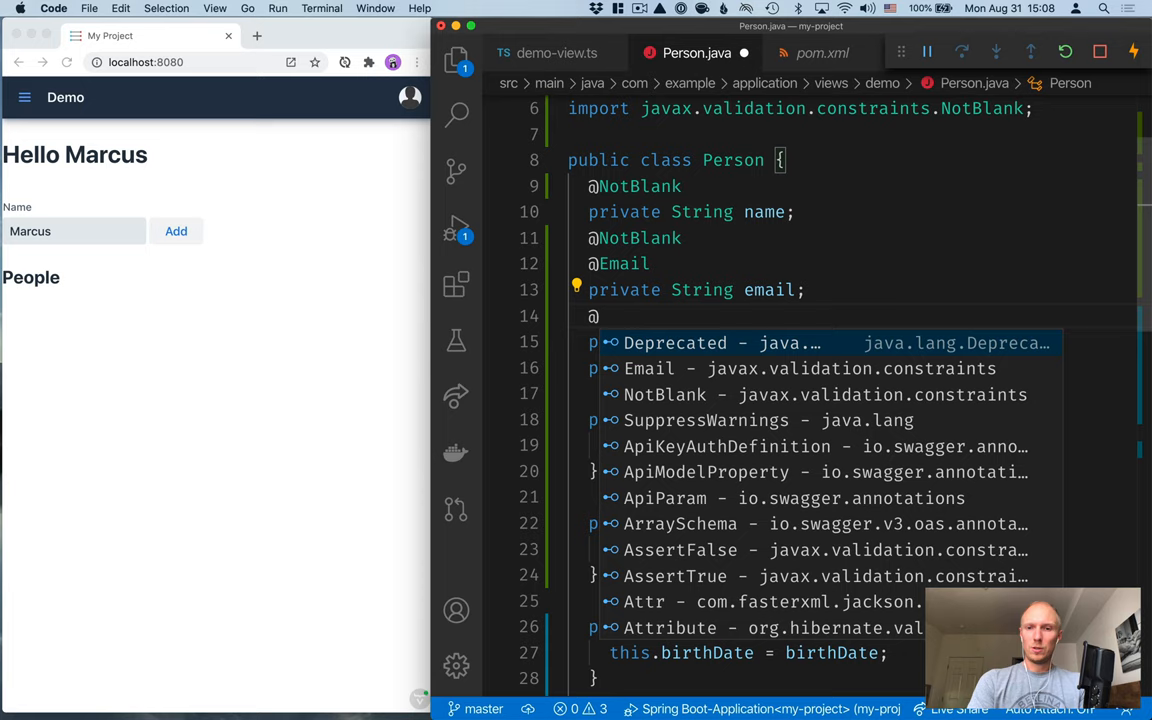
type("Positive")
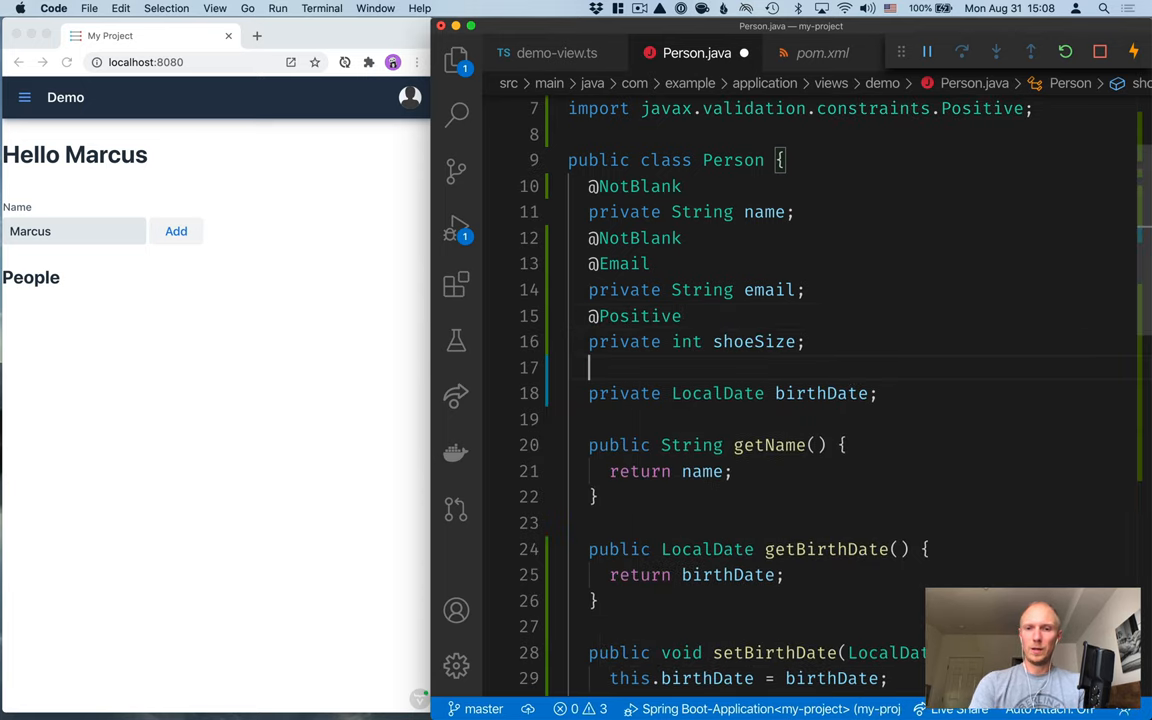
type("@pas")
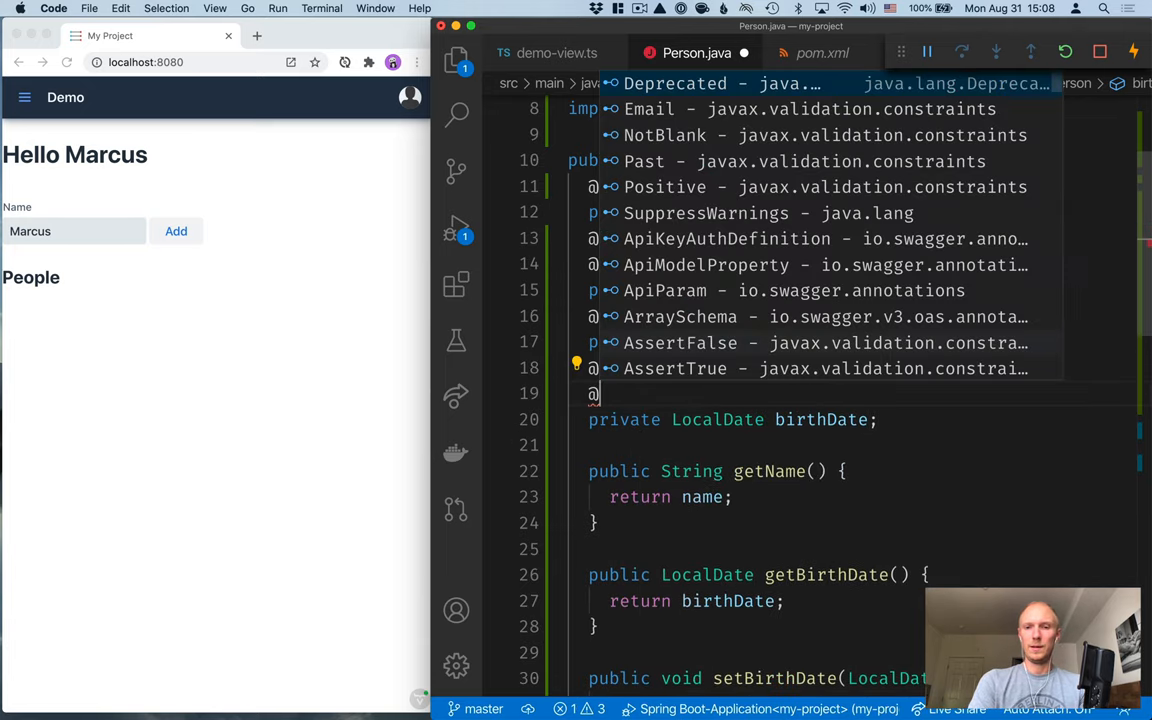
type("NotNull")
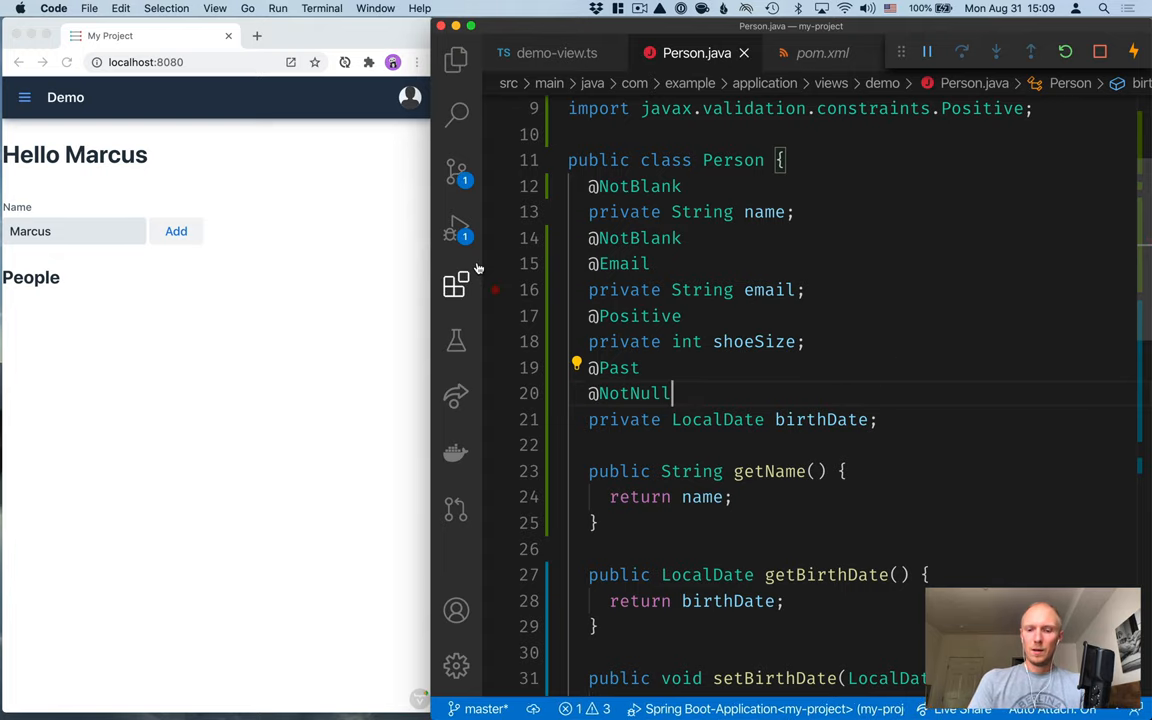
Open DemoEndpoint.java to review its getPeople and savePerson methods.
left_click(456, 58)
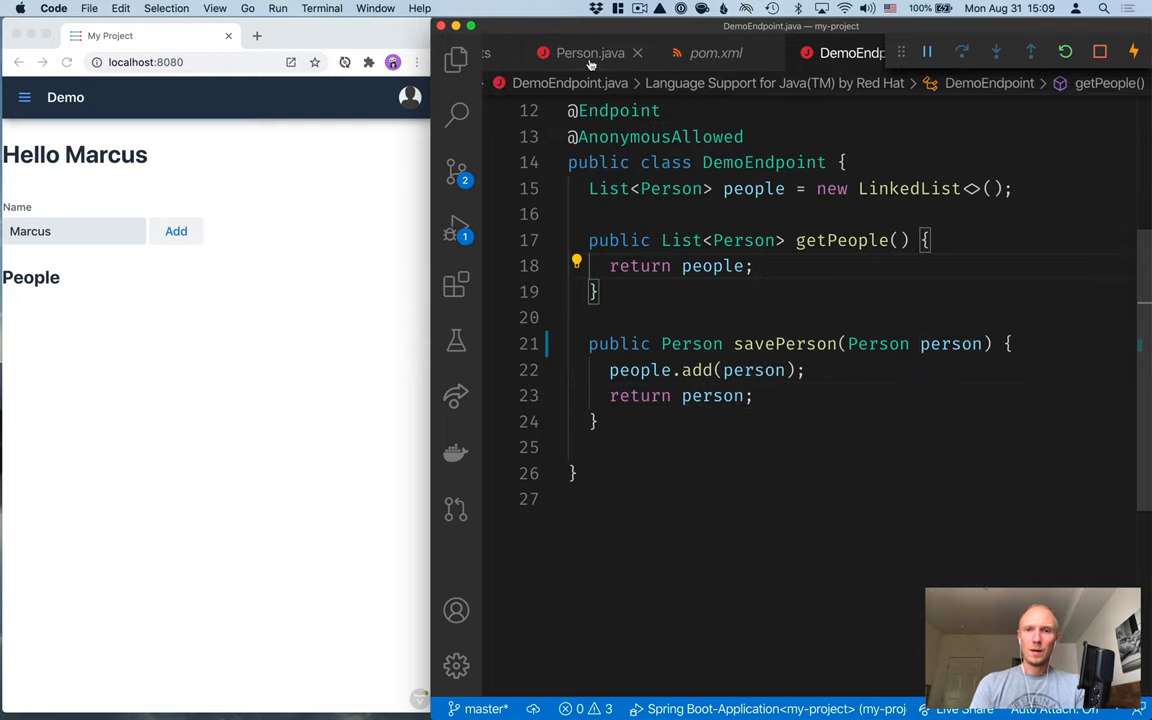
left_click(556, 53)
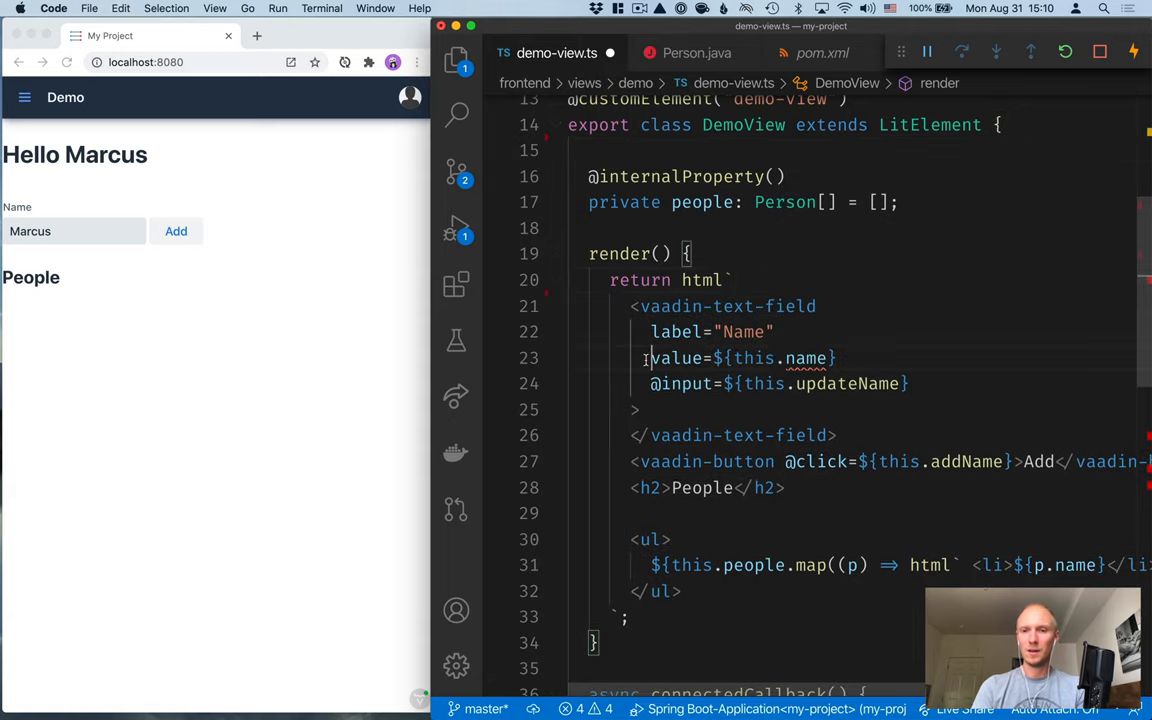
key("Backspace")
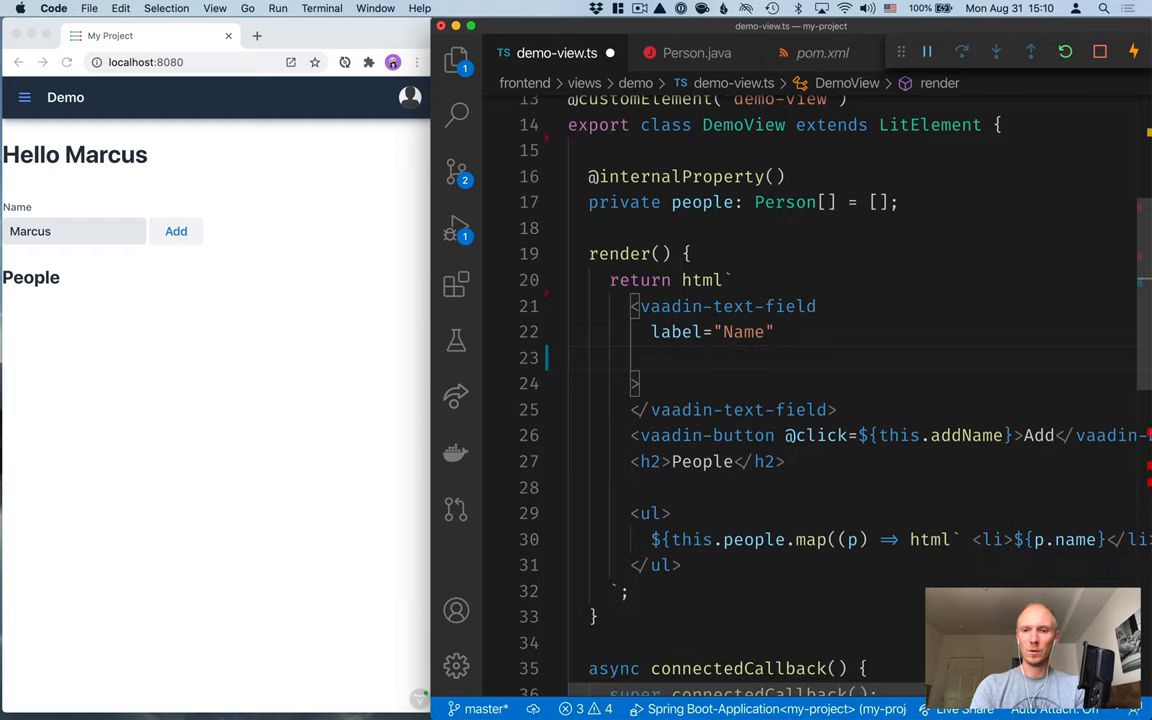
scroll("down", 3)
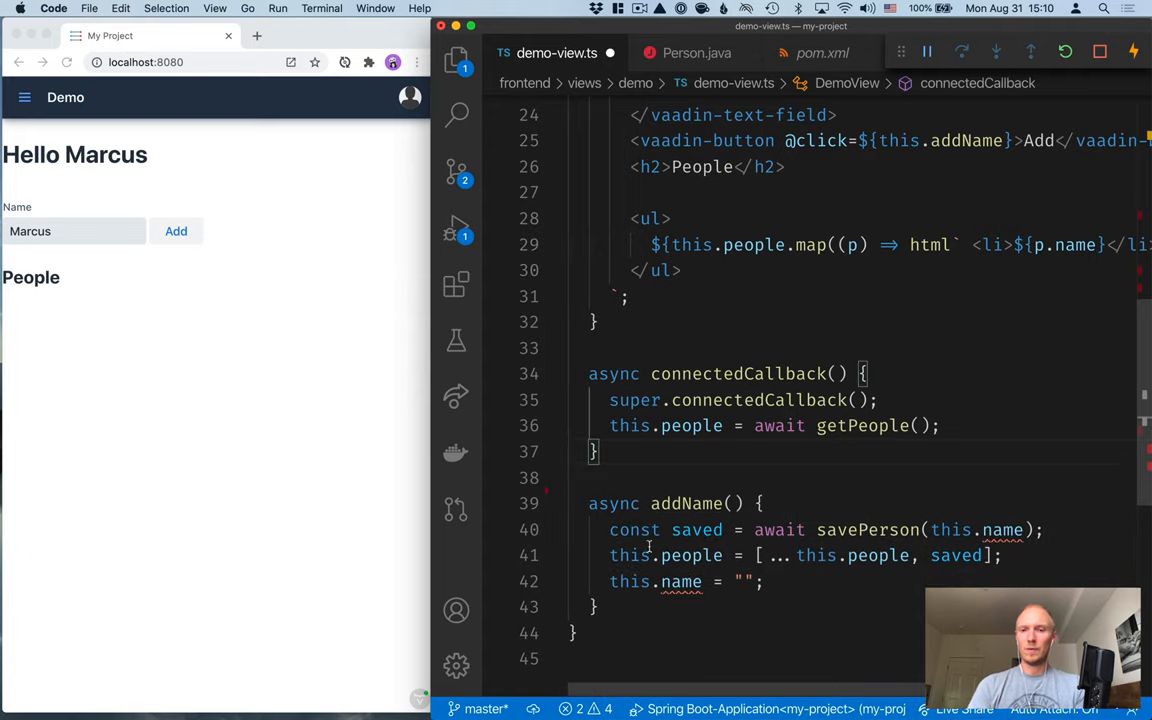
mouse_move(783, 547)
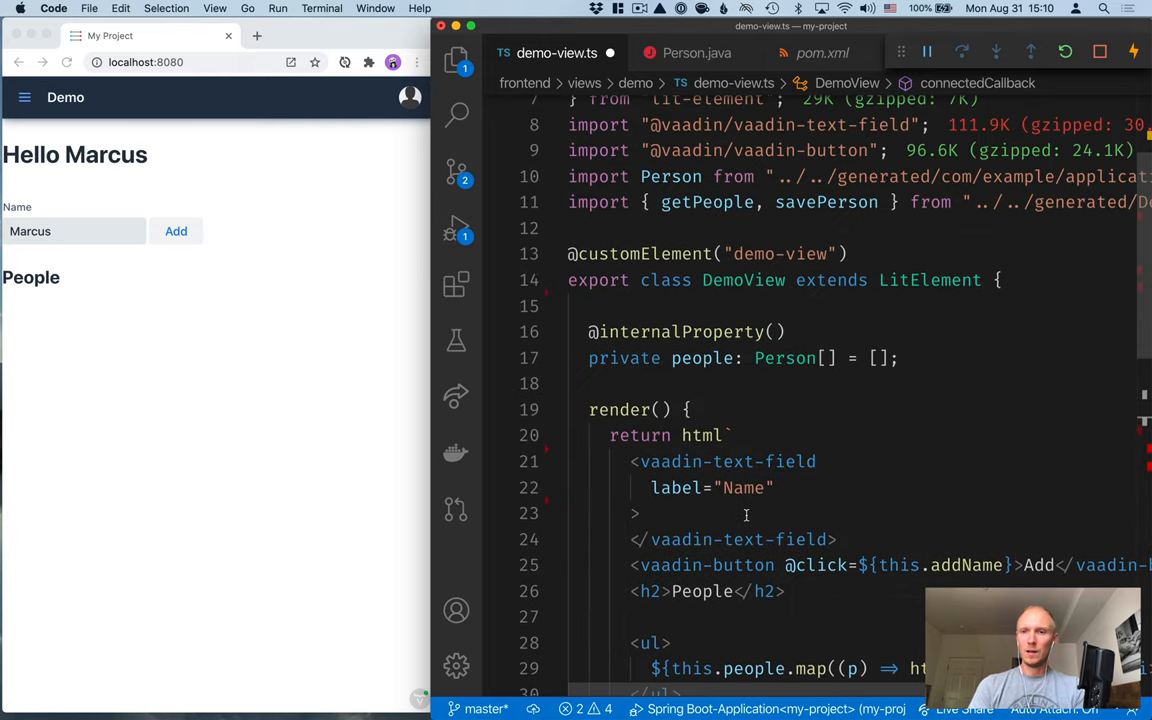
mouse_move(752, 301)
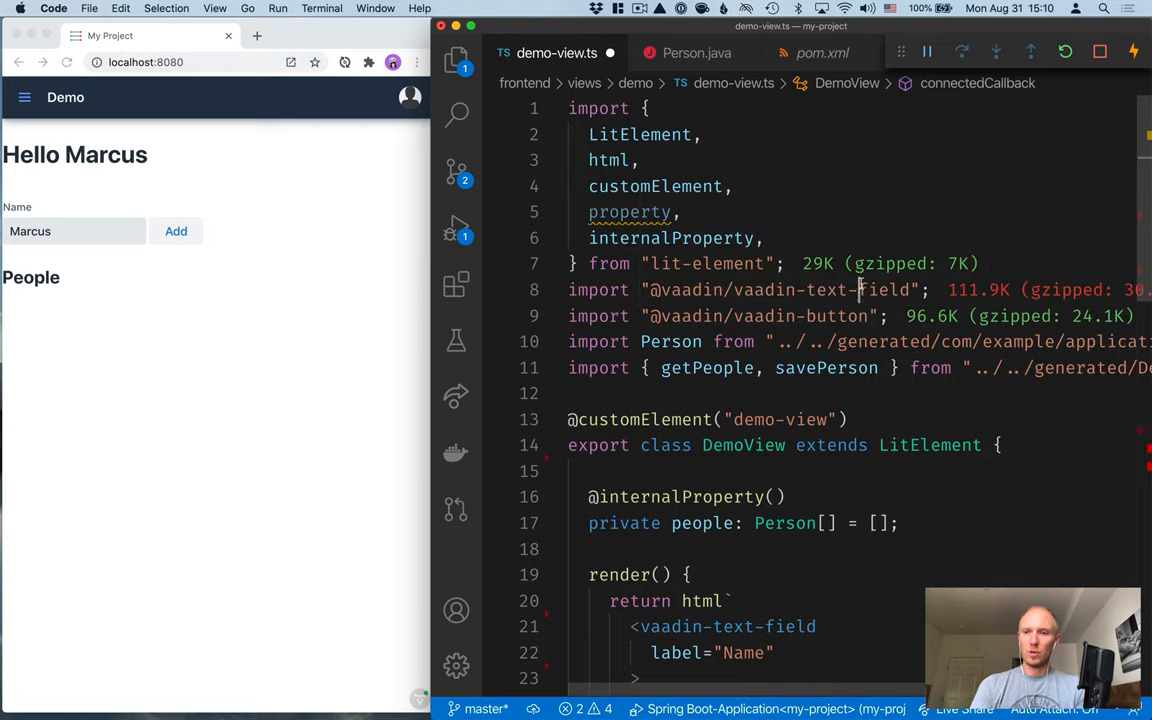
Change the duplicated imports to vaadin-email-field and vaadin-integer-field, and add a vaadin-date-picker import.
double_click(884, 289)
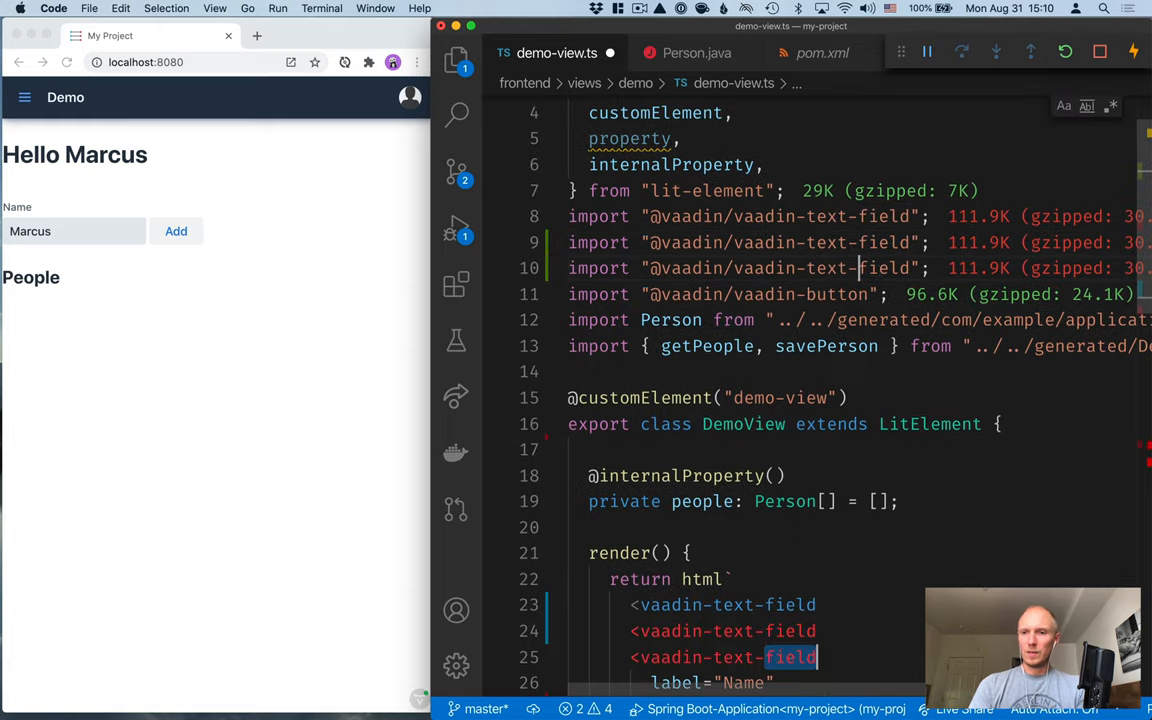
type("/vaadin-email-field")
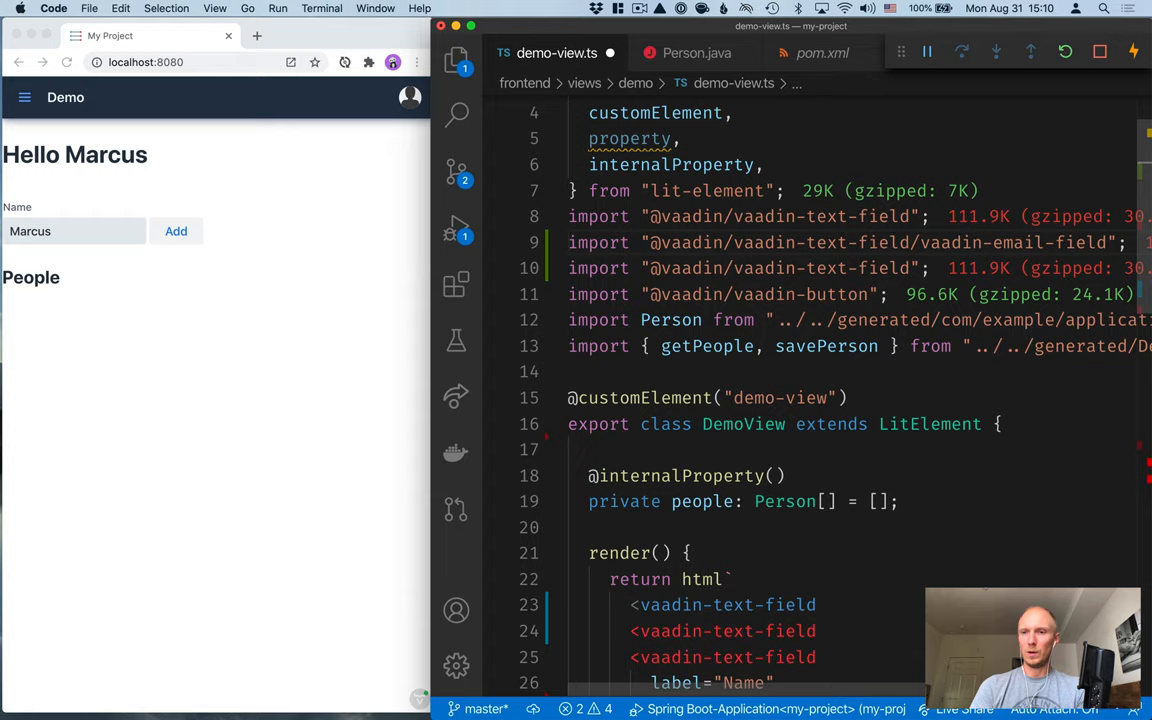
type("/vaadin-integer-field")
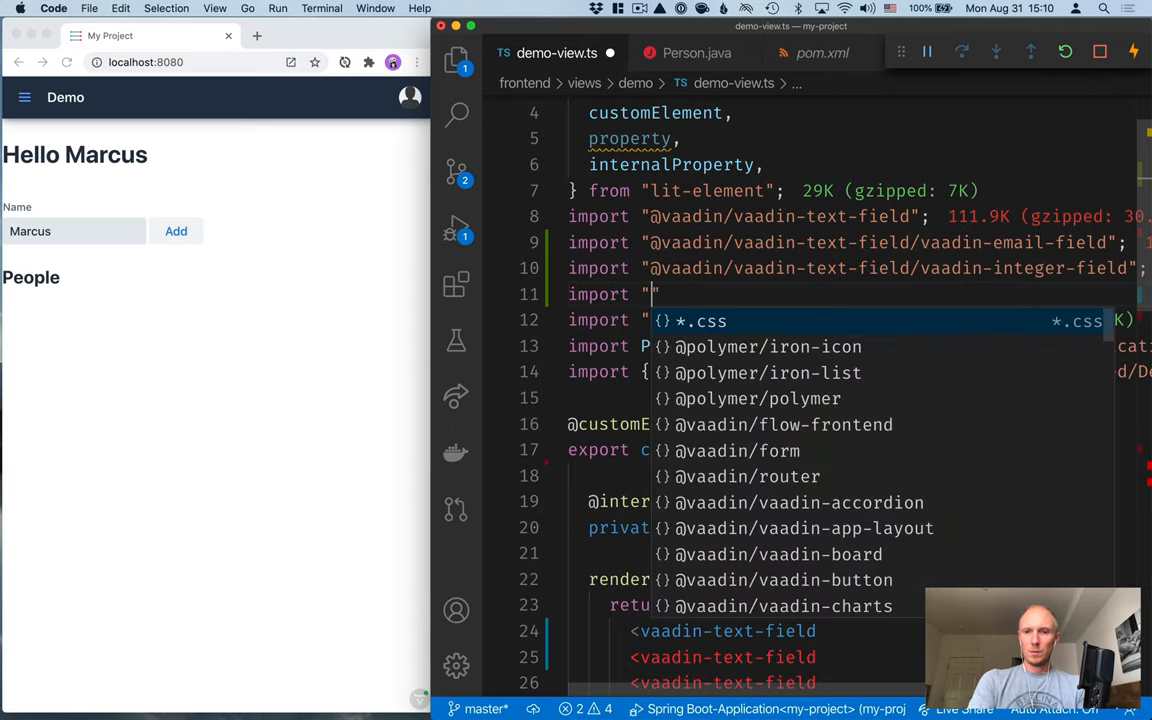
type("vaadin-date-picker\"")
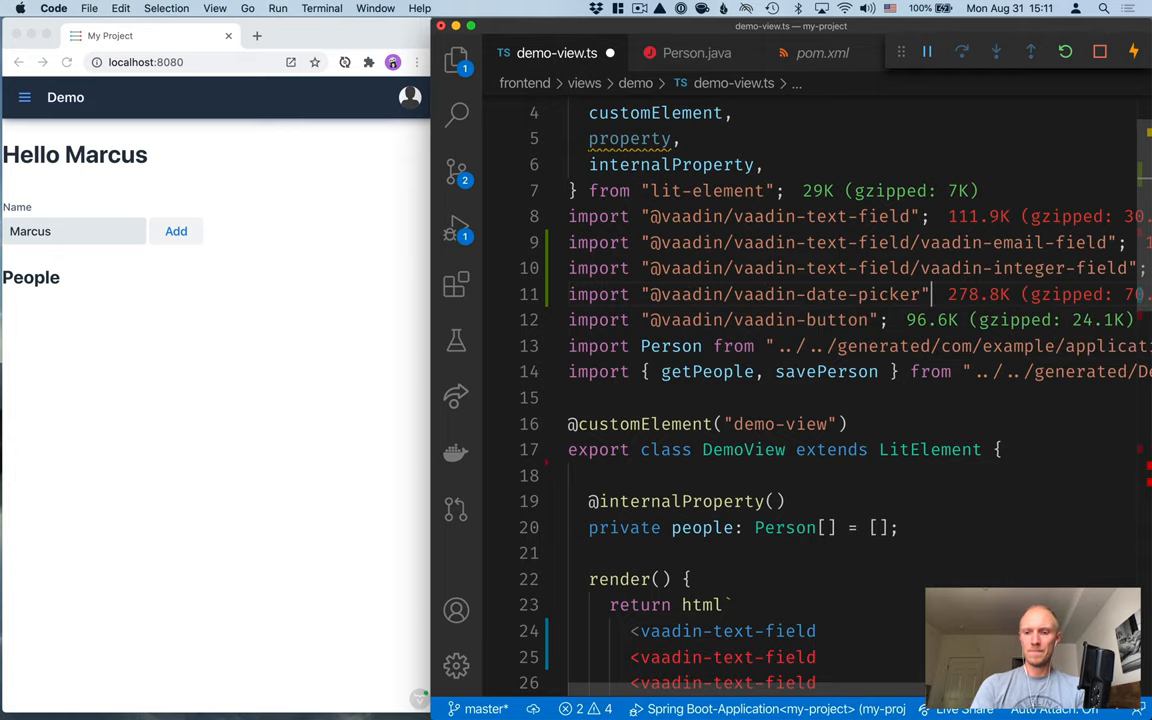
scroll("down", 3)
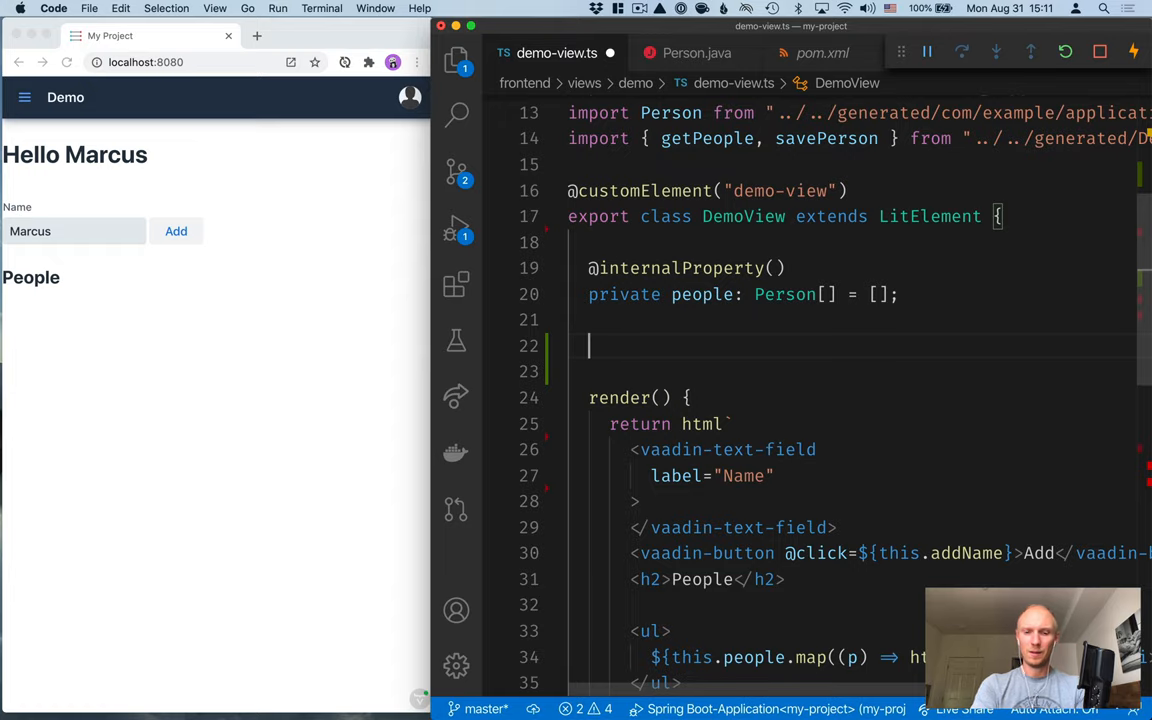
Declare 'private binder = new Binder(this, PersonModel);', auto-importing Binder and PersonModel.
type("p")
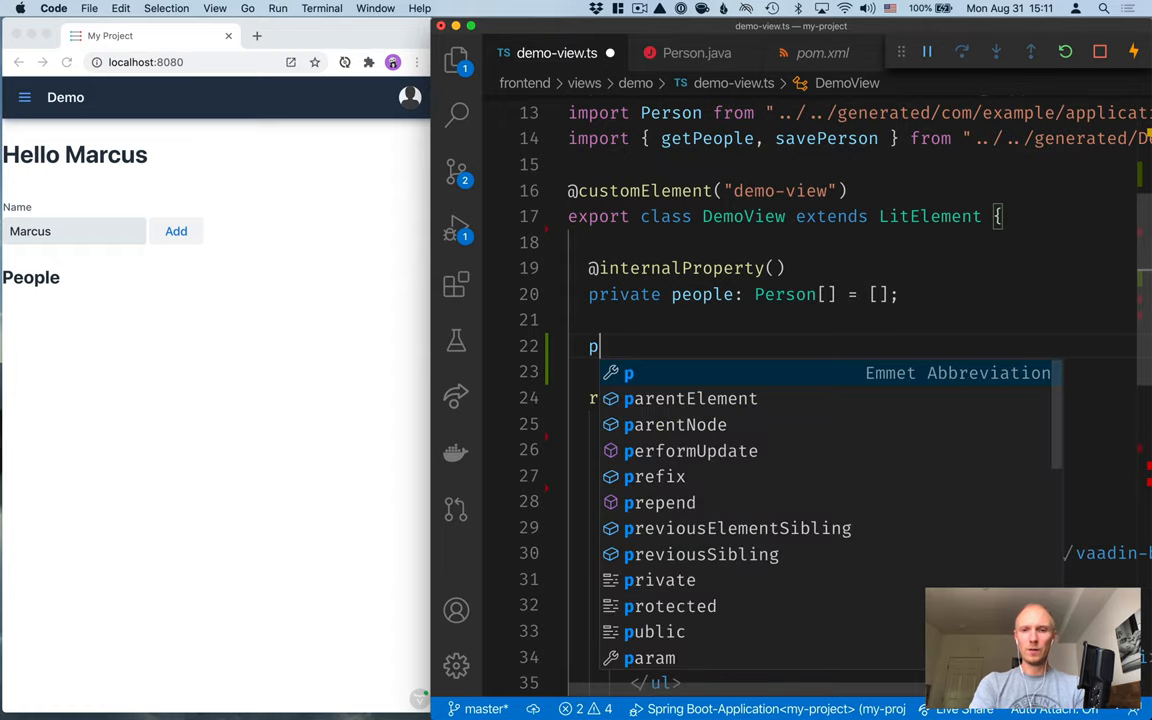
type("rivate binder = new")
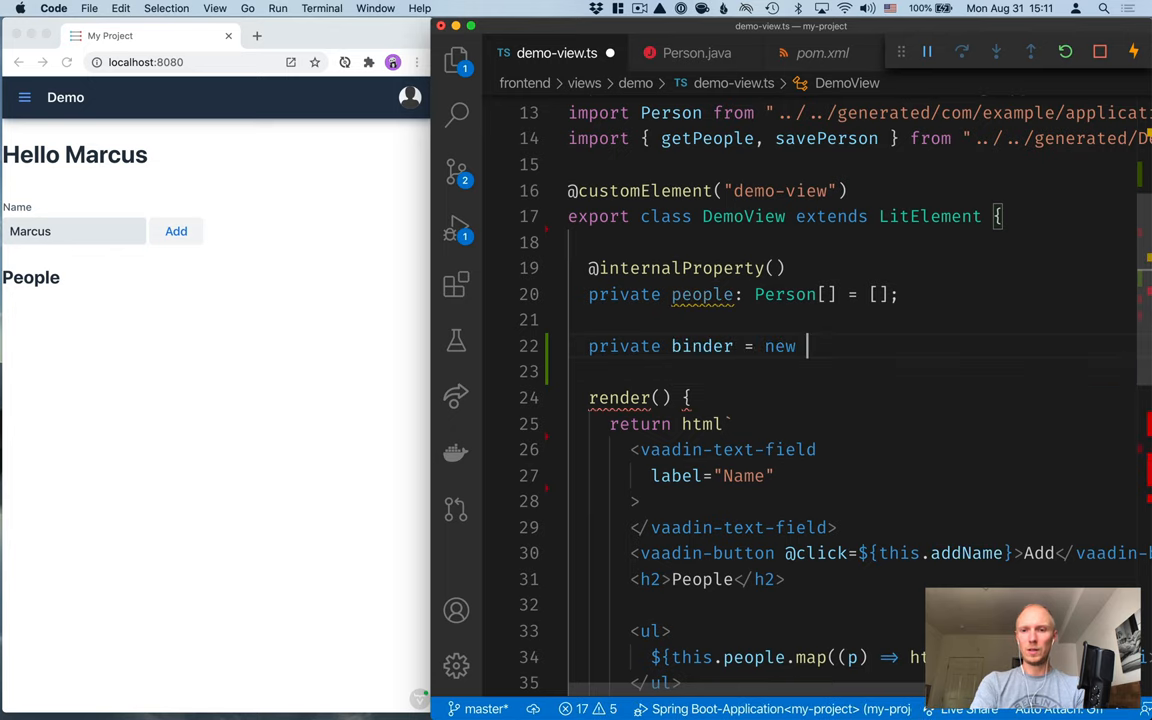
type("Binder(t")
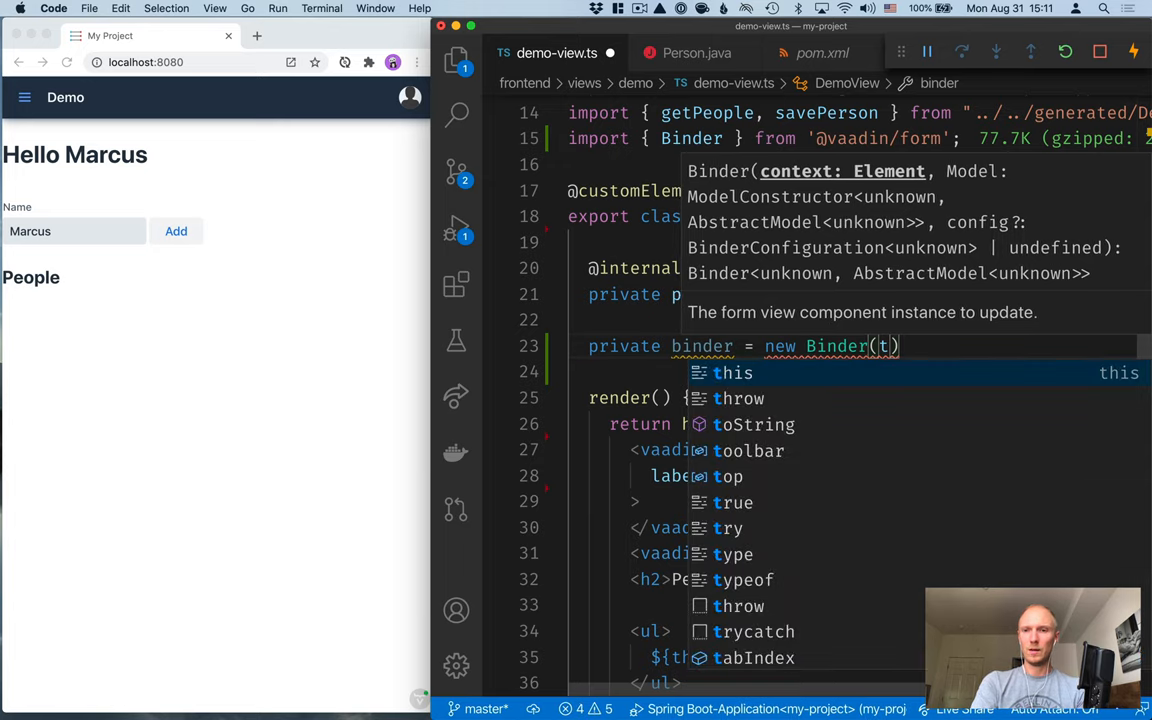
type("this,")
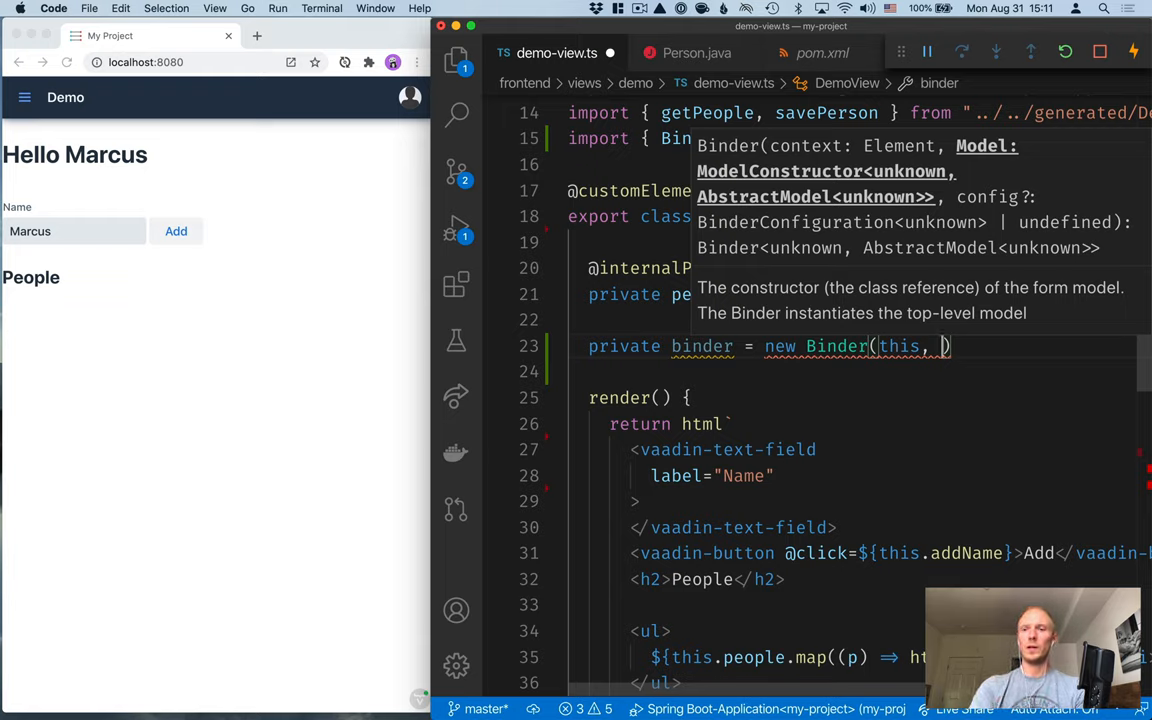
type("PersonModel")
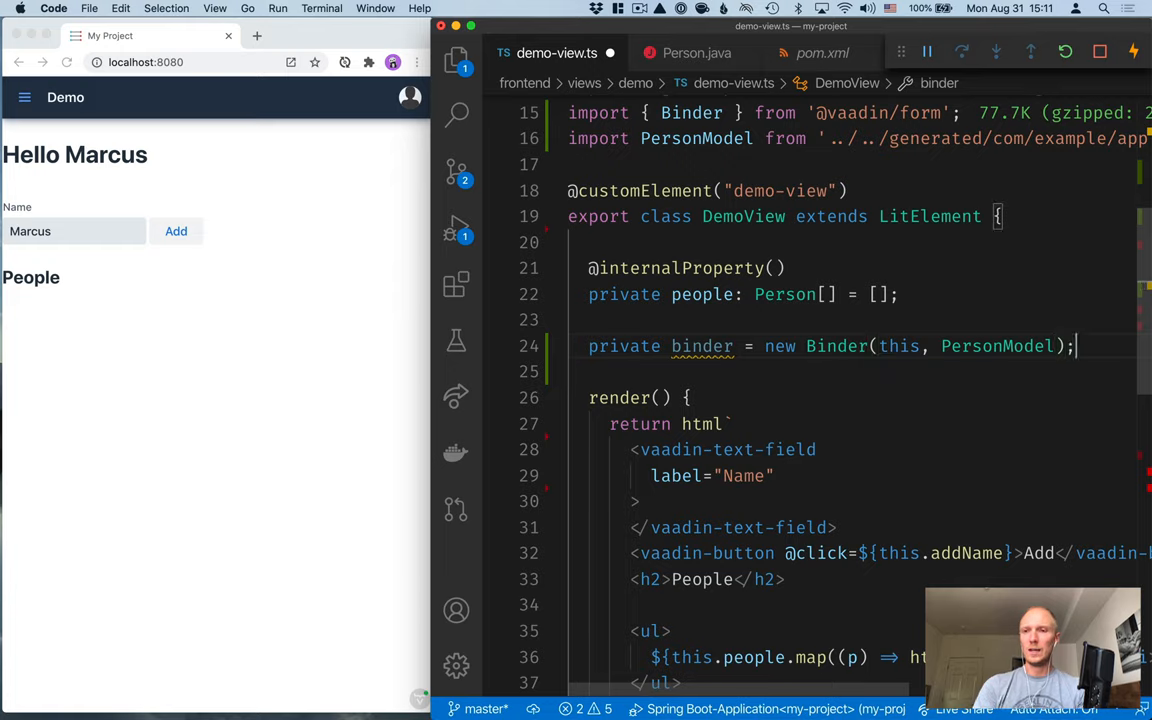
mouse_move(755, 417)
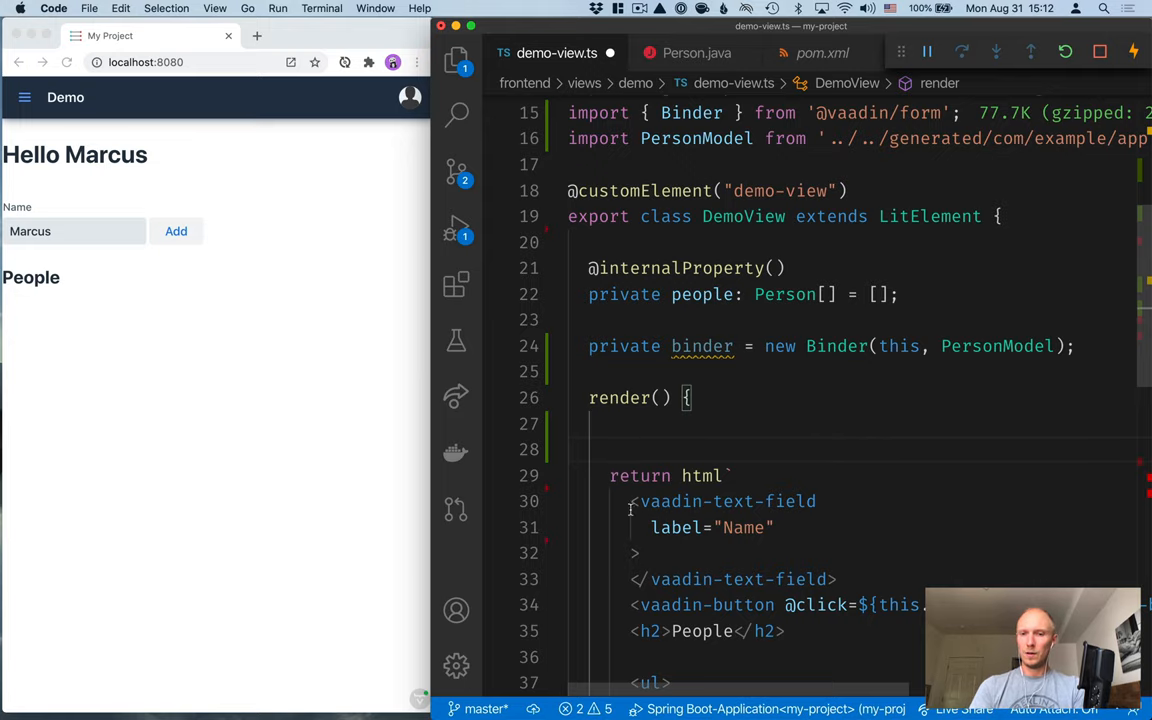
scroll("down", 3)
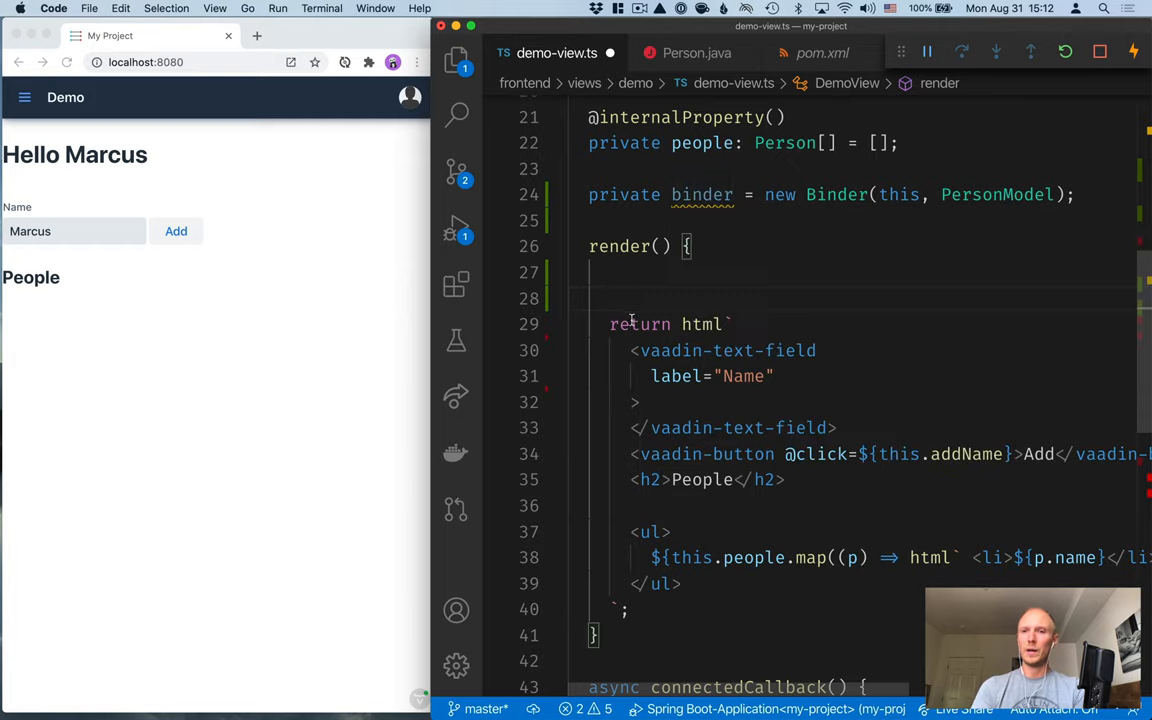
mouse_move(663, 281)
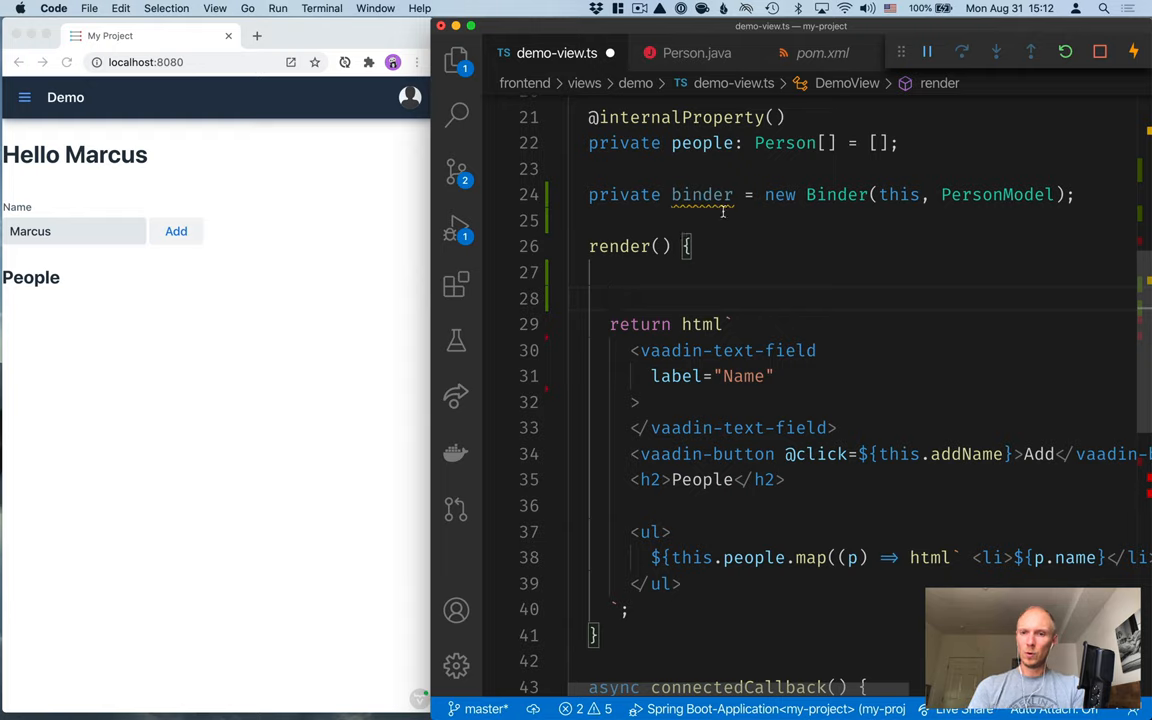
mouse_move(680, 318)
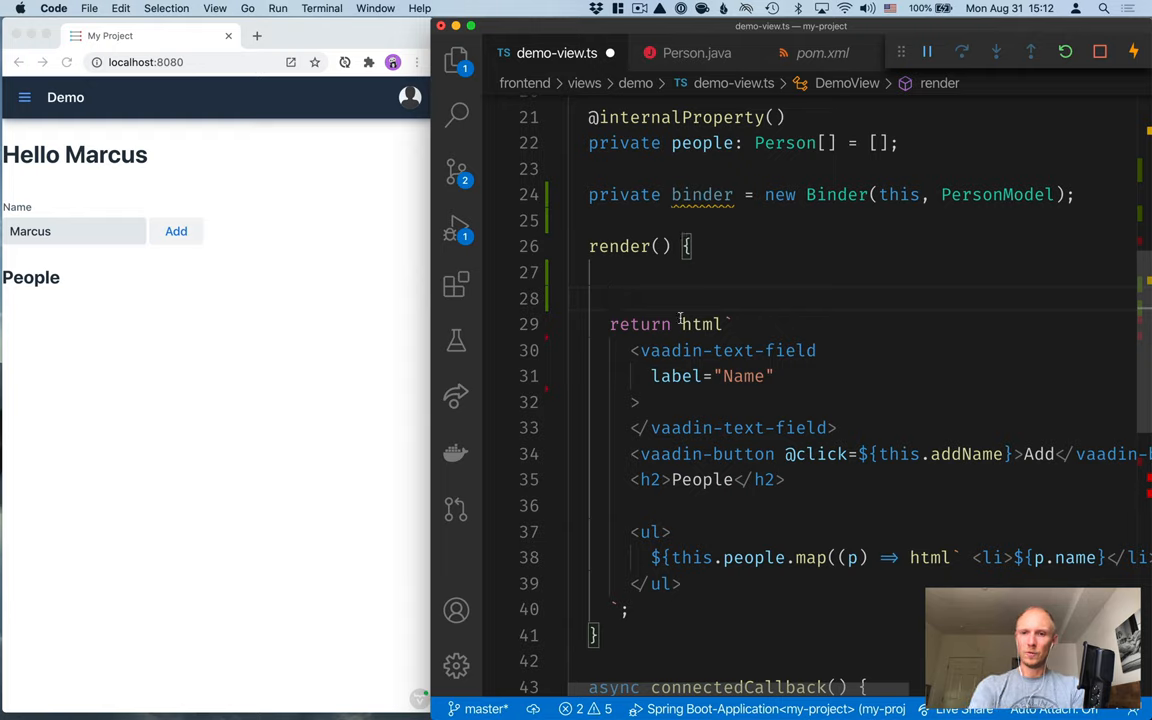
Add 'const {model} = this.binder;' above render()'s return and open a line after label="Name".
left_click(610, 298)
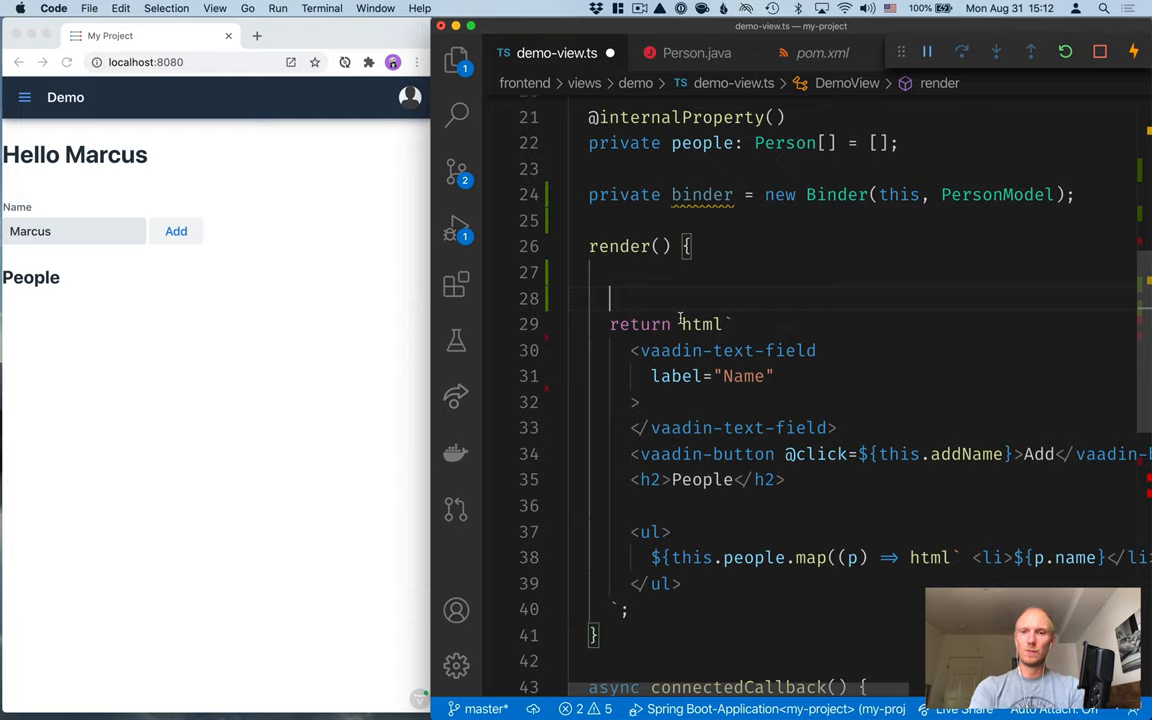
type("const {model} =")
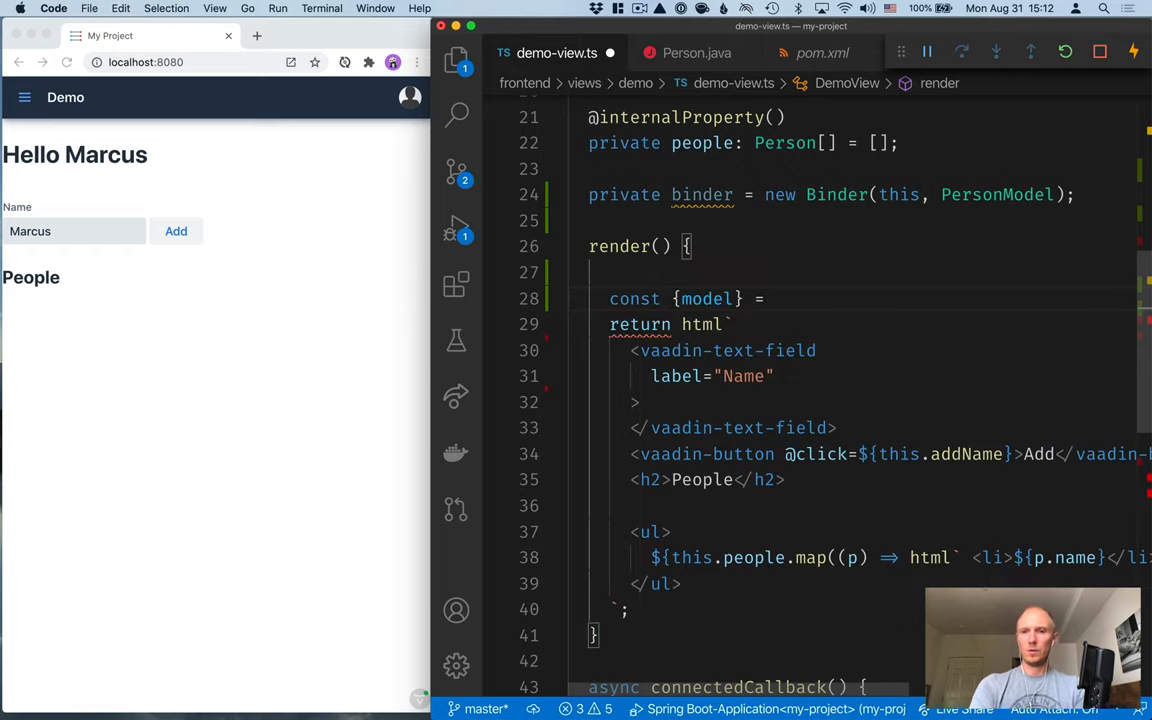
type("this.binder;")
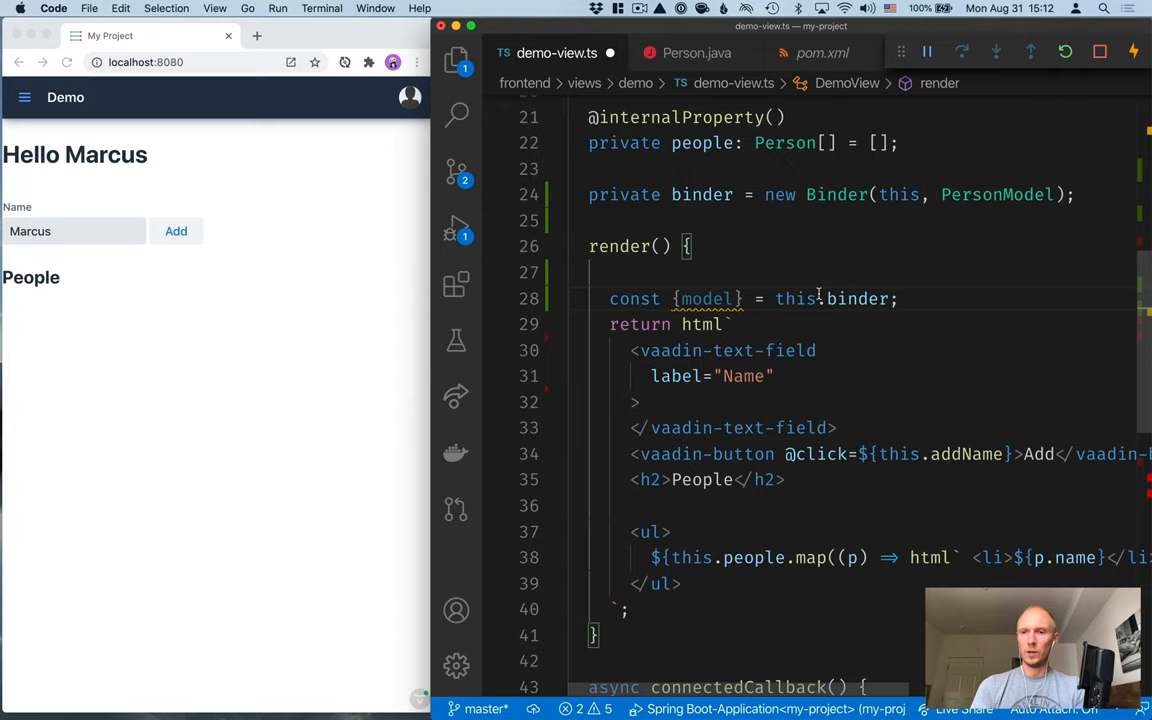
mouse_move(858, 298)
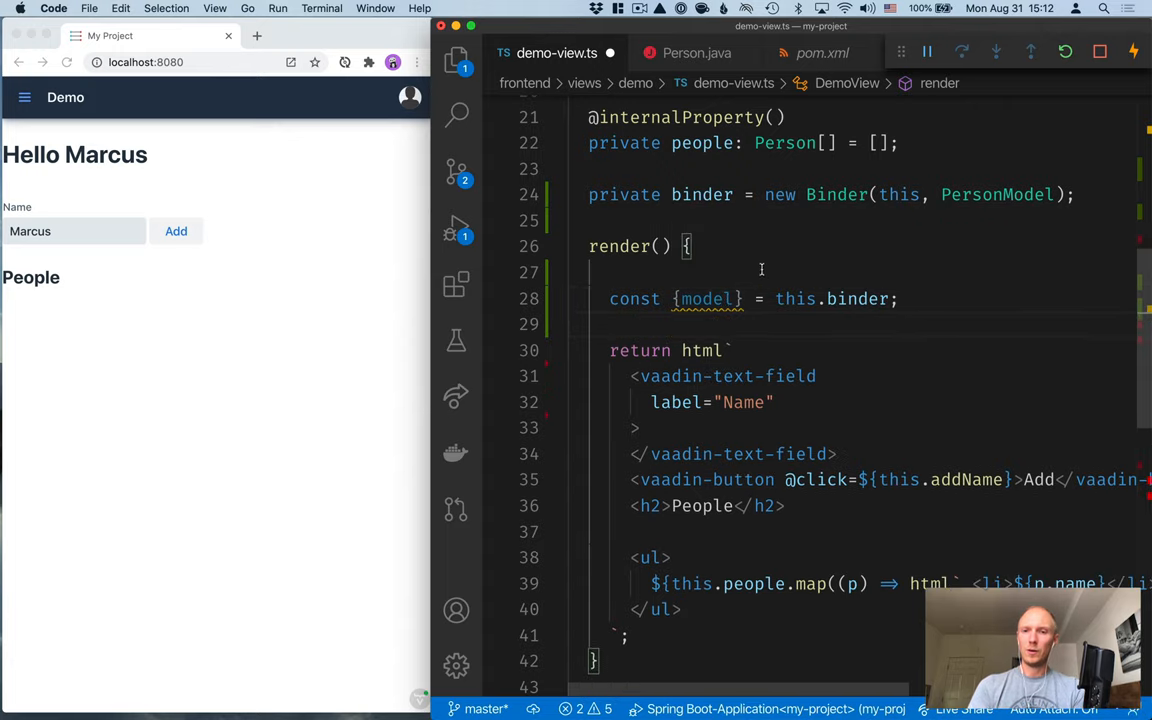
scroll("down", 3)
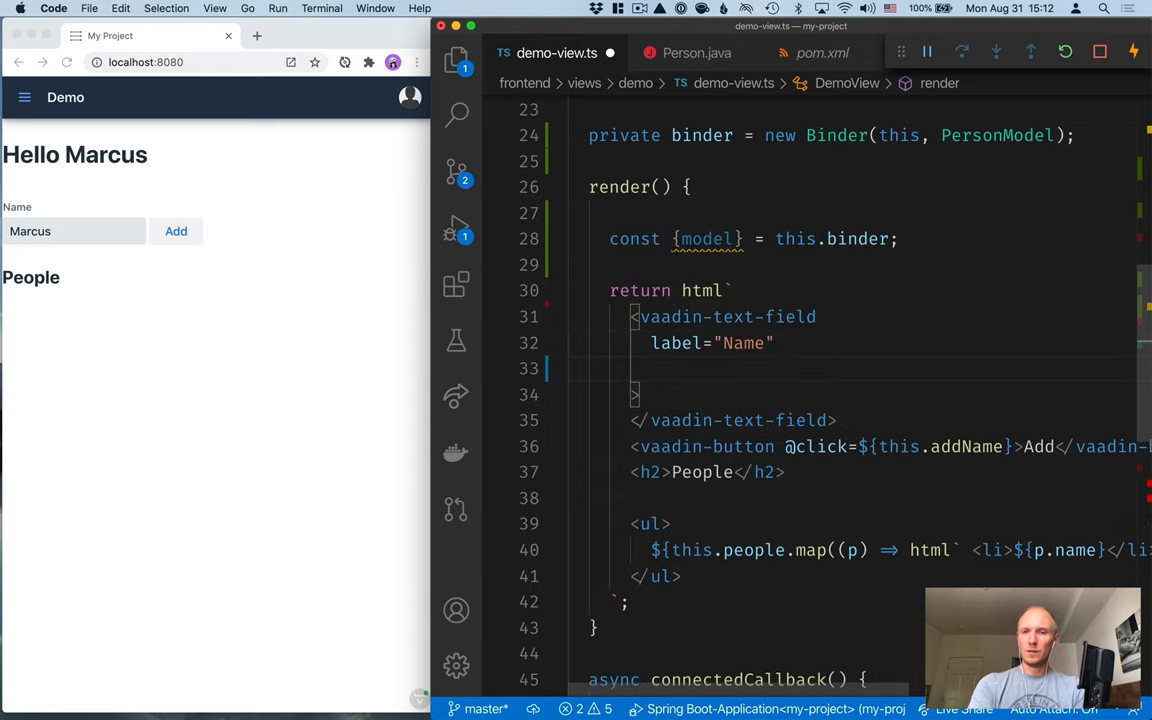
Add ...=${field(model.name)} to the Name vaadin-text-field tag.
type("...")
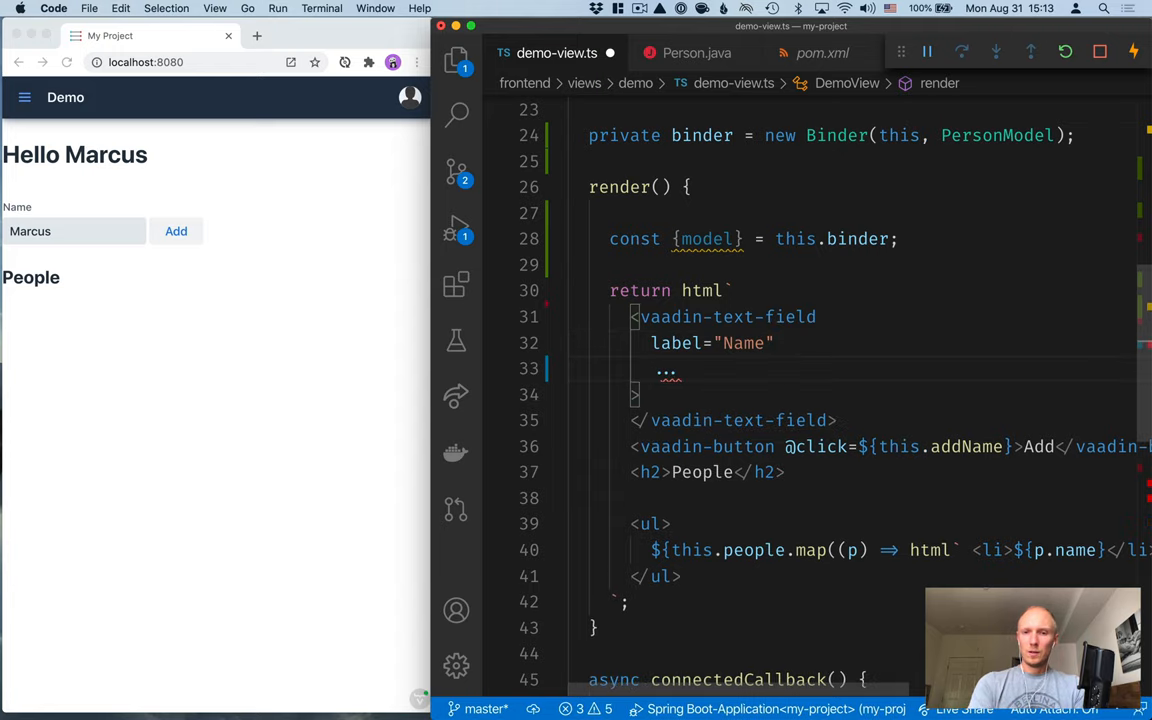
type("$")
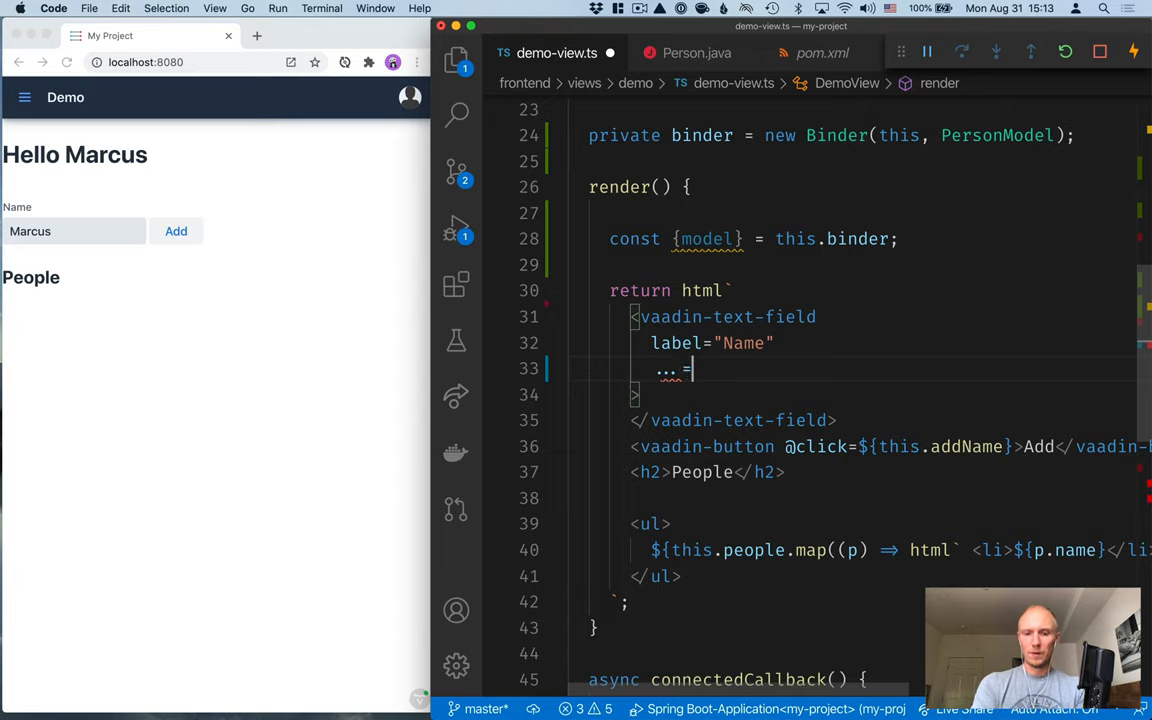
type("${}")
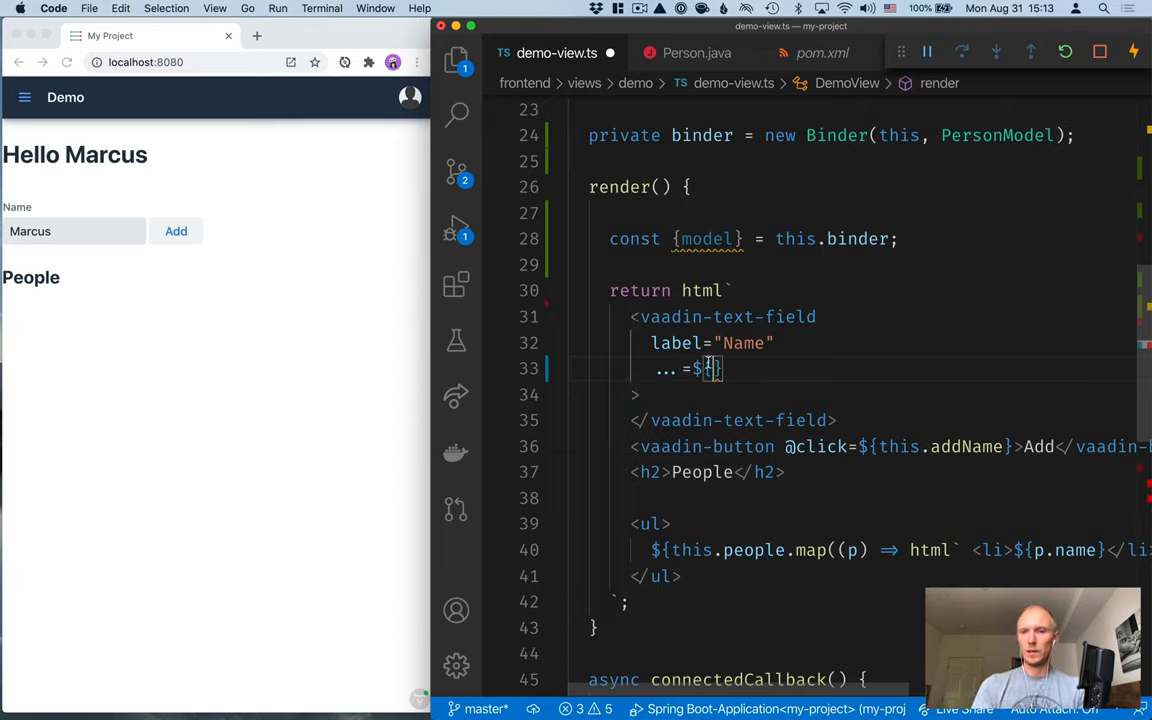
double_click(665, 368)
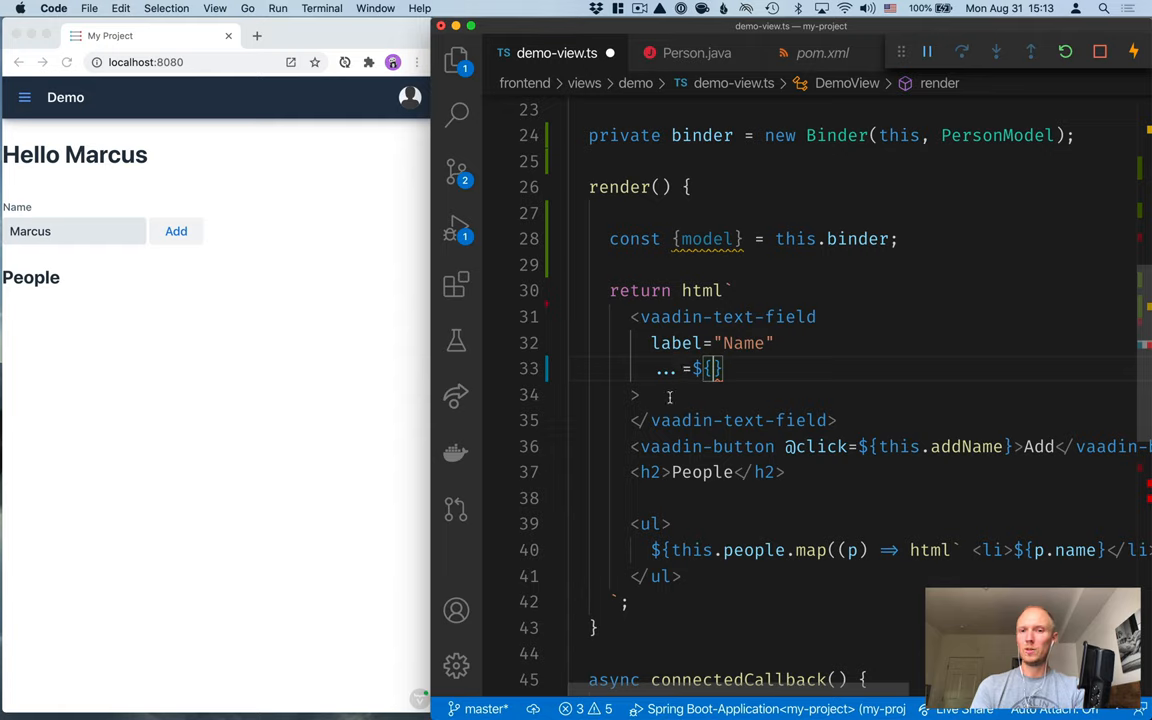
double_click(677, 343)
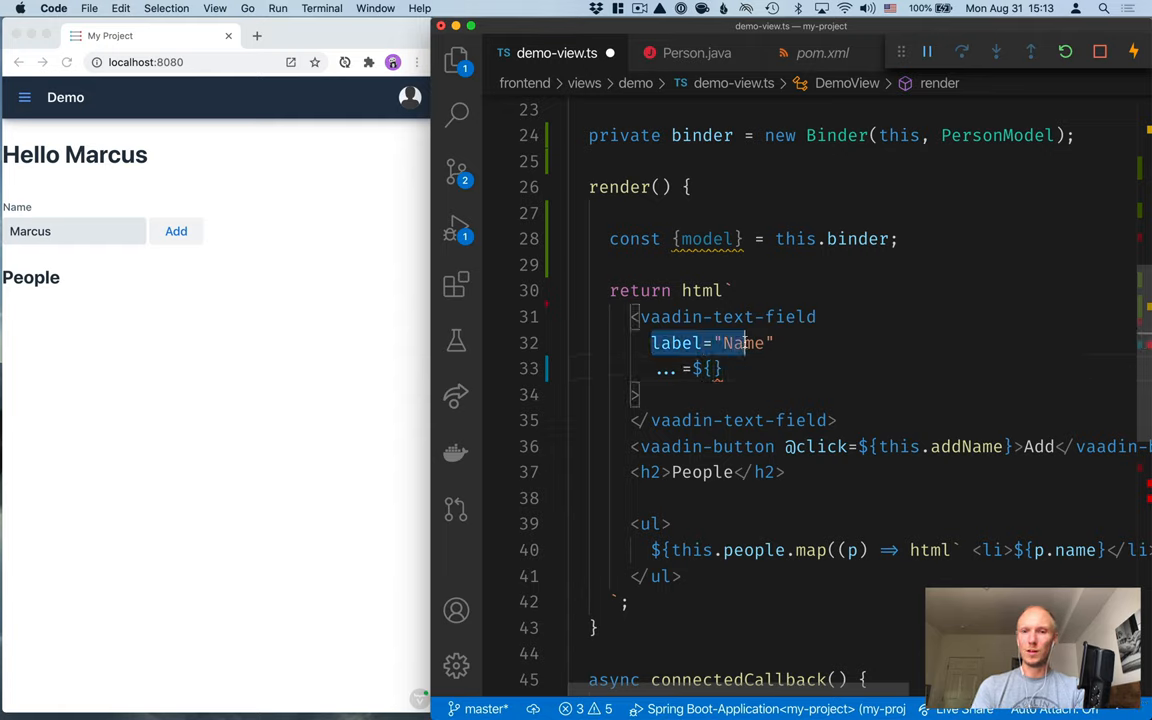
mouse_move(678, 343)
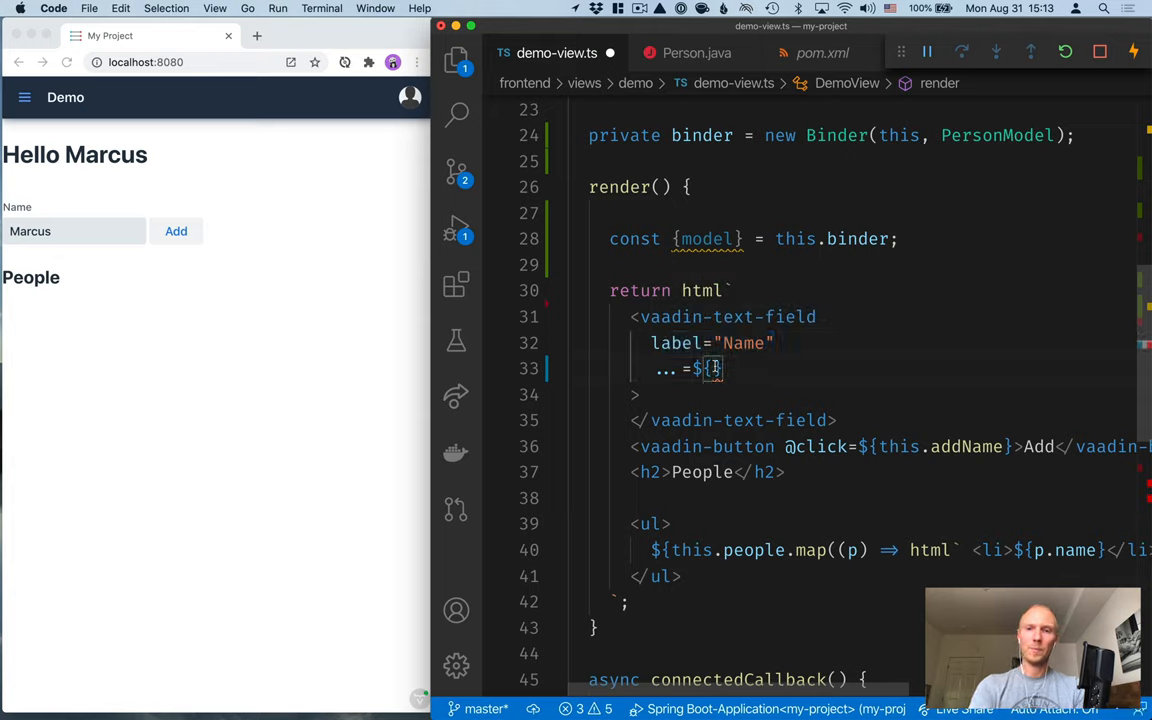
type("f")
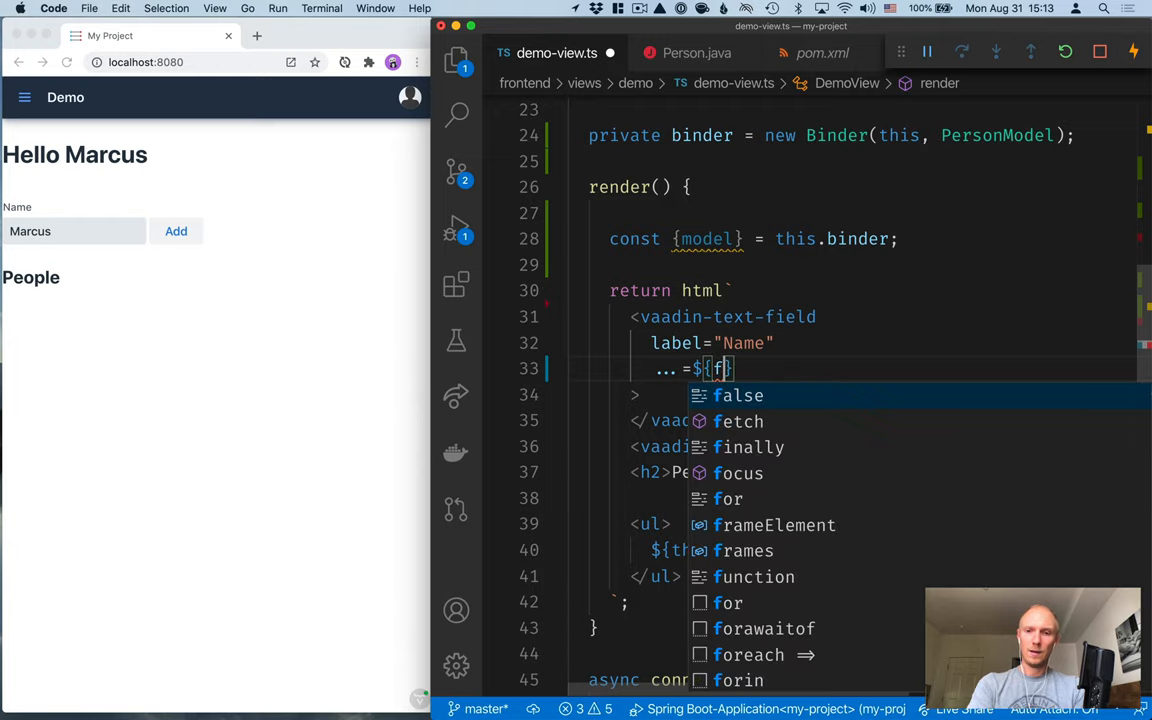
type("ield(")
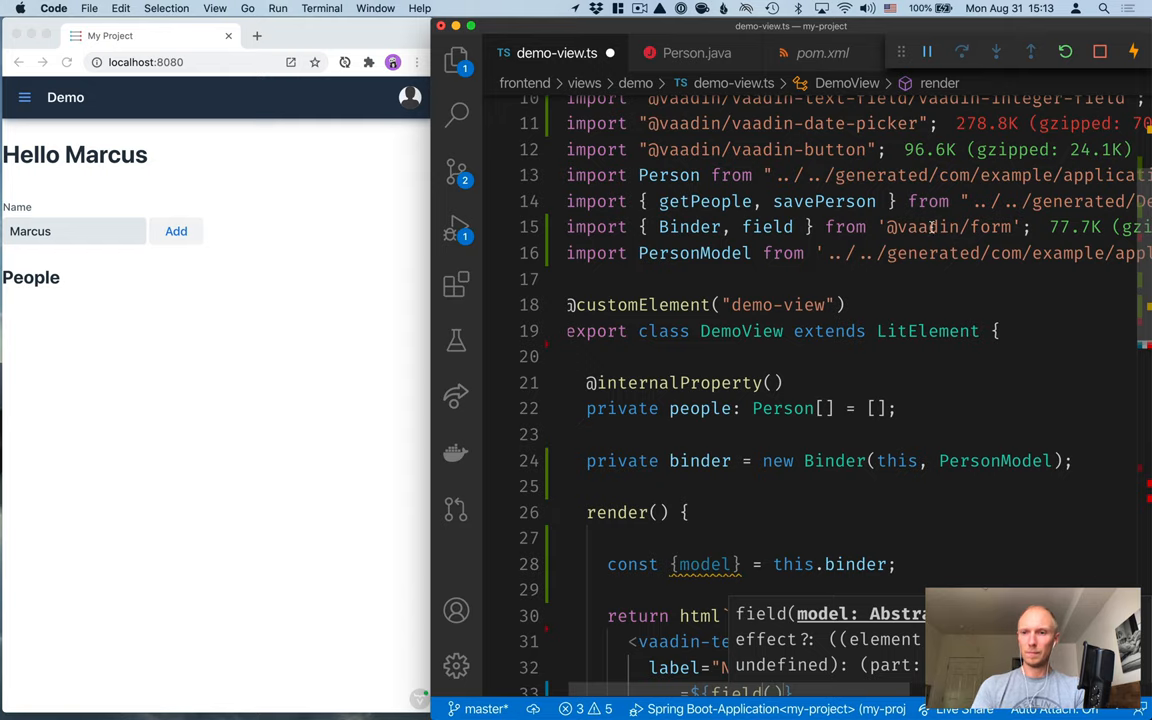
scroll("down", 3)
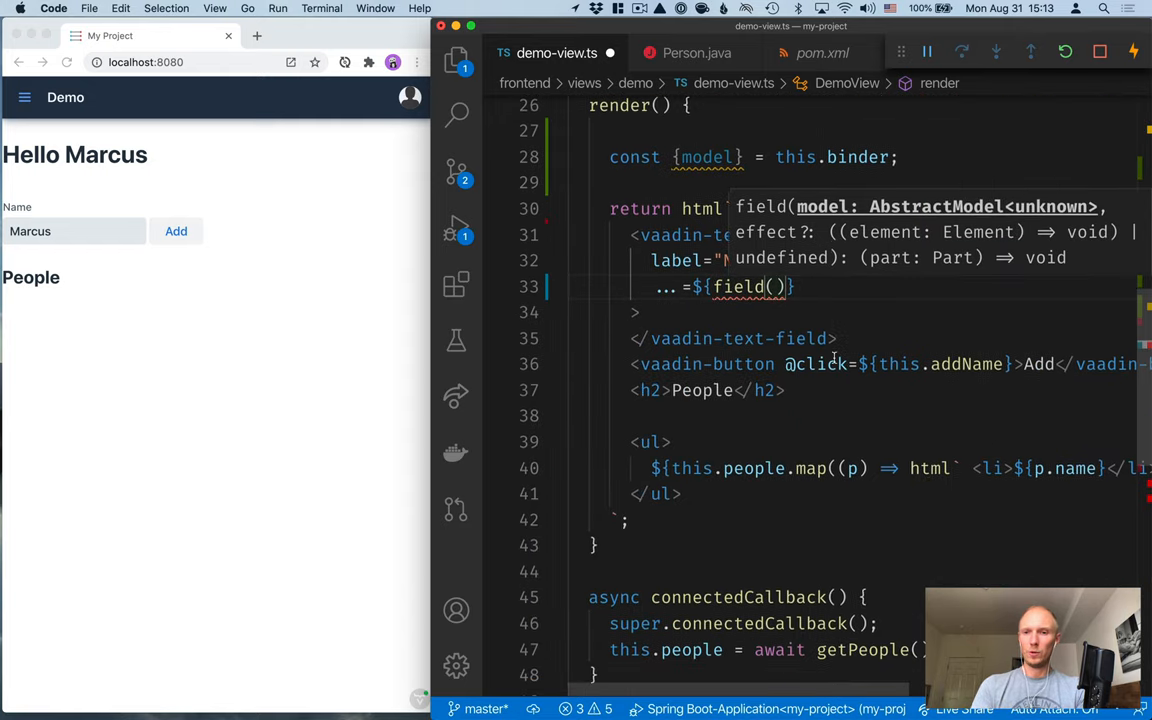
type("model.name")
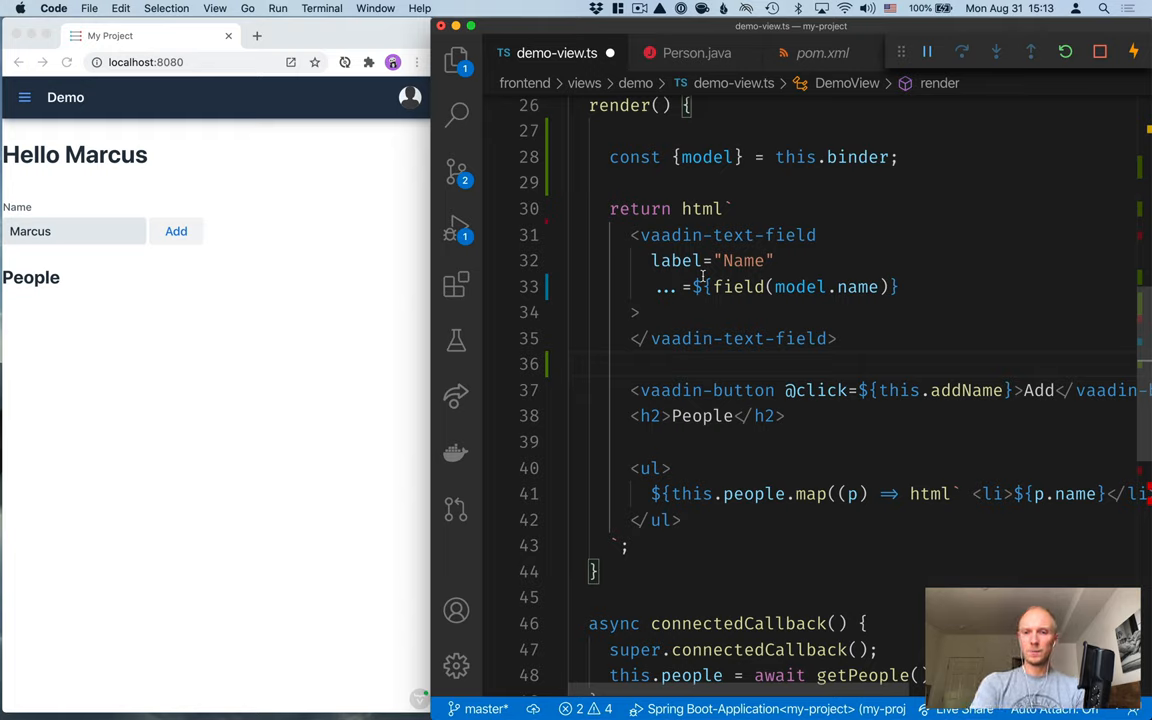
Write a vaadin-email-field with label="Email" and ...=${field(model.email)}.
type("vaadin-")
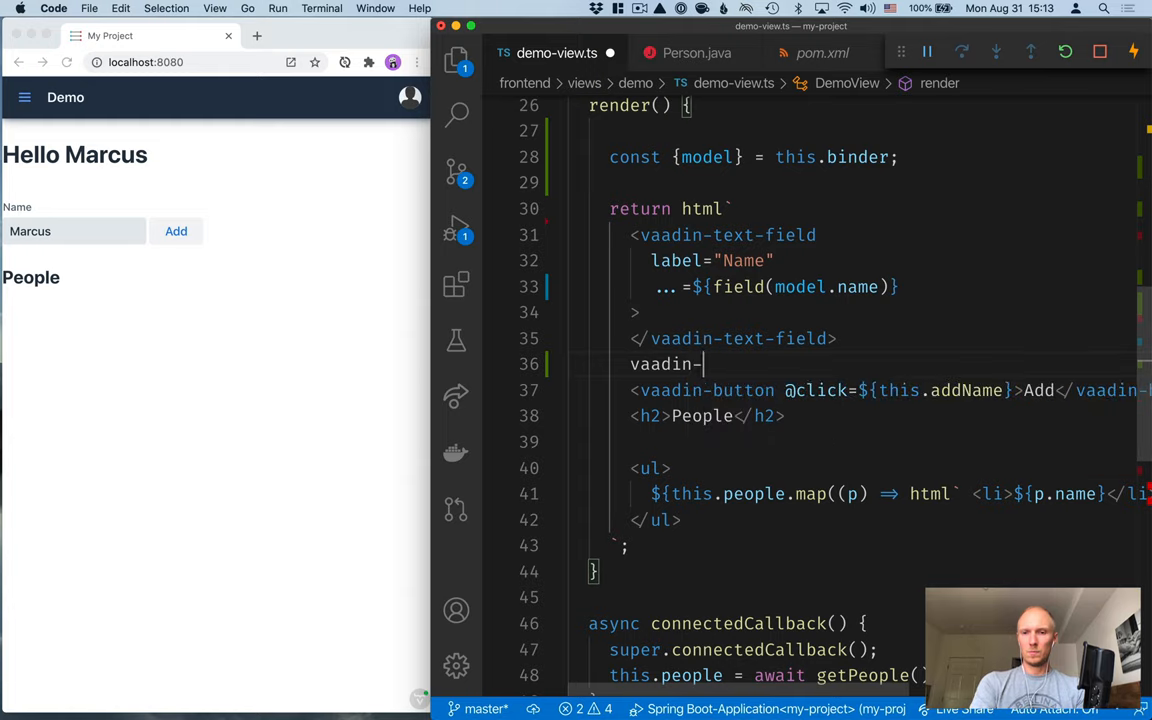
type("email-field")
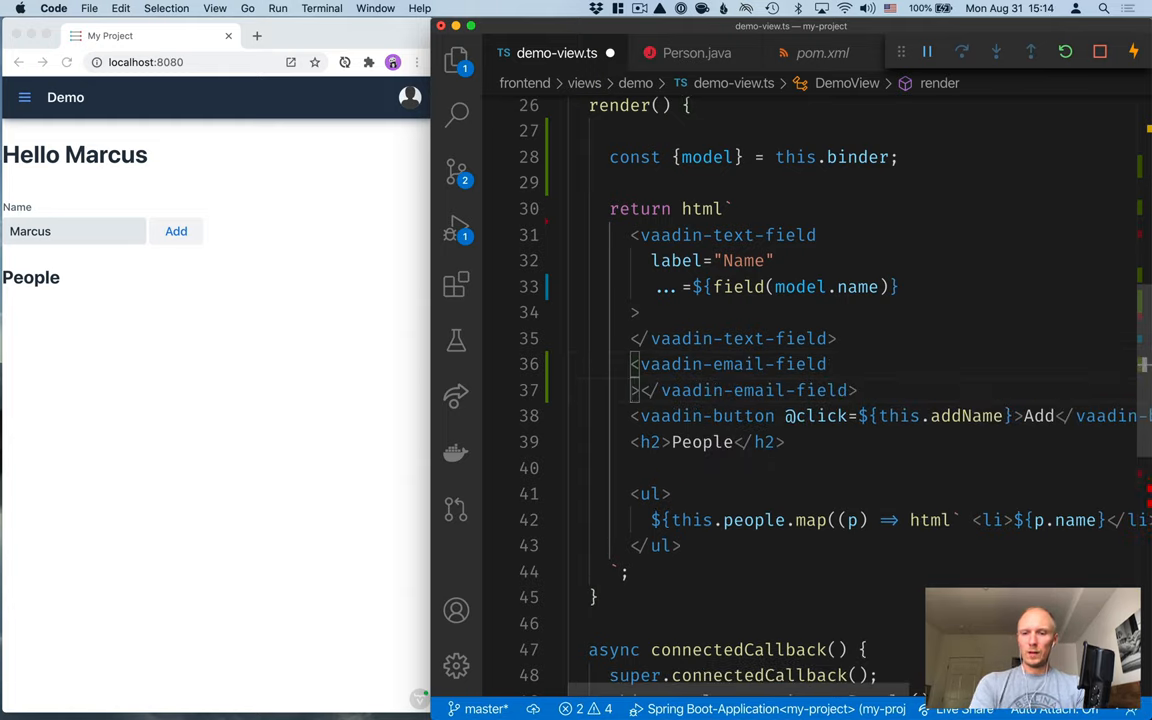
type("label=\"")
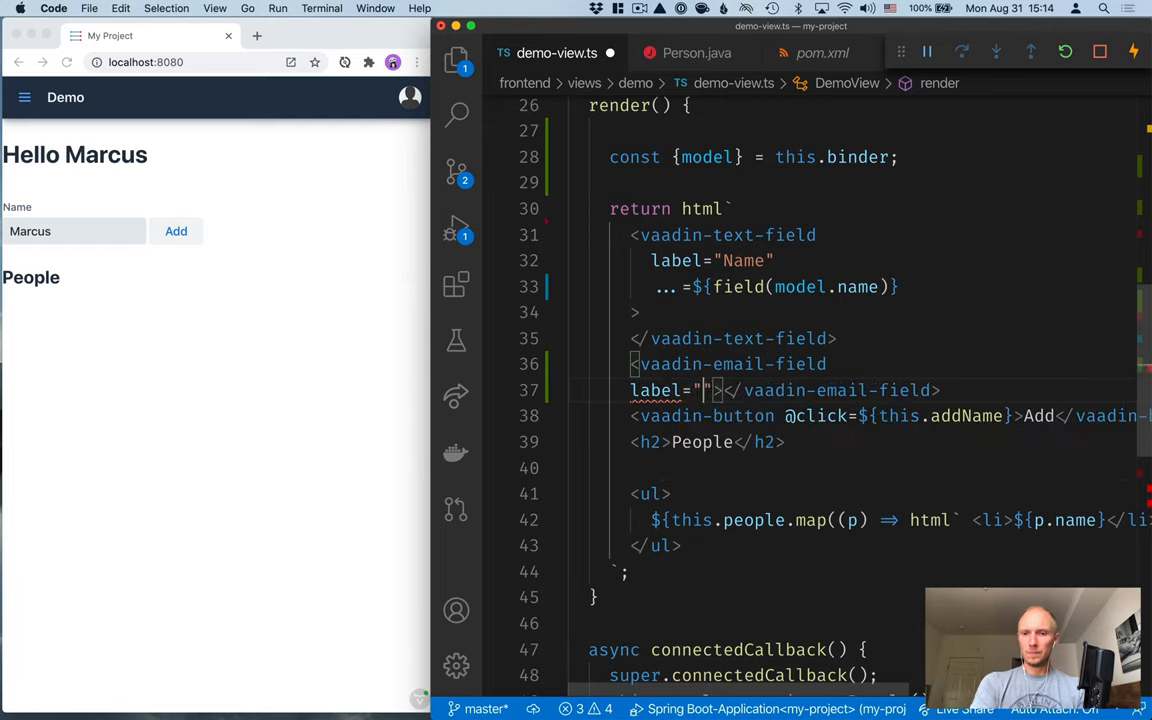
type("Email")
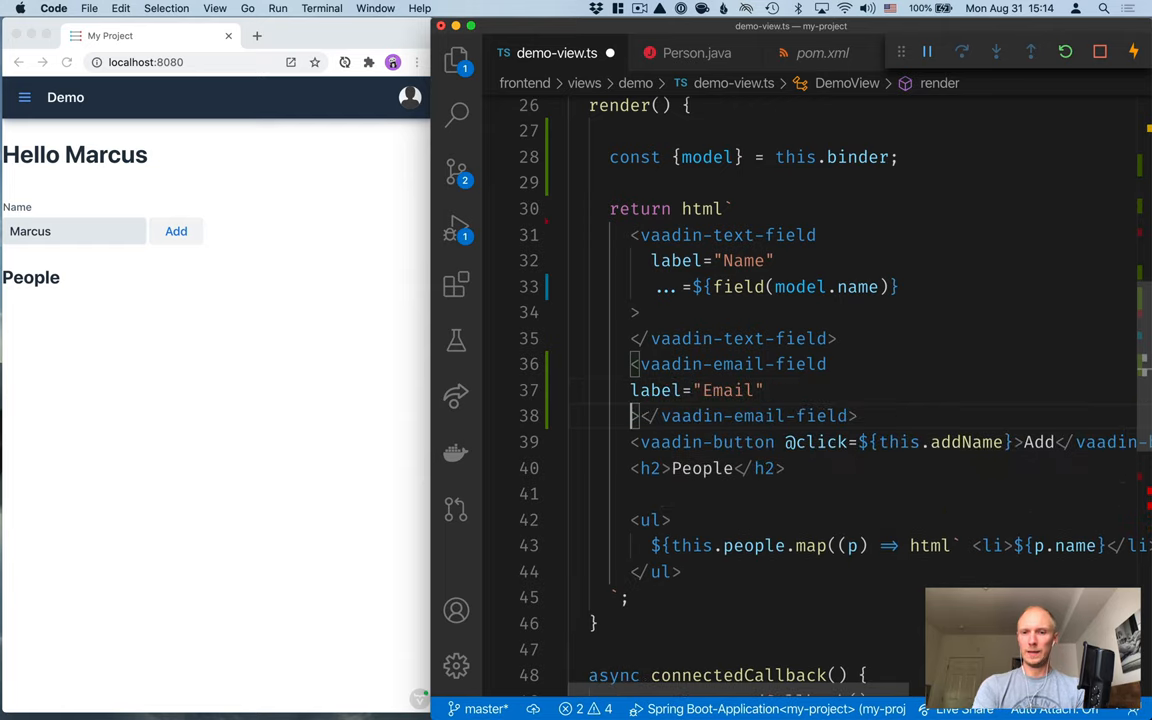
type(".$")
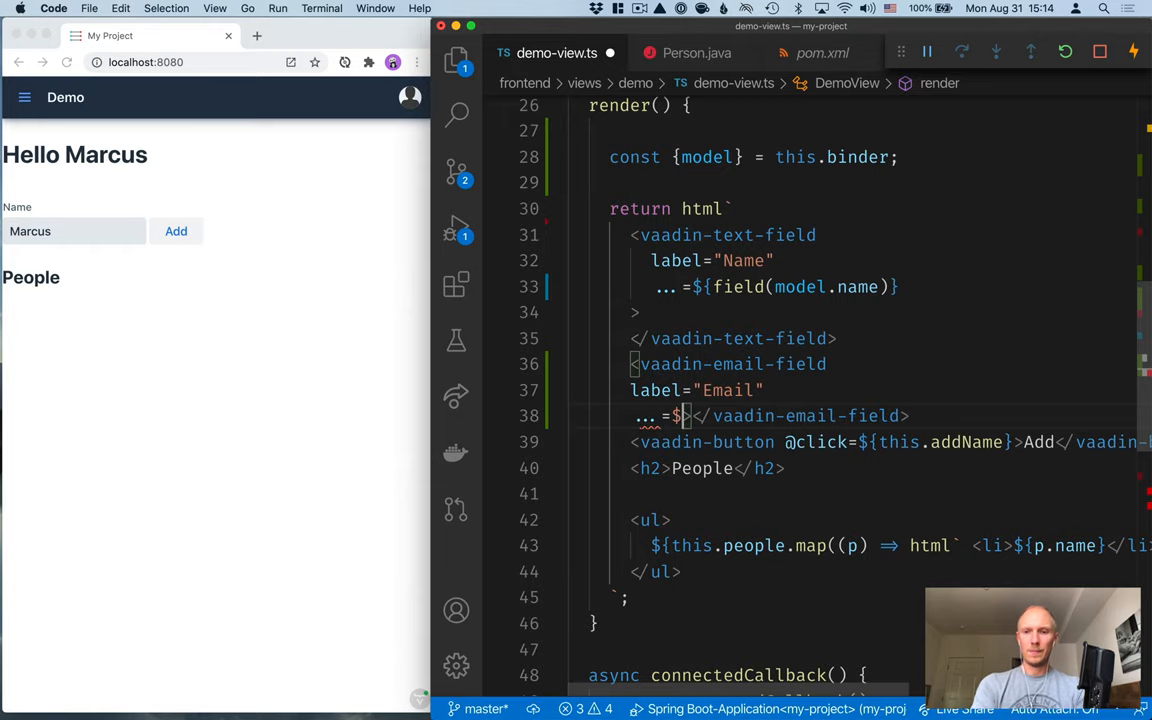
type("field()}>")
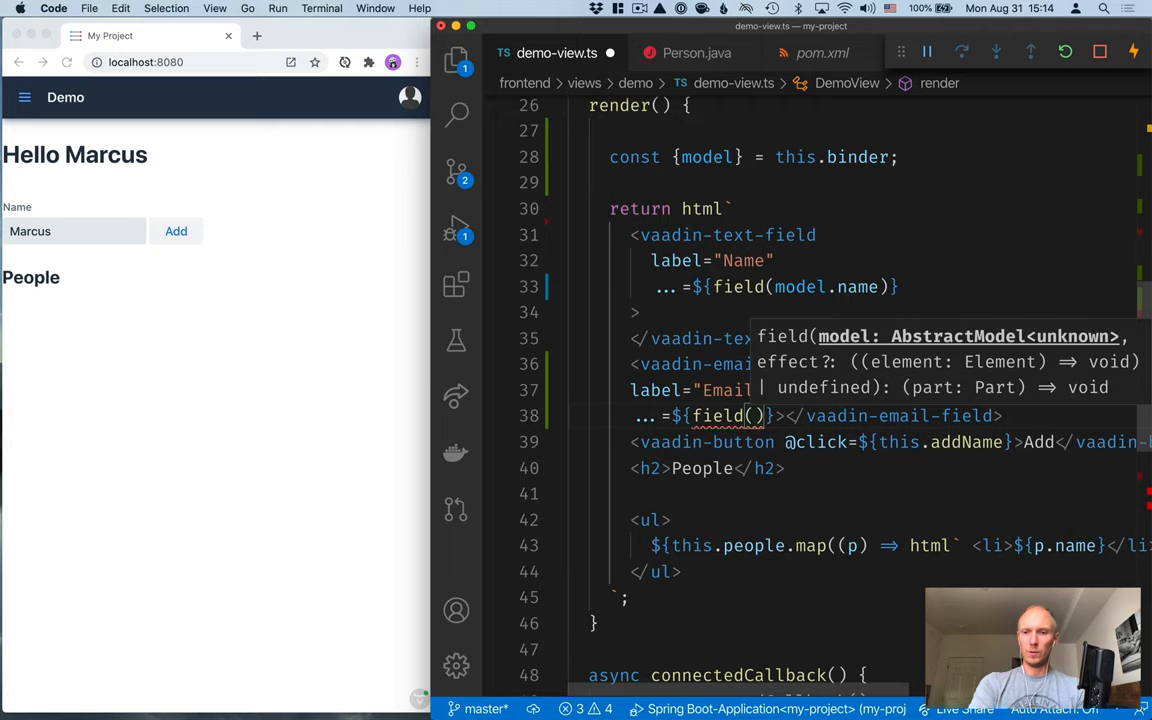
type("model.email")
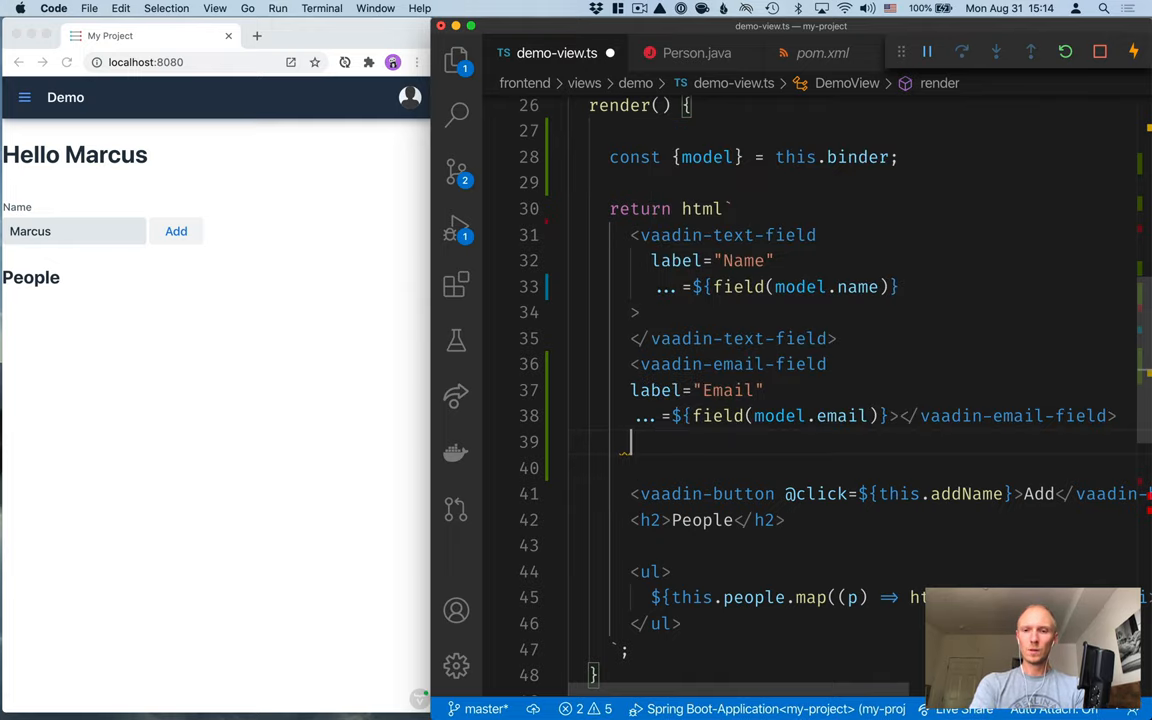
Add a vaadin-integer-field labelled 'Shoe size' bound to field(model.shoeSize), then begin a vaadin-date-picker tag.
type("vaadin-integer")
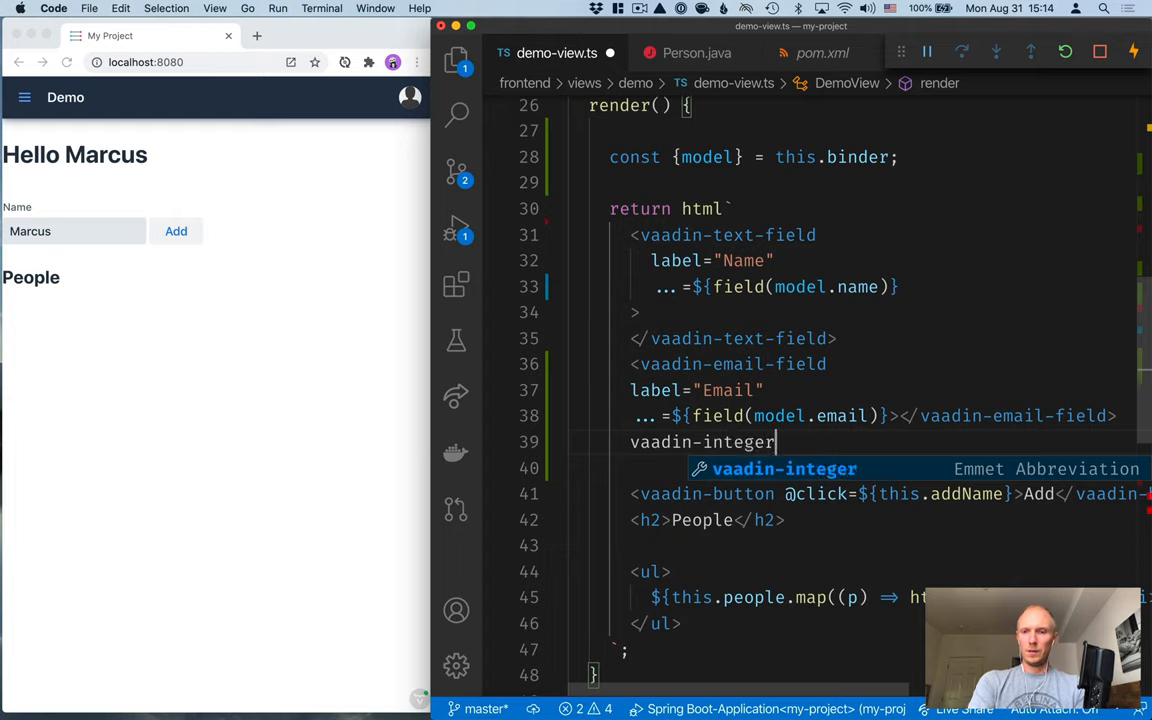
type("ger-field")
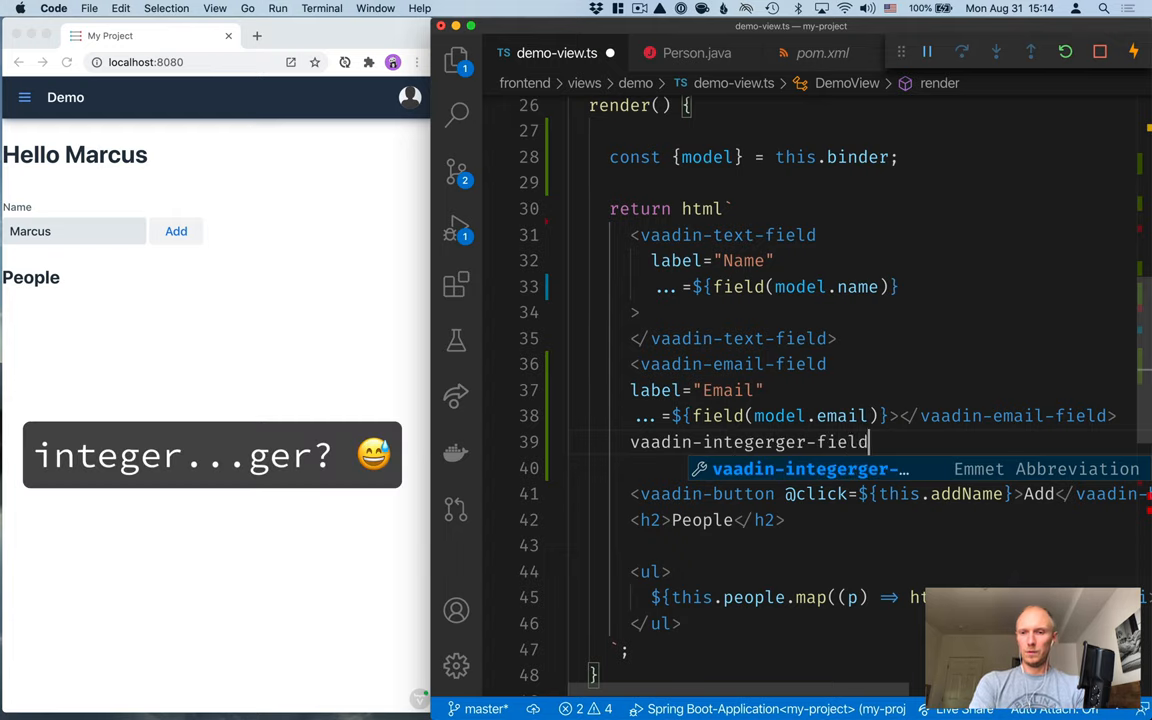
key("Tab")
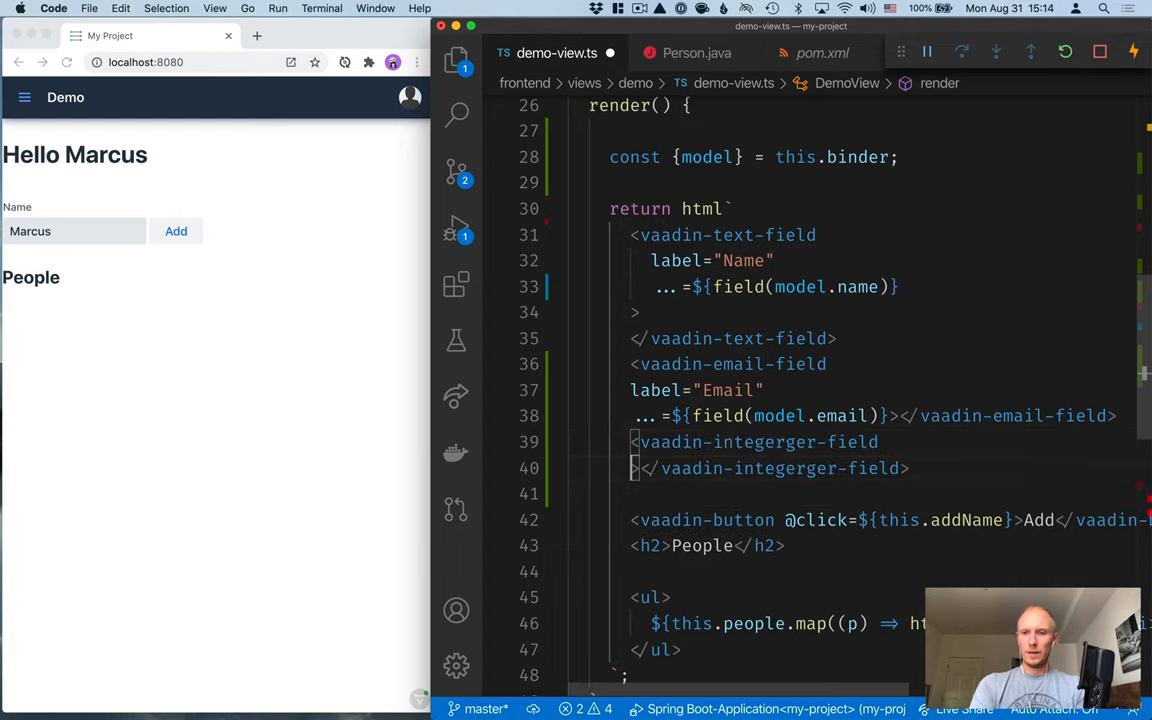
type("label")
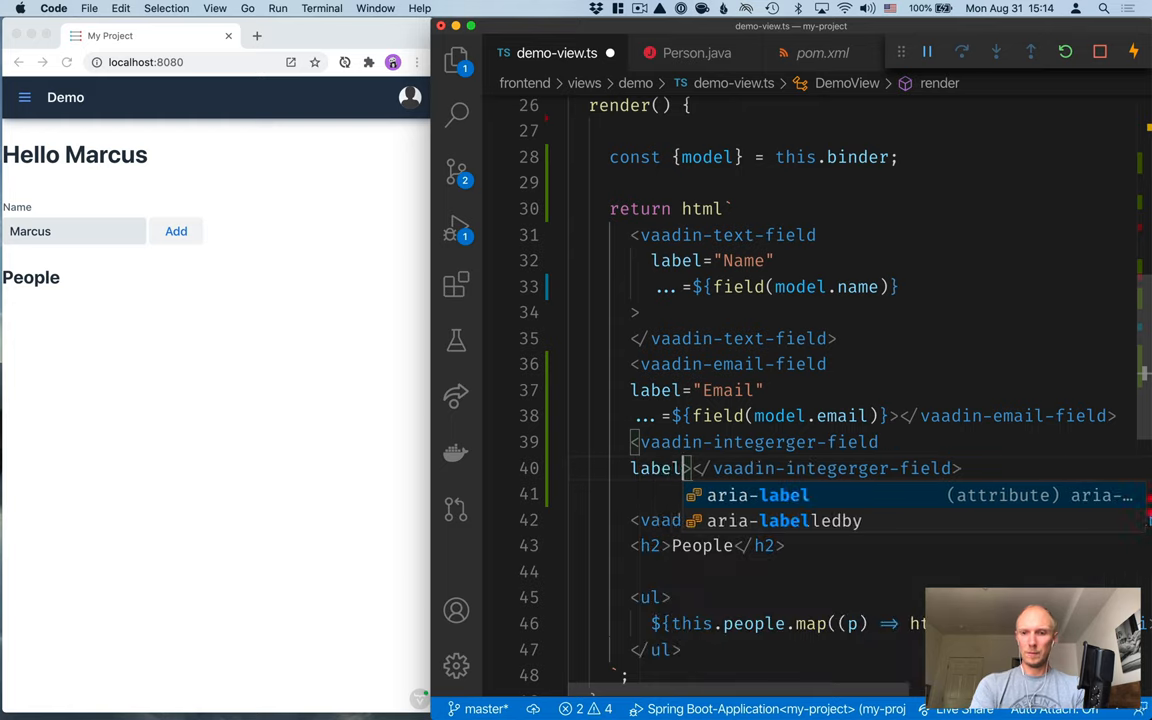
type("Shoe size\"")
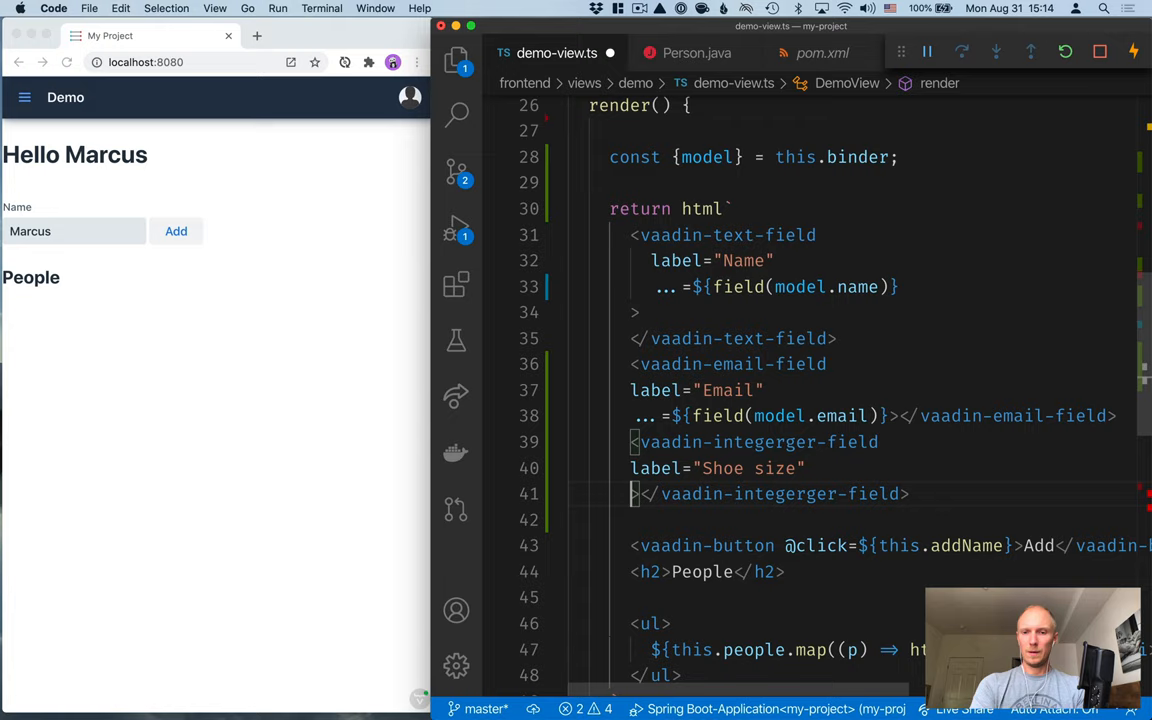
type(".accessK")
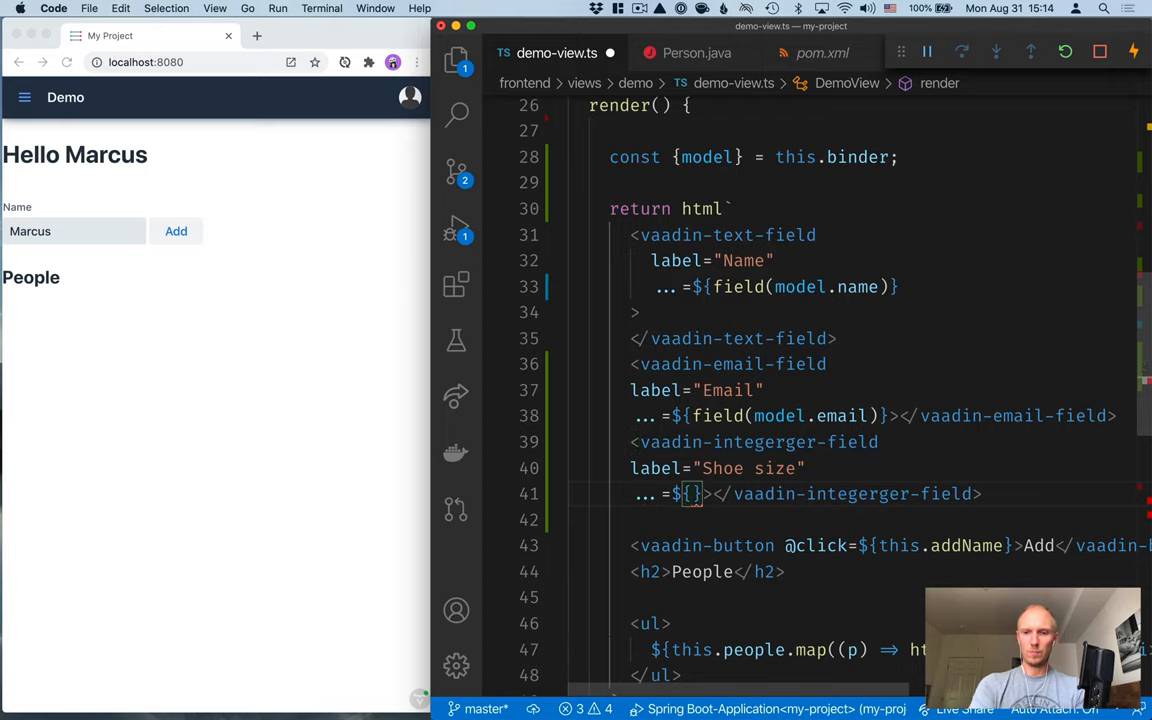
type("field(")
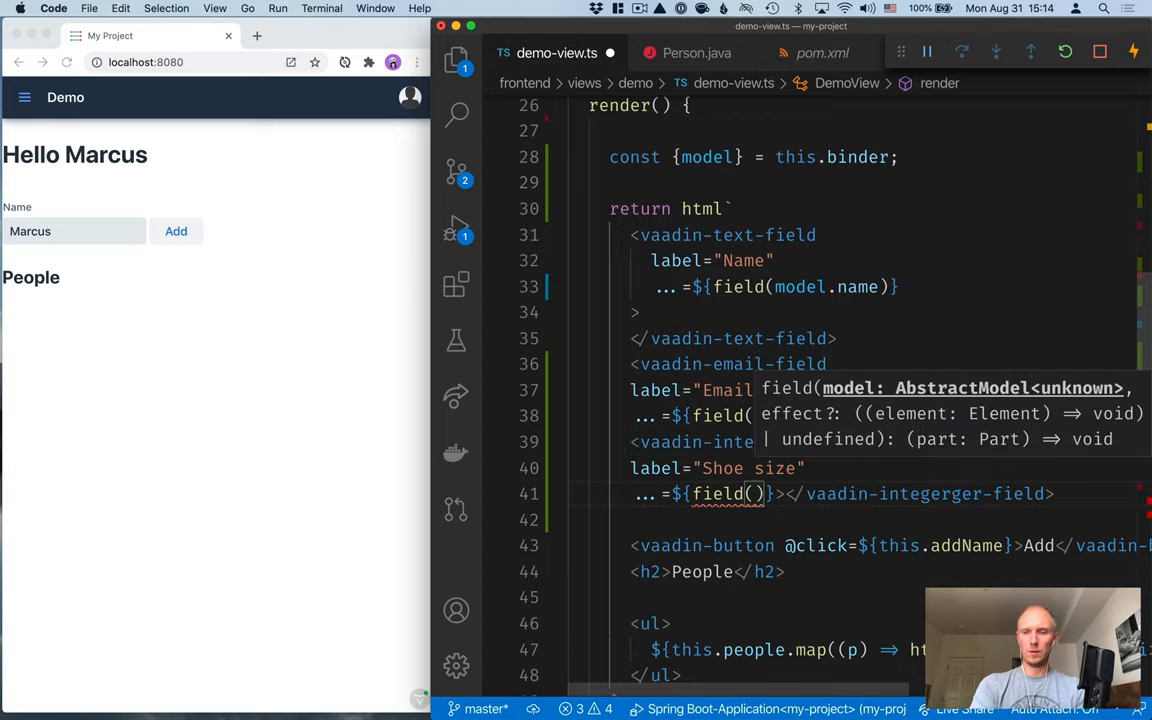
type("model.shoeSize")
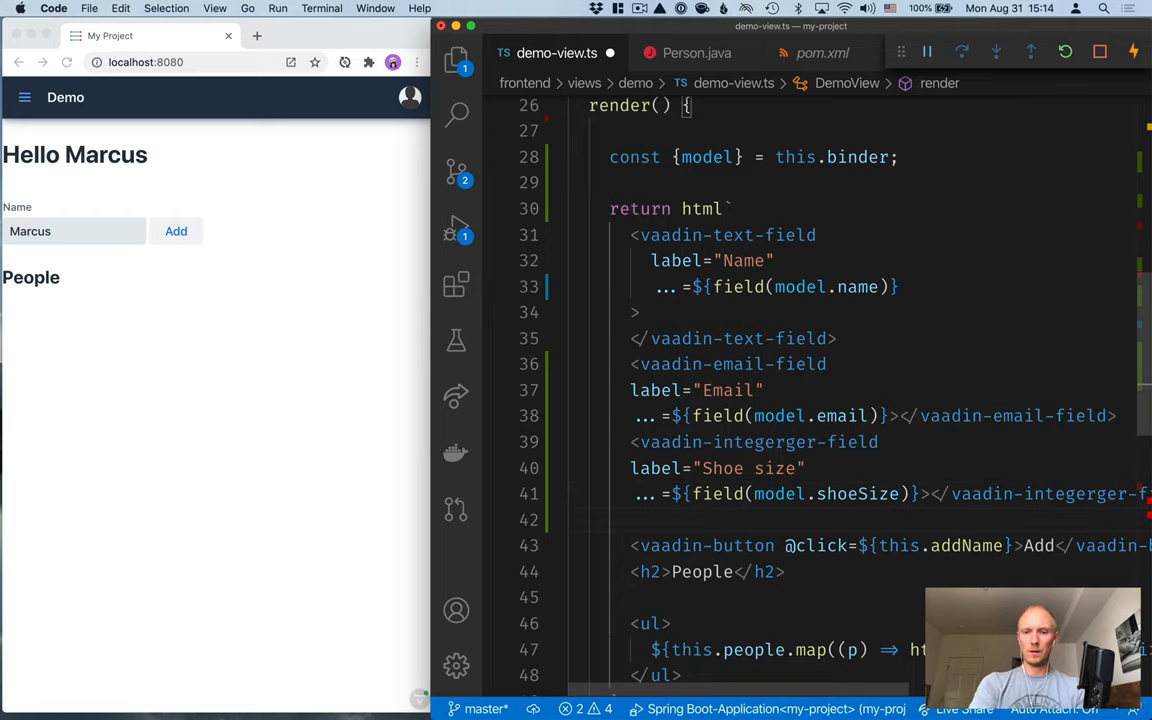
type("vaadin-date-picker")
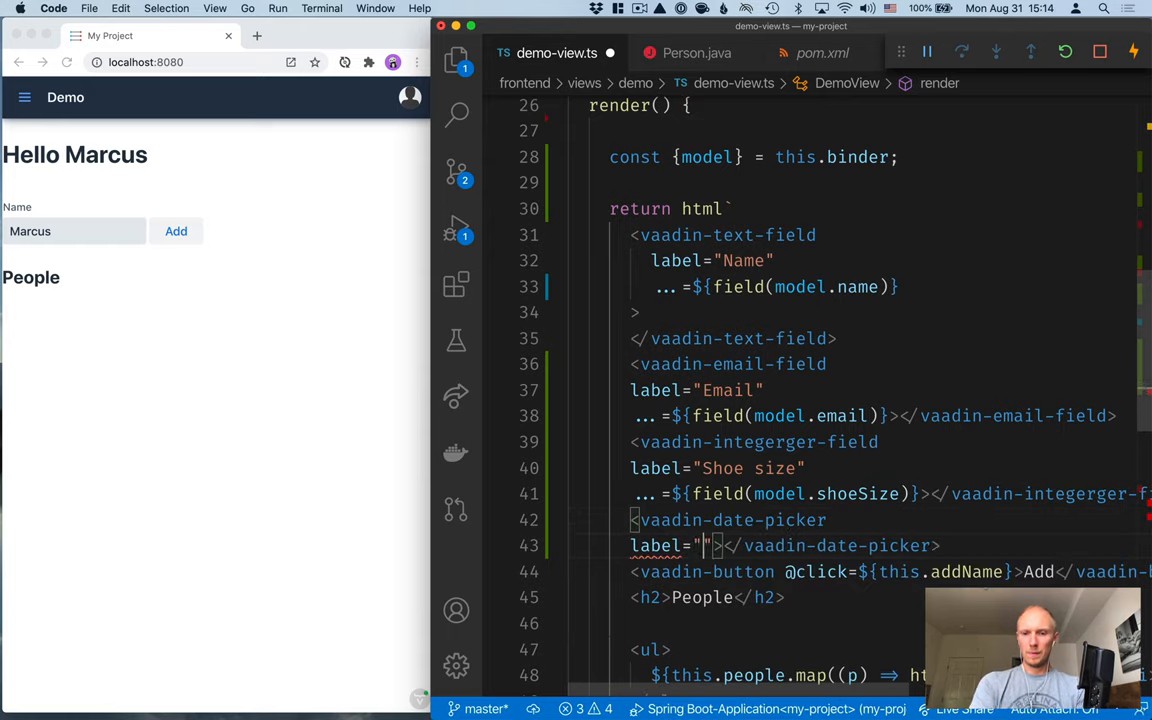
Add a vaadin-date-picker labelled 'Birth date' and begin its ${field(model...)} binding.
type("Birth date")
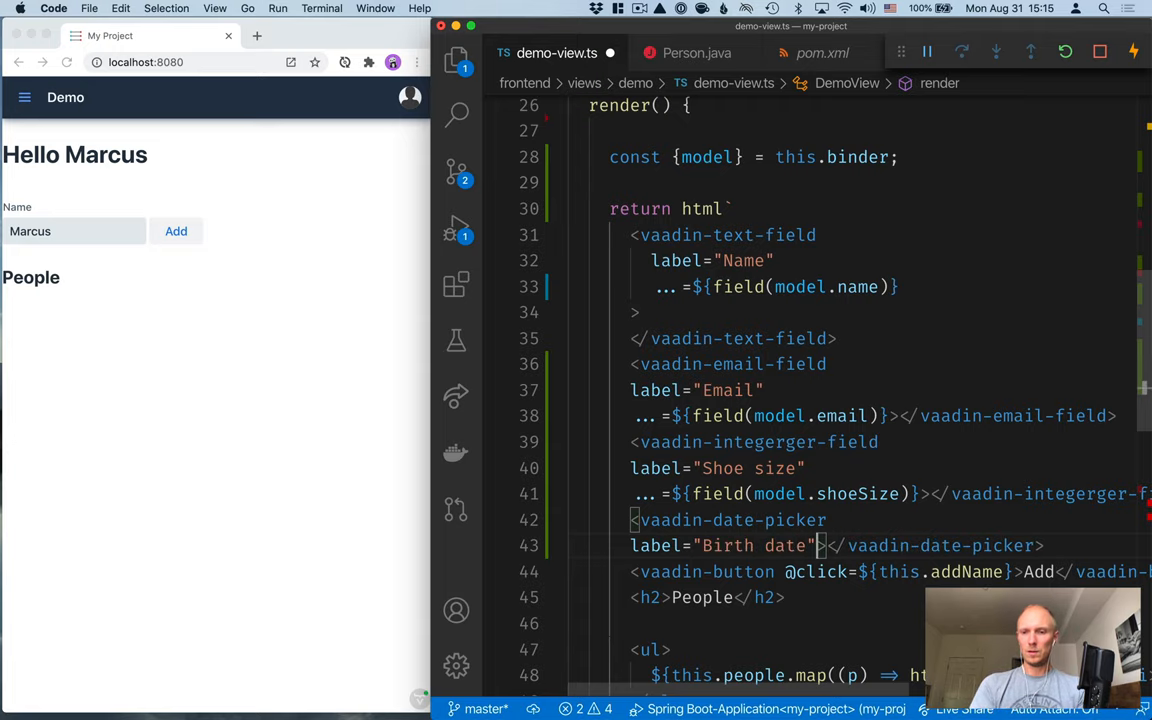
key("enter")
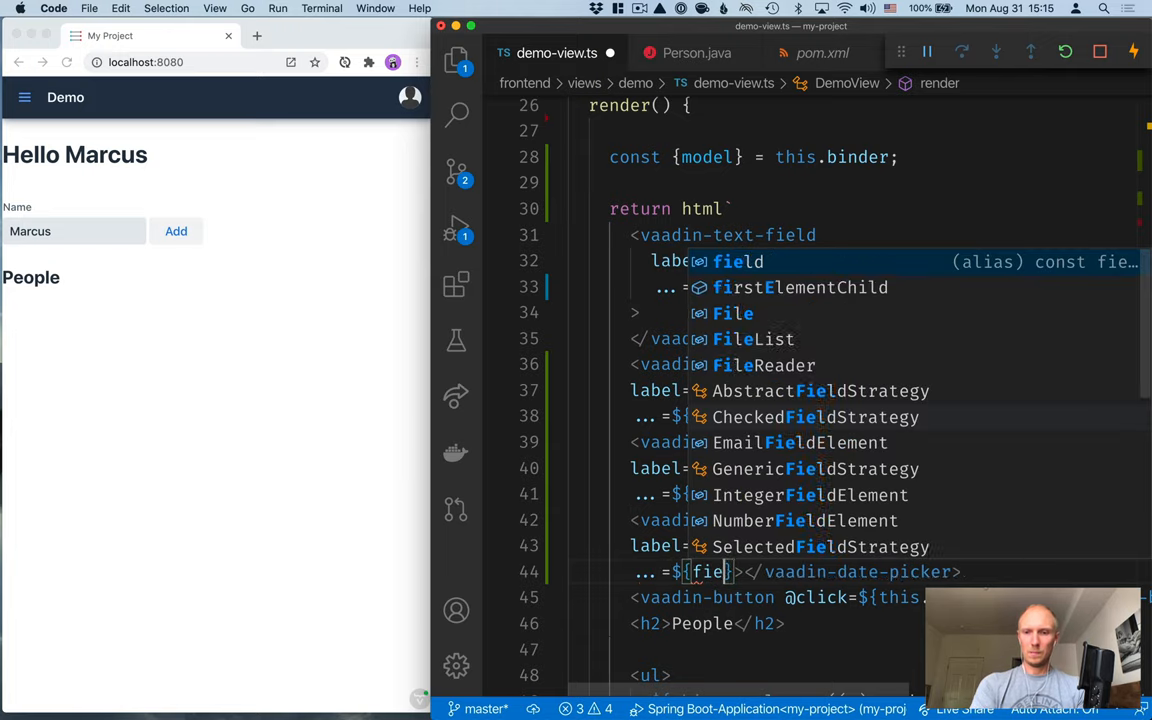
type("model")
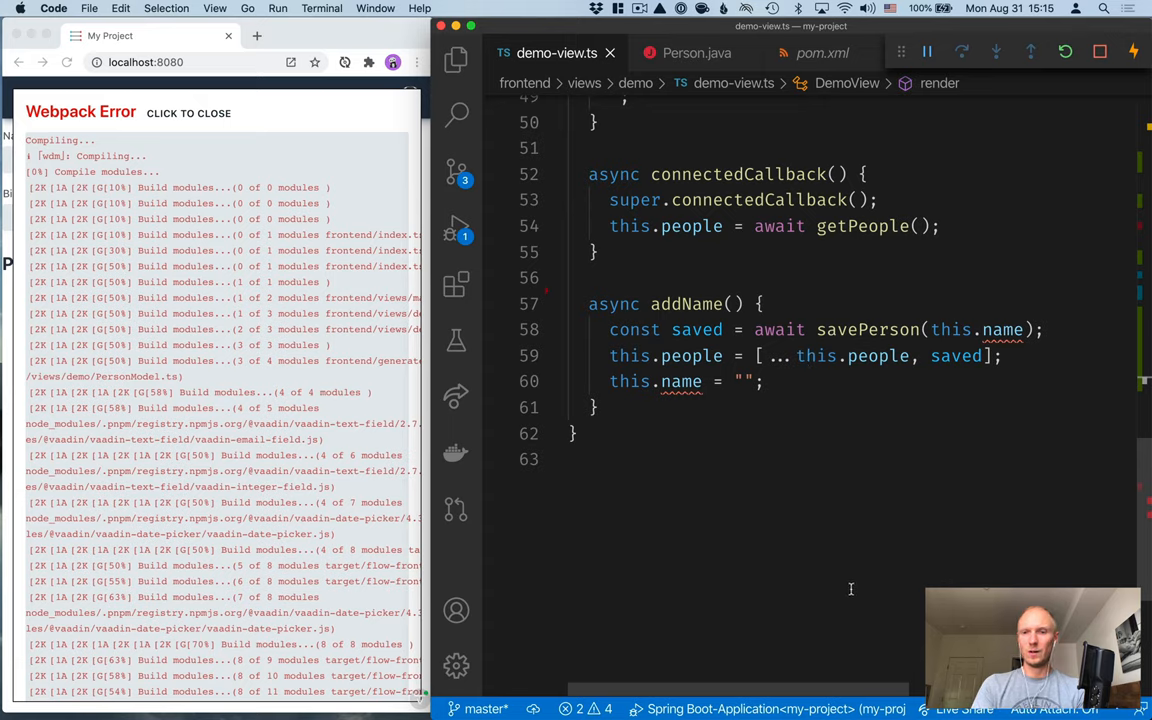
mouse_move(937, 329)
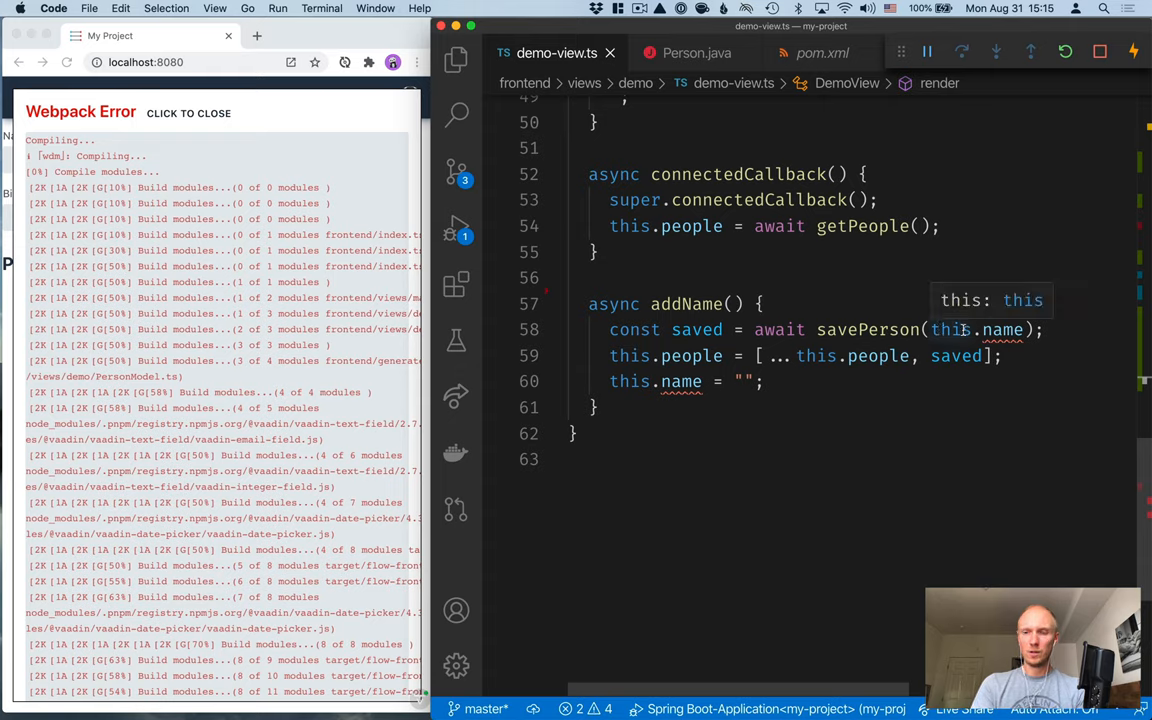
In addName, replace savePerson(this.name) with this.binder.submitTo(savePerson) and drop the name reset.
double_click(867, 329)
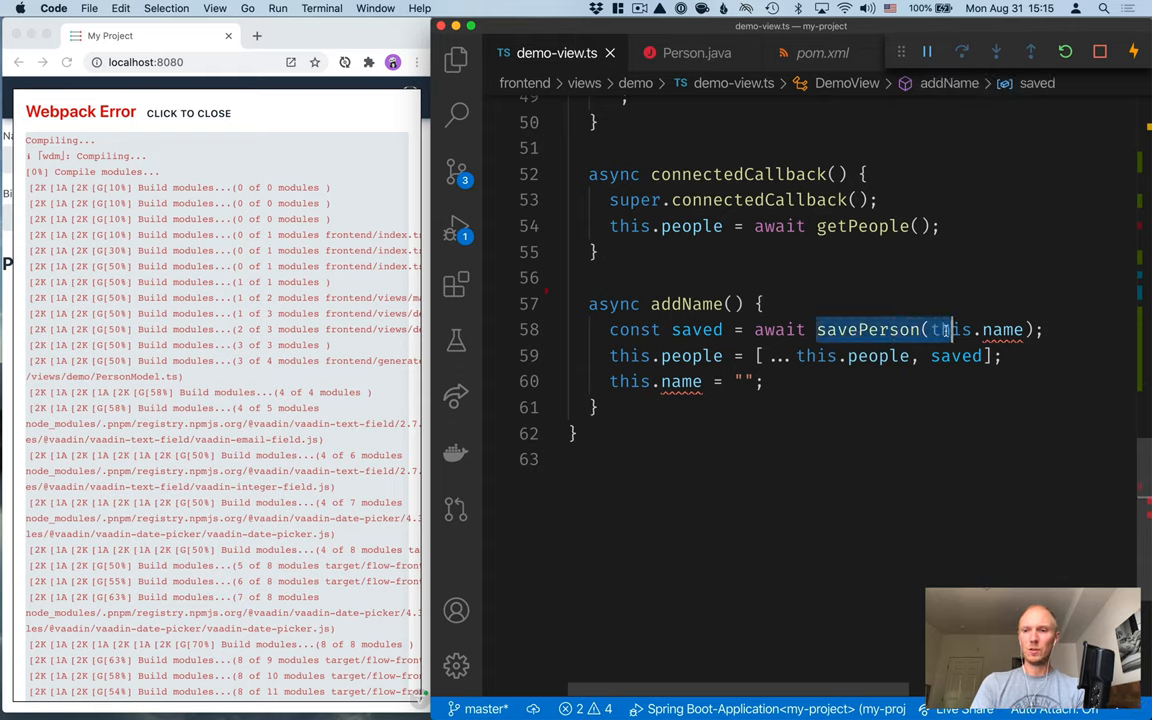
key("Delete")
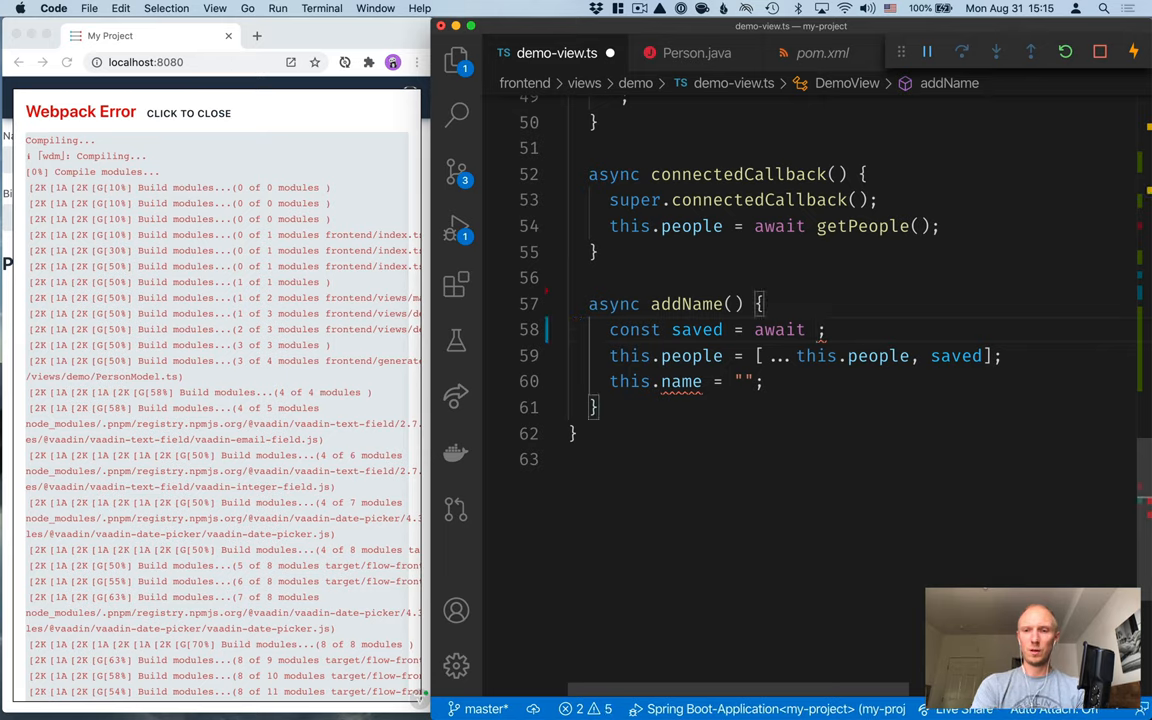
type("thi")
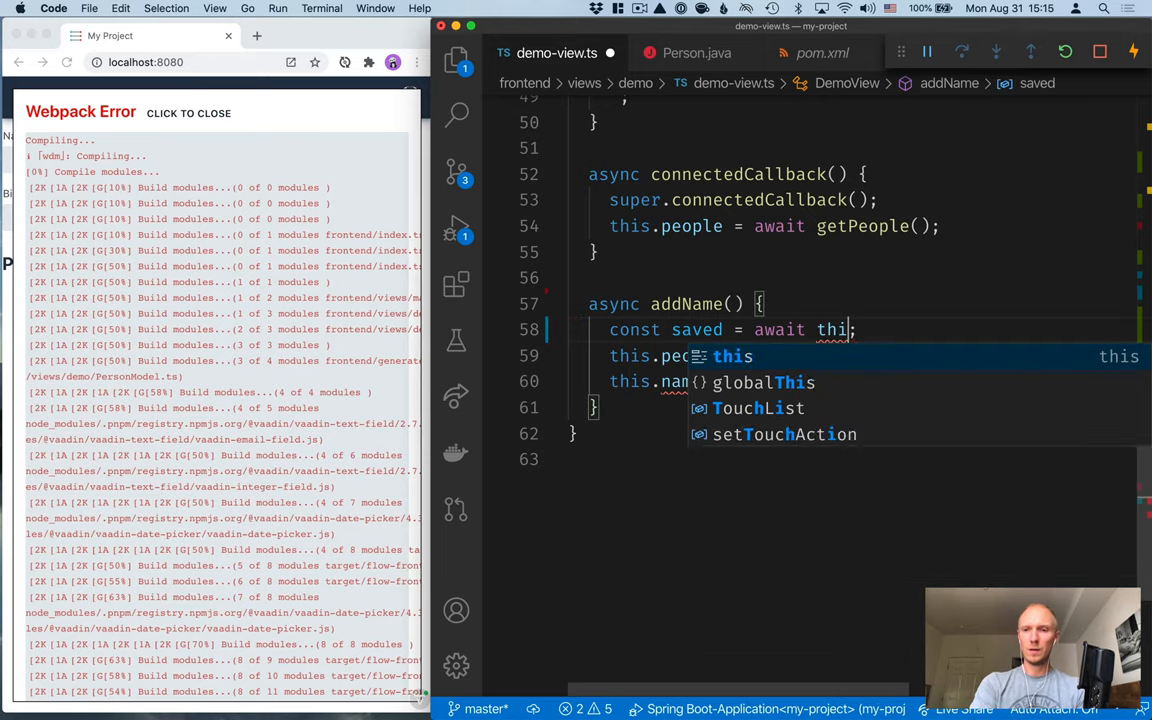
type("binder.submitTo(")
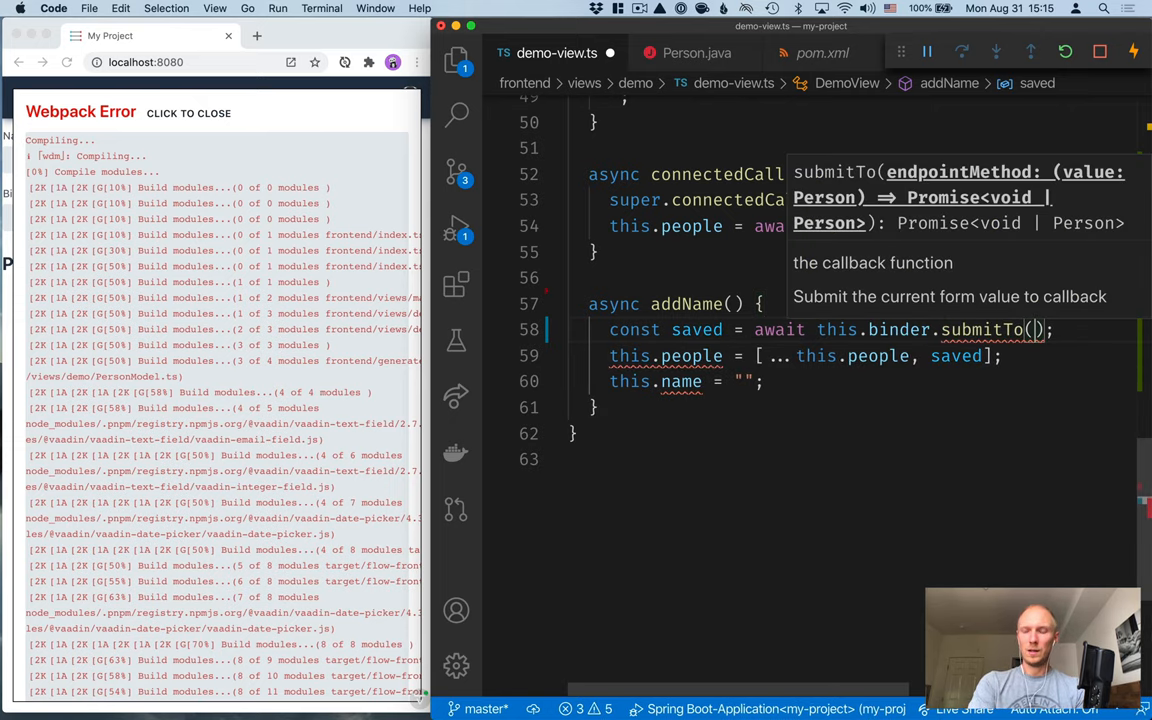
type("savePerson")
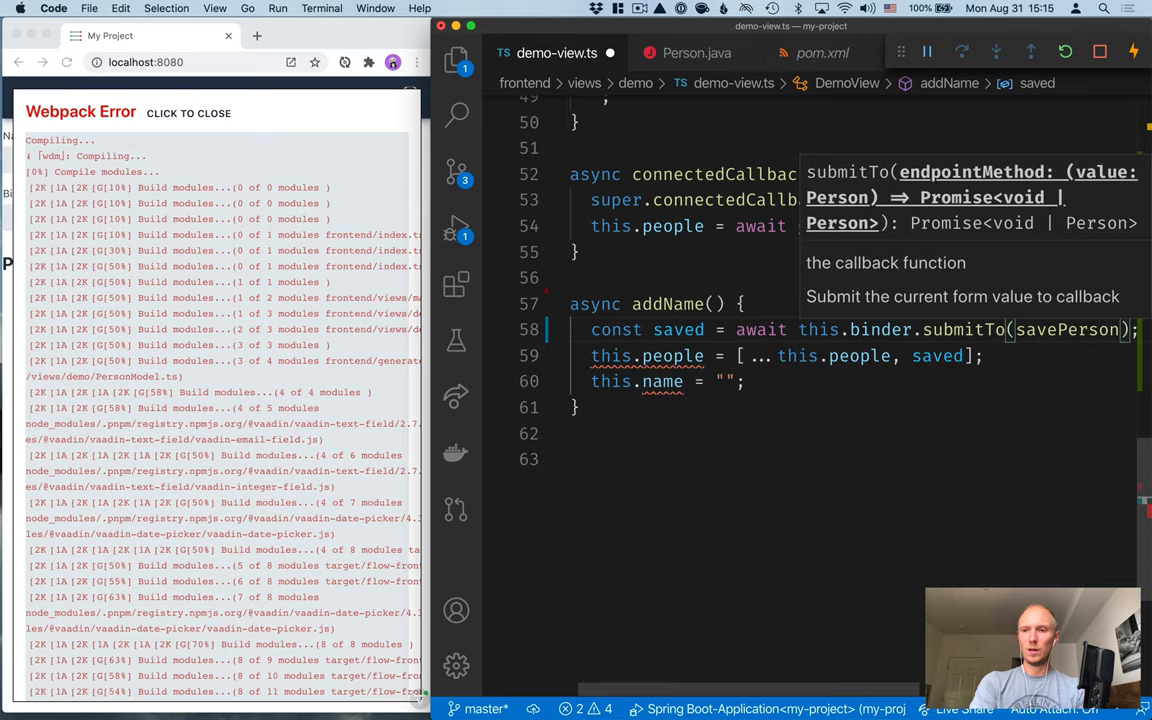
mouse_move(686, 360)
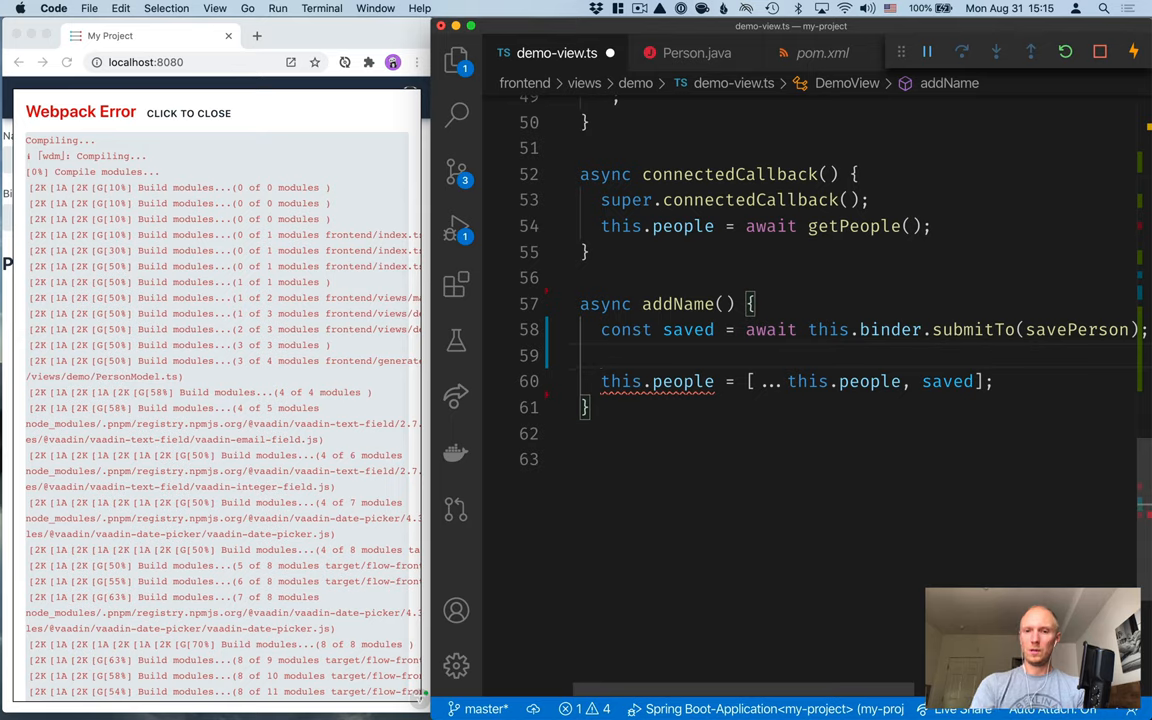
type("if(s")
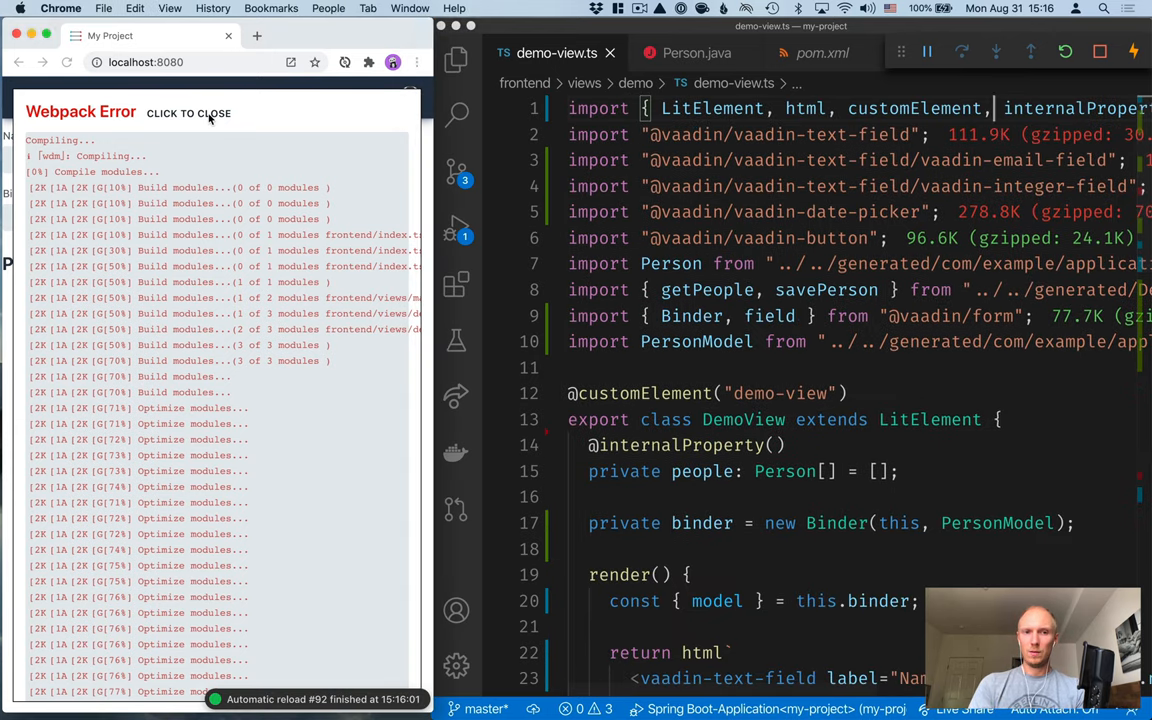
Dismiss the Webpack error and enter junk 'sdf' in Name and Email to trigger validation.
left_click(189, 113)
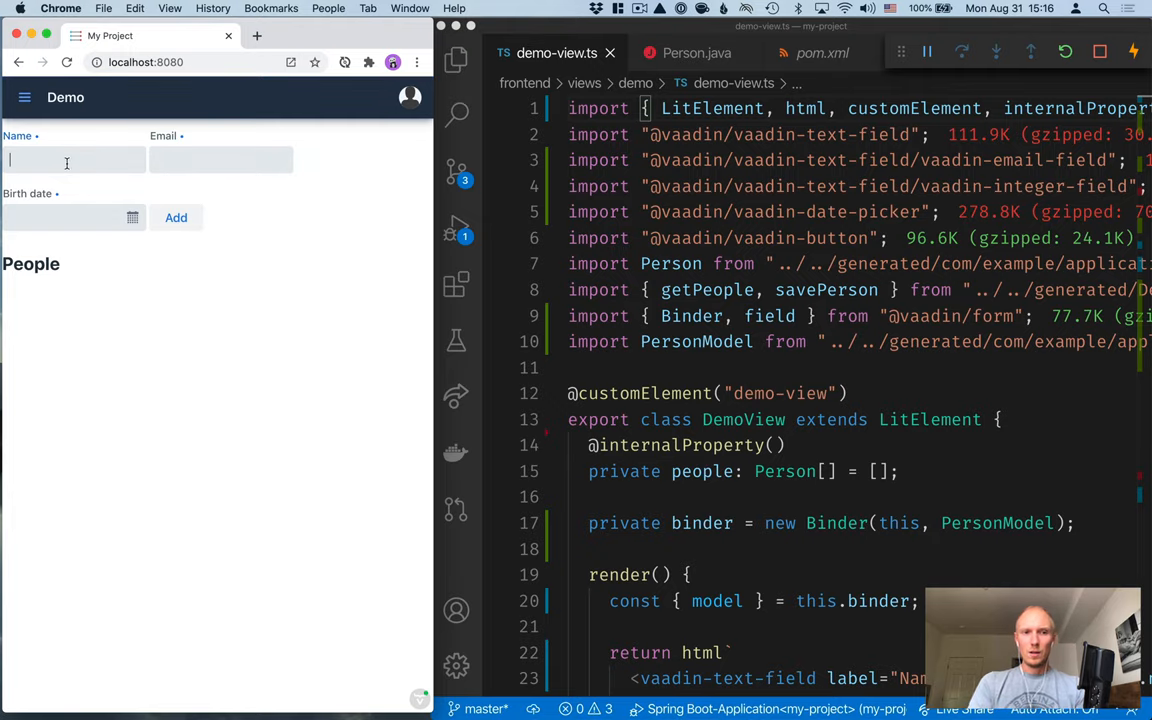
mouse_move(158, 192)
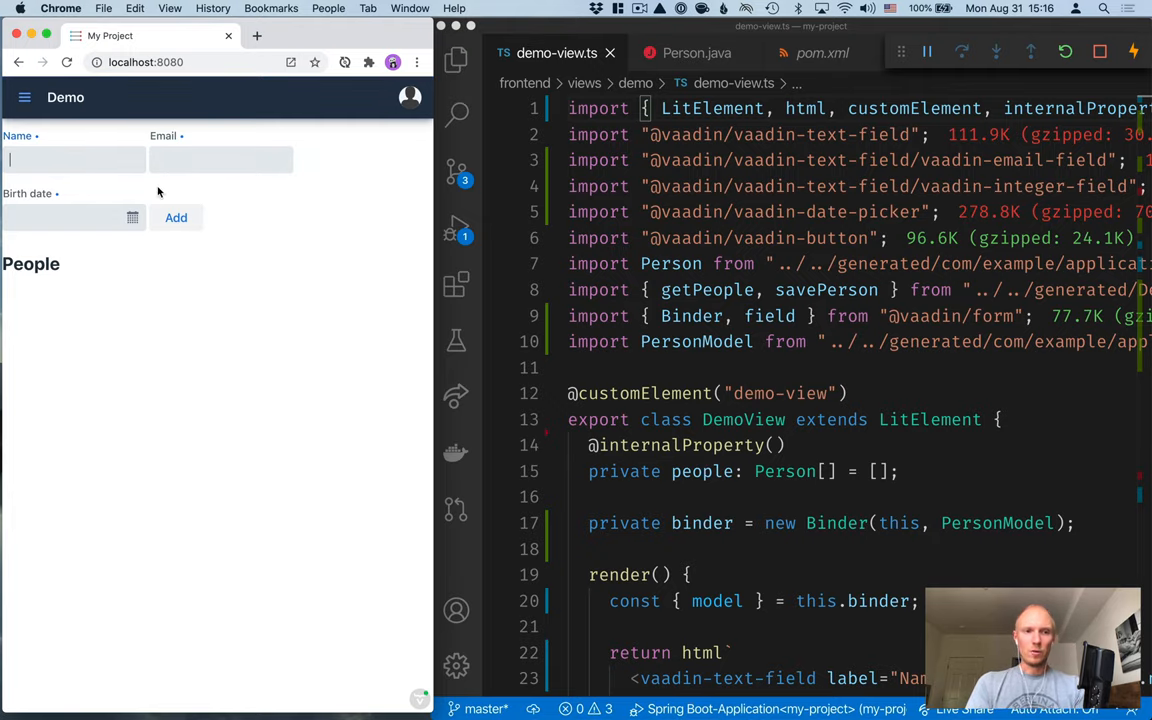
type("sd")
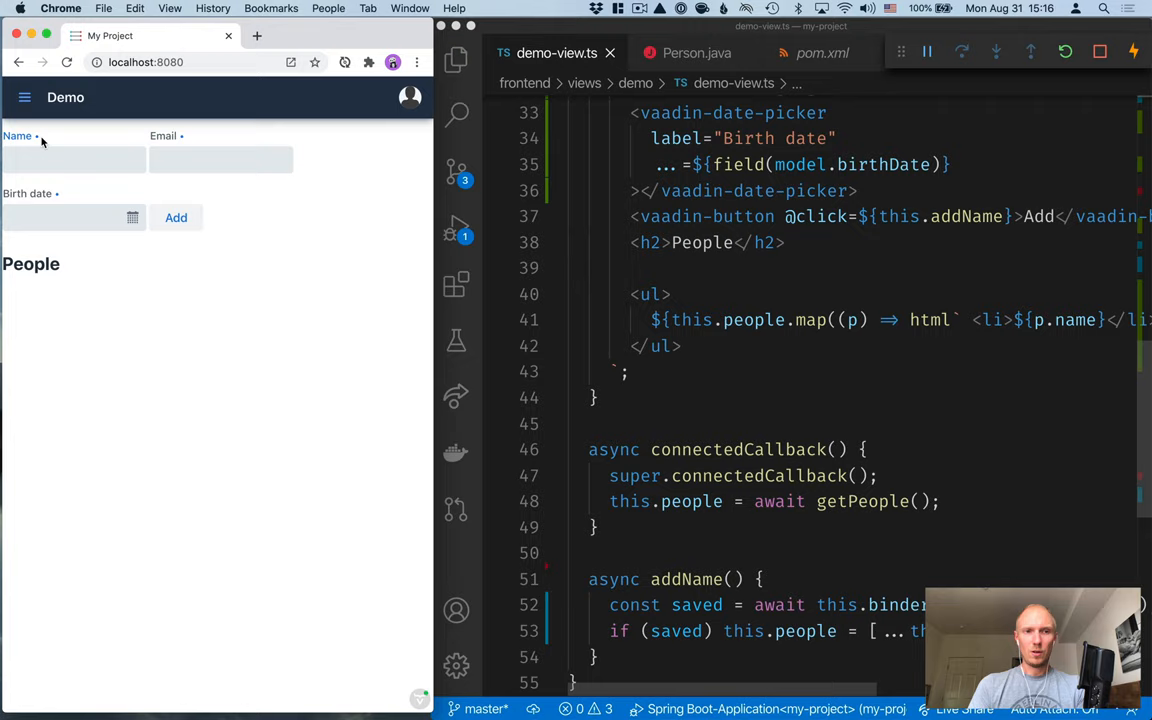
type("sdfs")
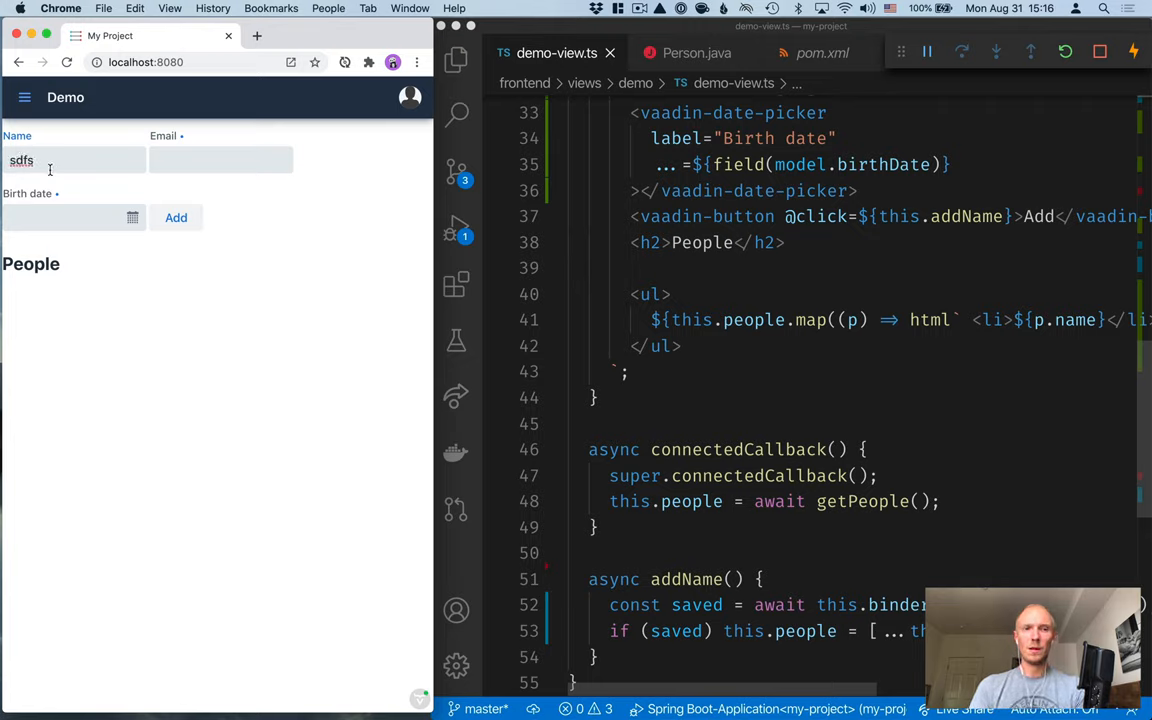
left_click(220, 160)
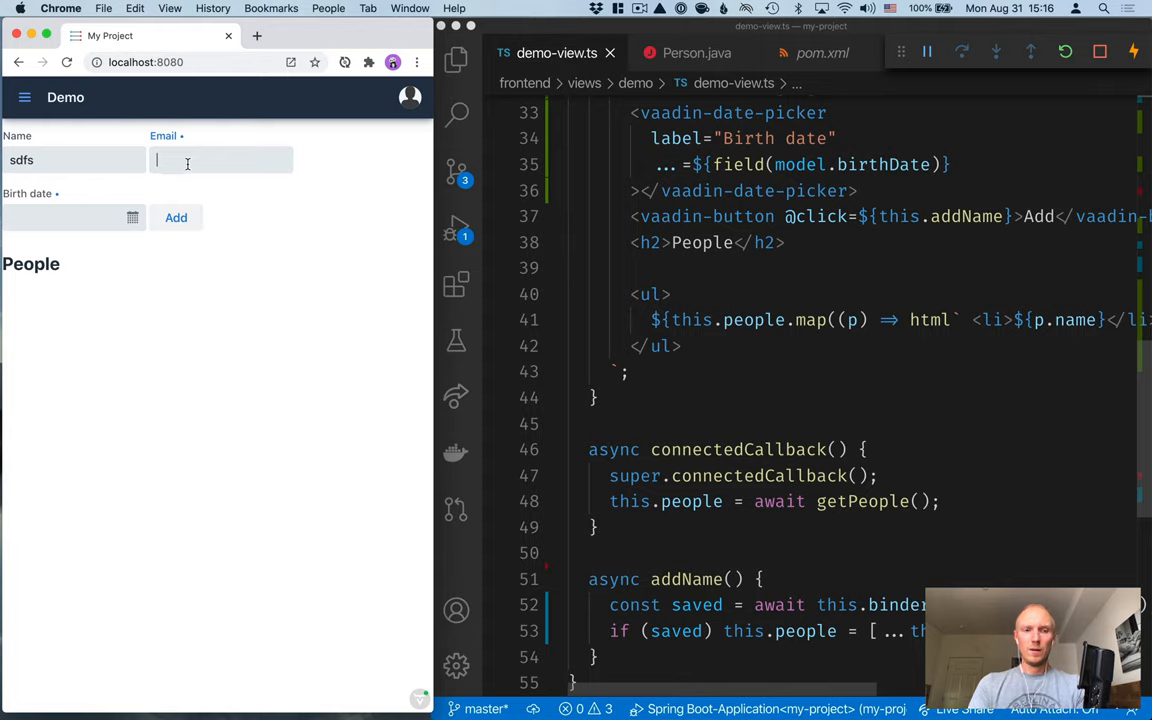
type("sdf")
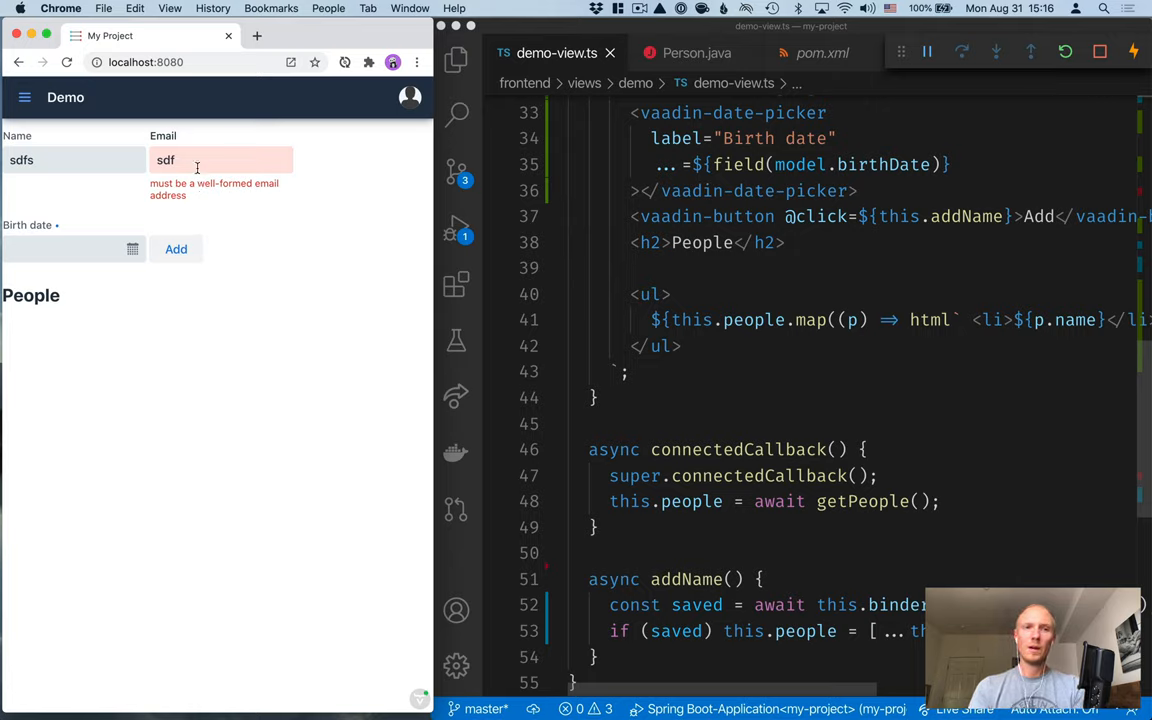
double_click(165, 159)
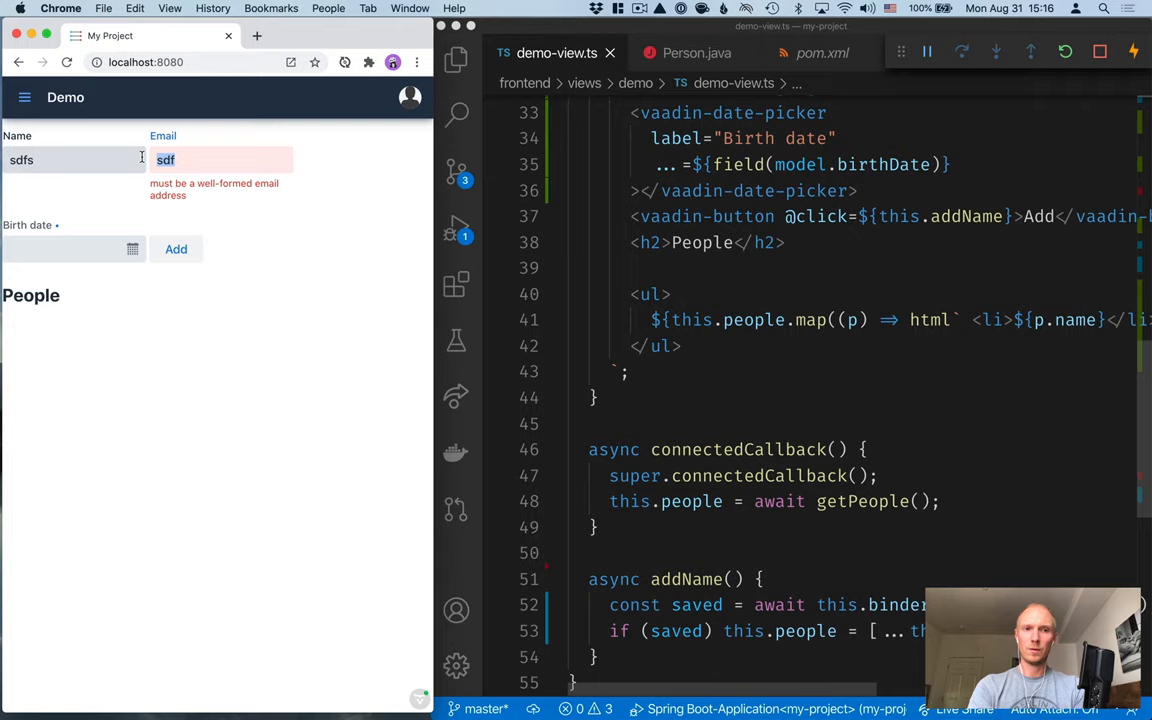
type("Marcus")
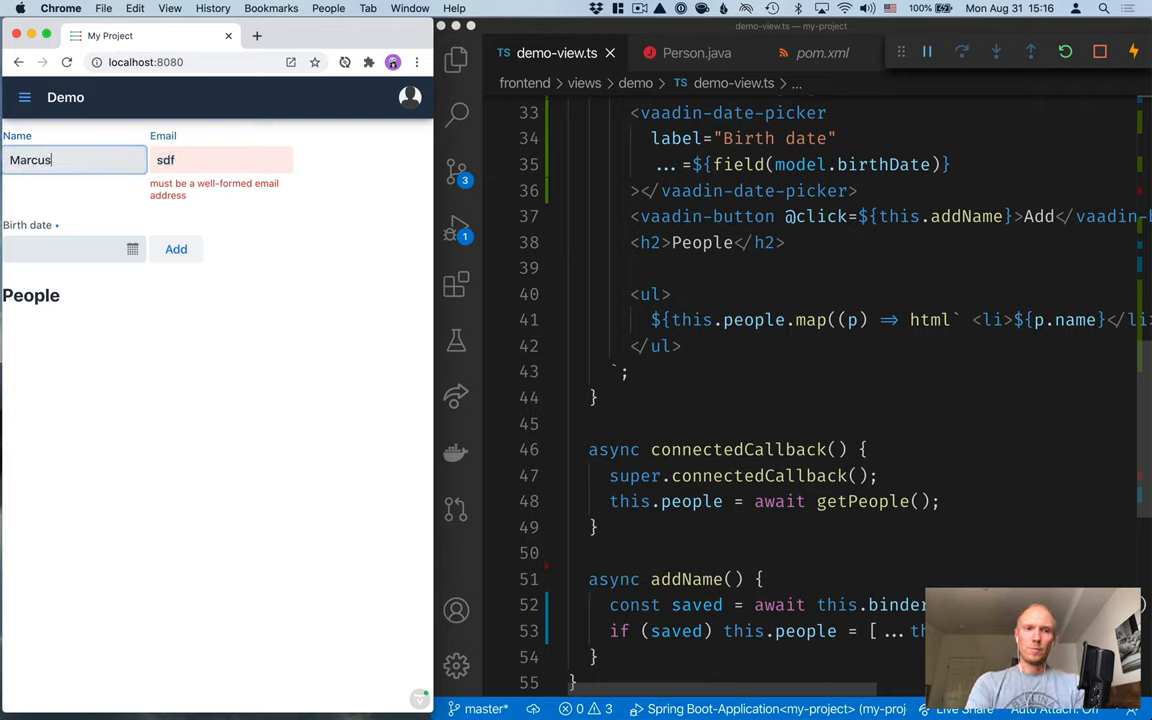
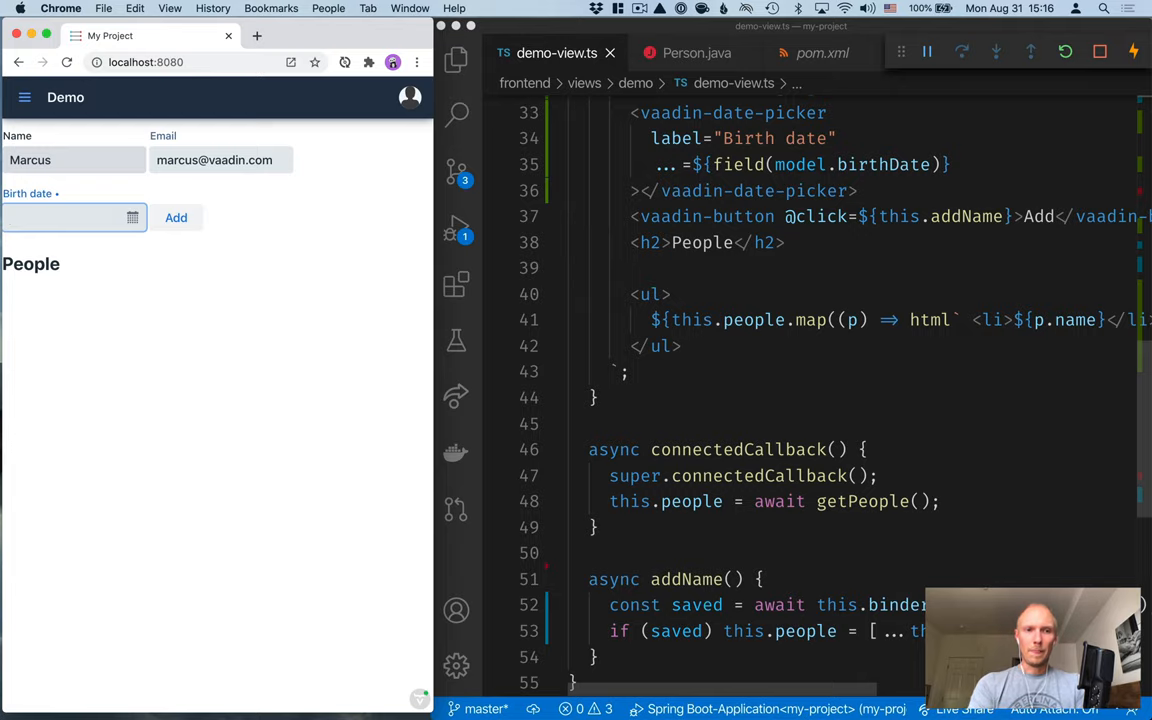
mouse_move(904, 371)
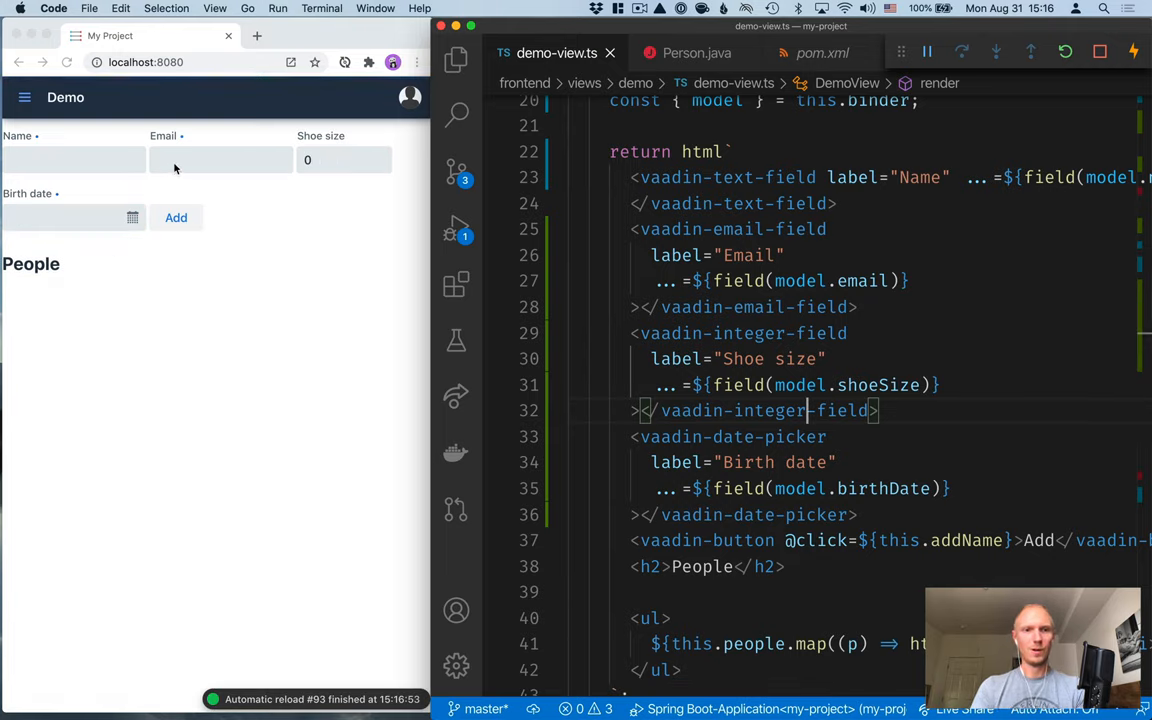
left_click(74, 159)
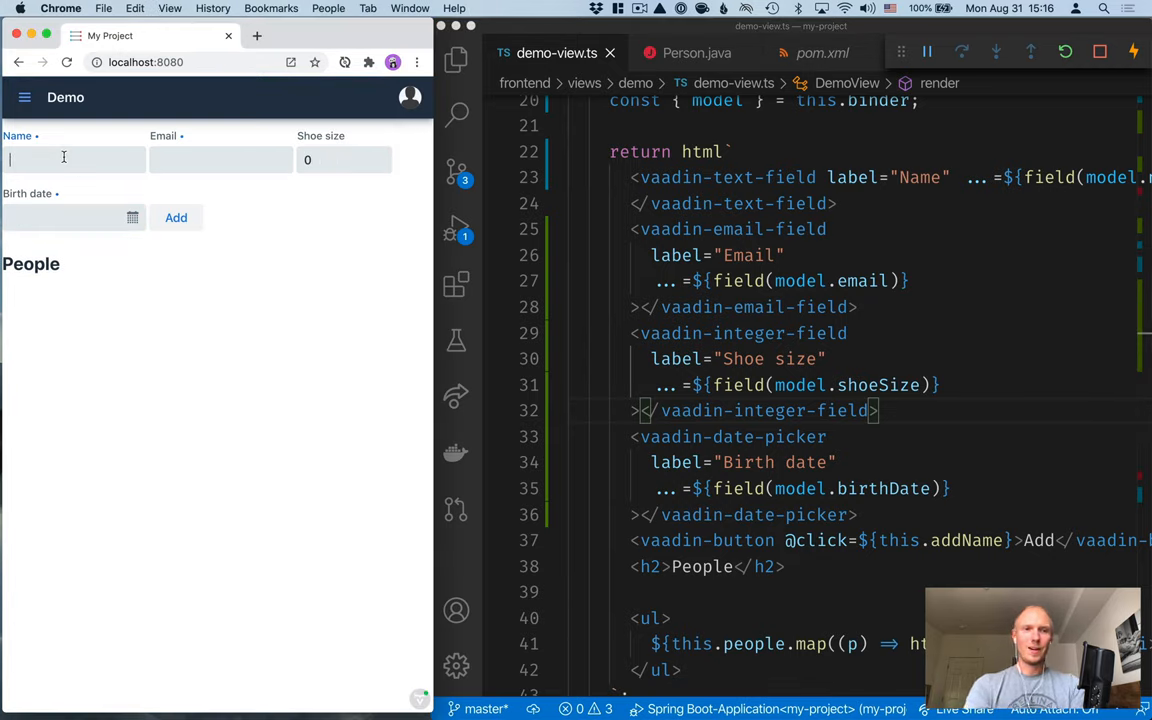
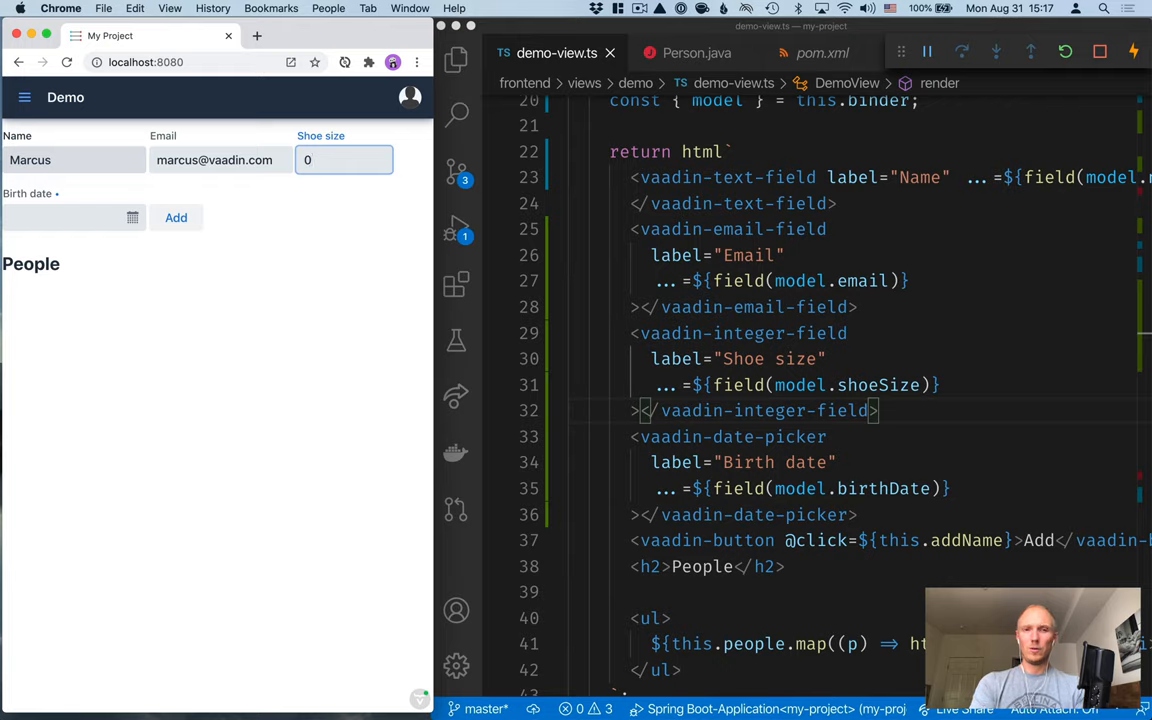
type("120")
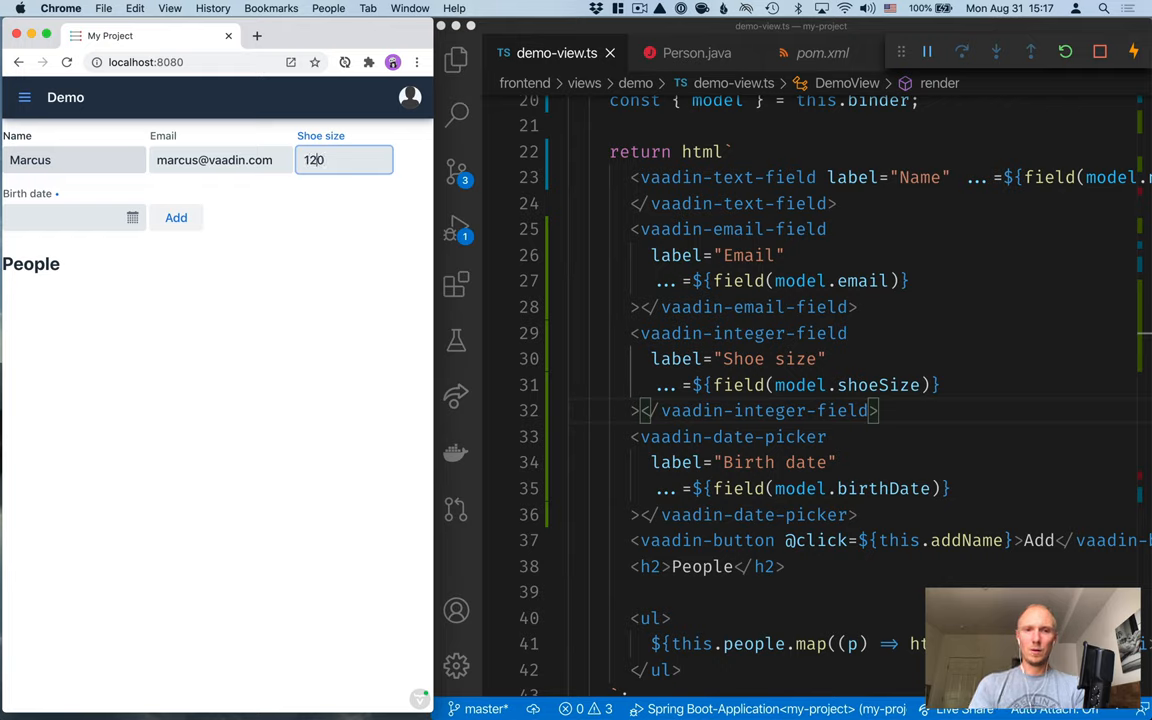
left_click(70, 217)
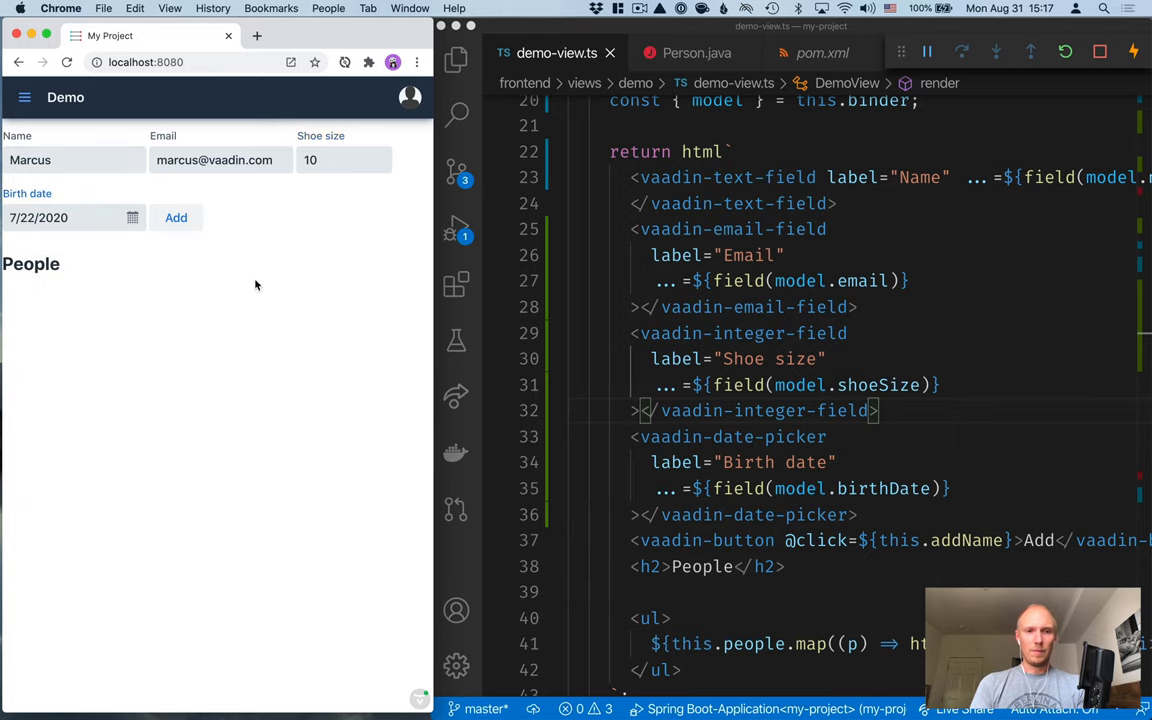
left_click(175, 217)
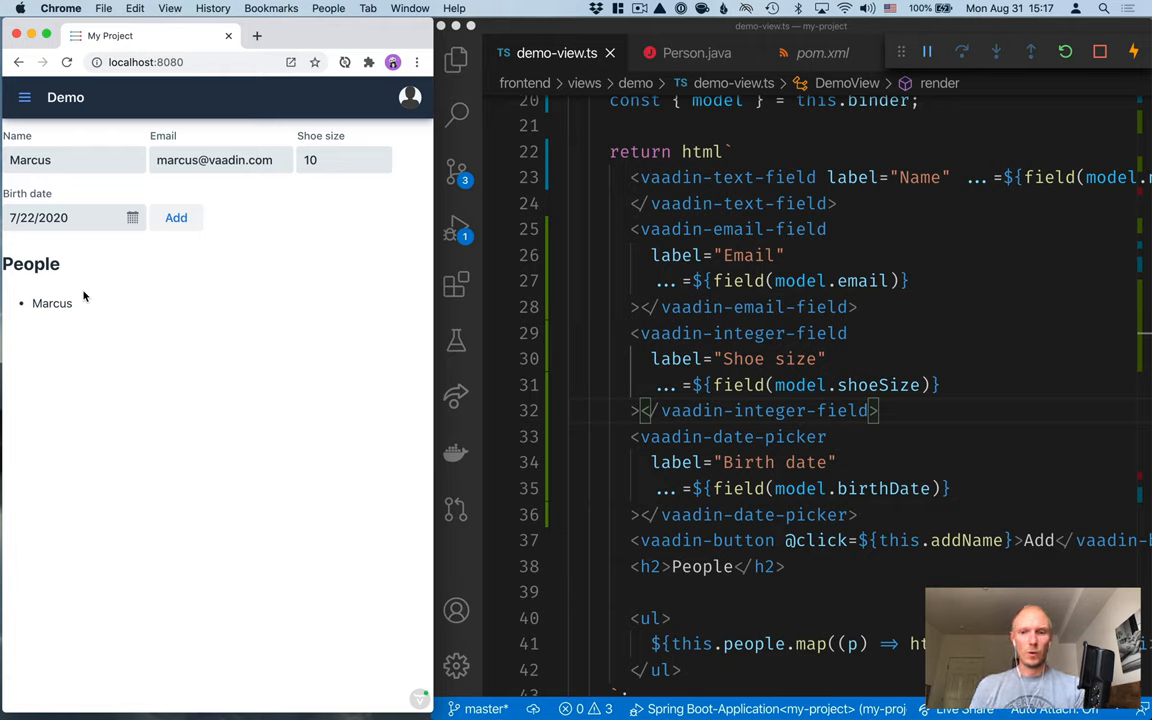
mouse_move(168, 256)
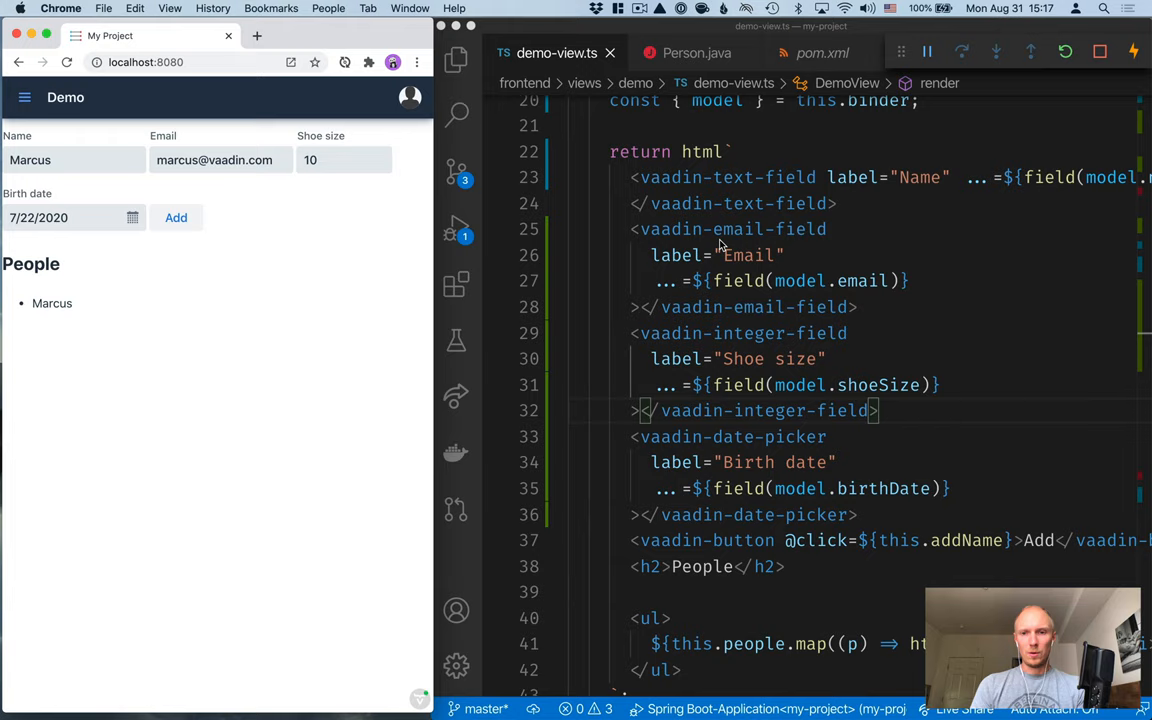
Change the people list item to <li><pre>${JSON.stringify(p, null, 2)}</pre></li>.
scroll("down", 3)
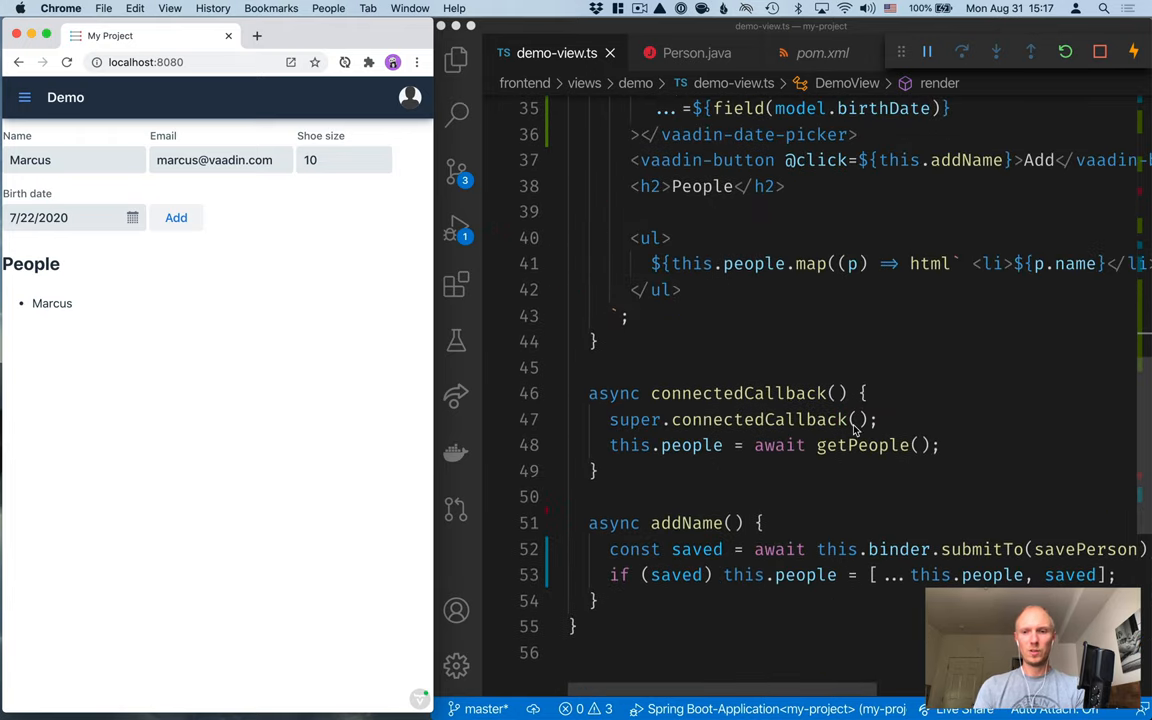
scroll("up", 3)
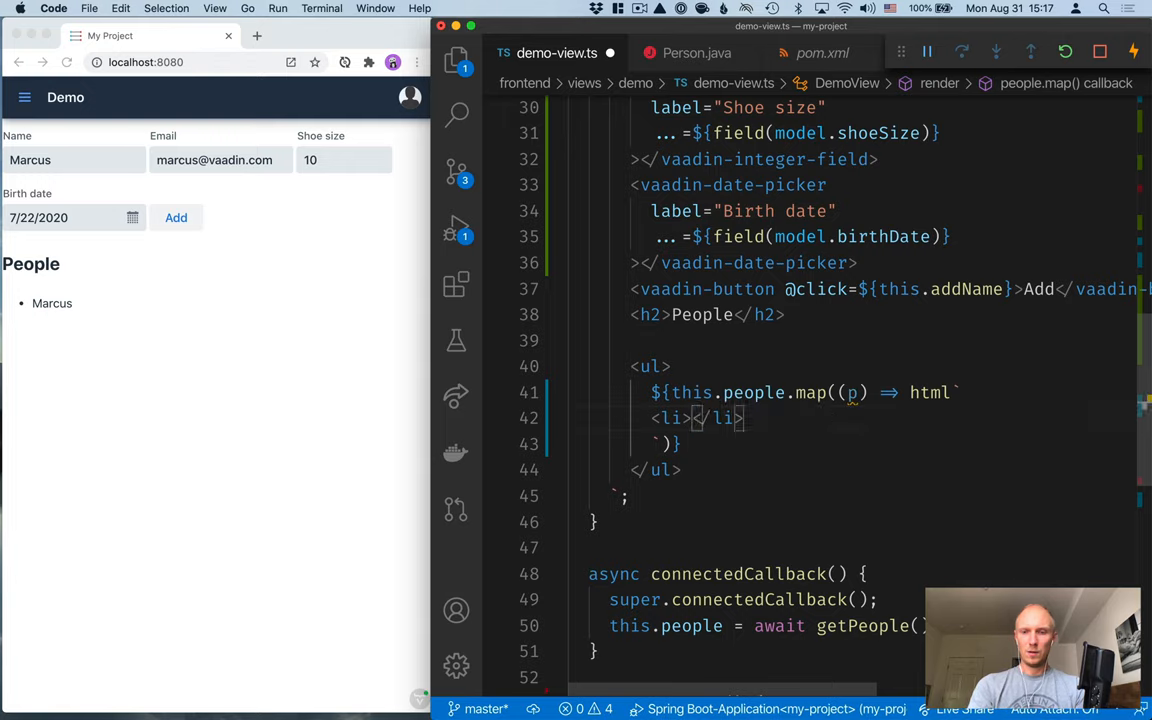
type("pre>$</pre")
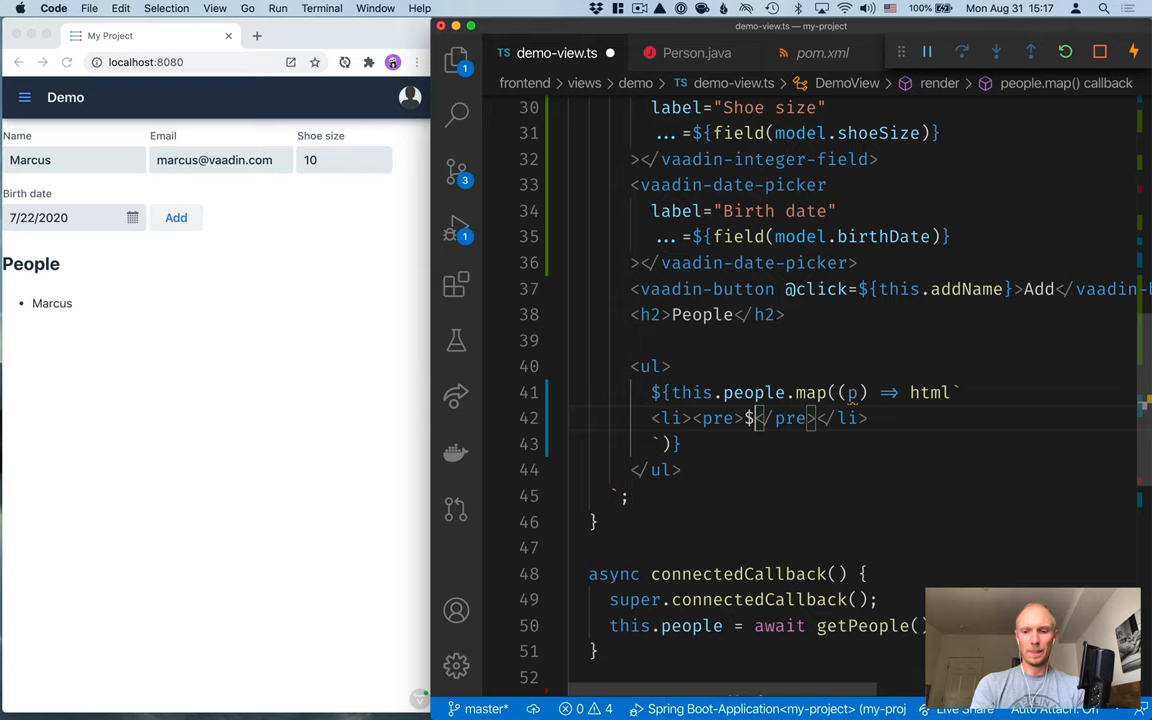
type("JSON")
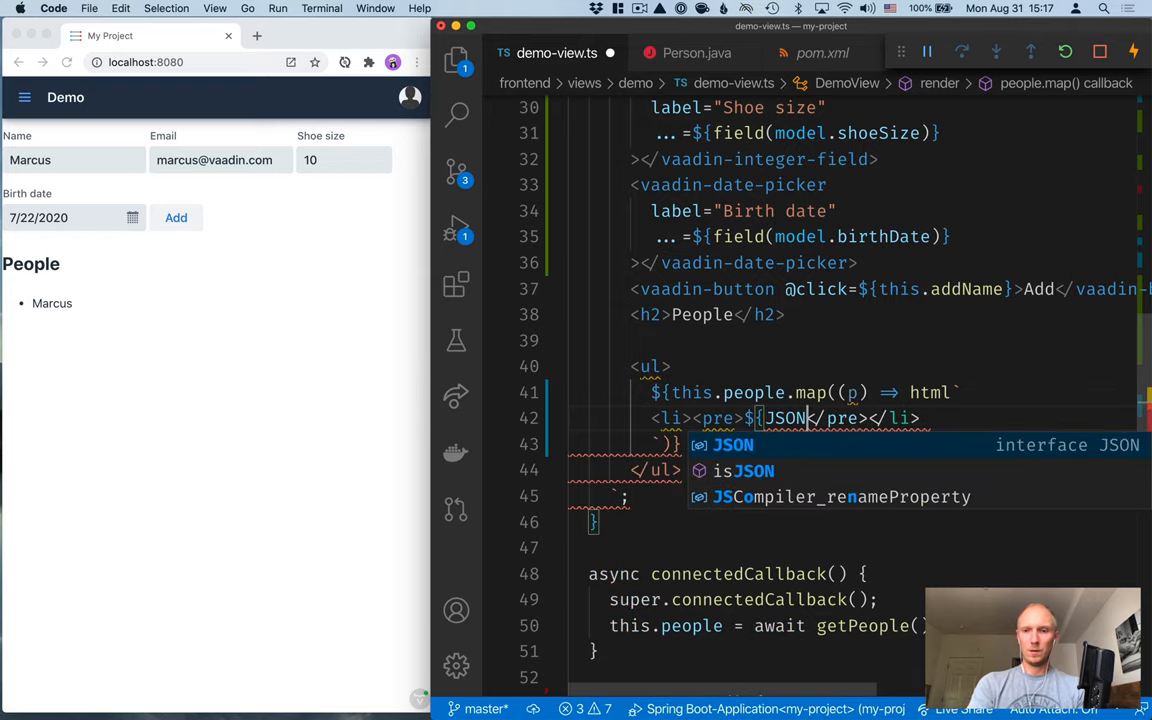
type(".stringify(")
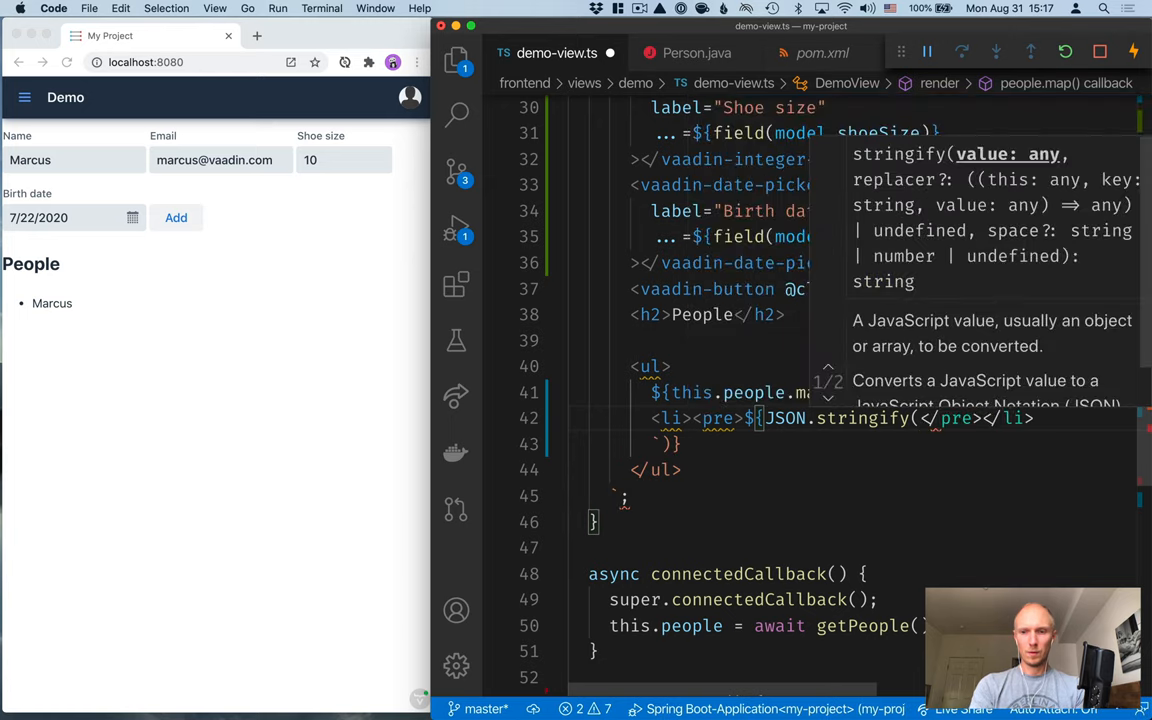
type("p, null")
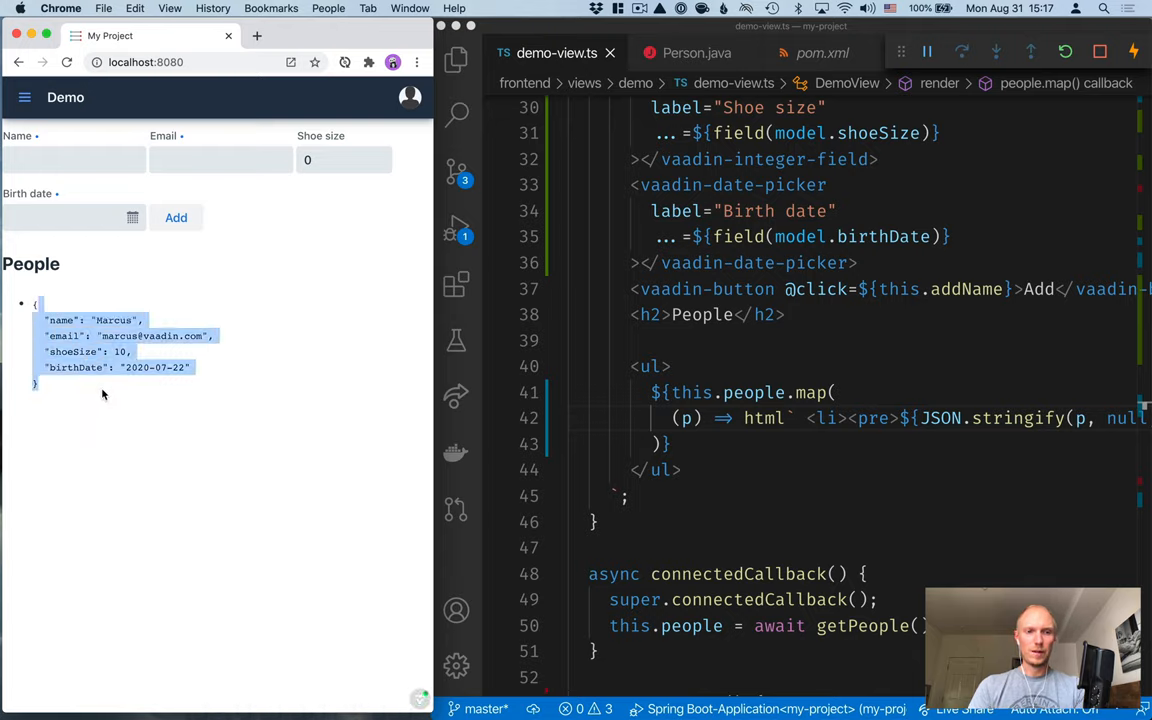
Add this.binder.clear() in addName after updating the people array.
scroll("down", 3)
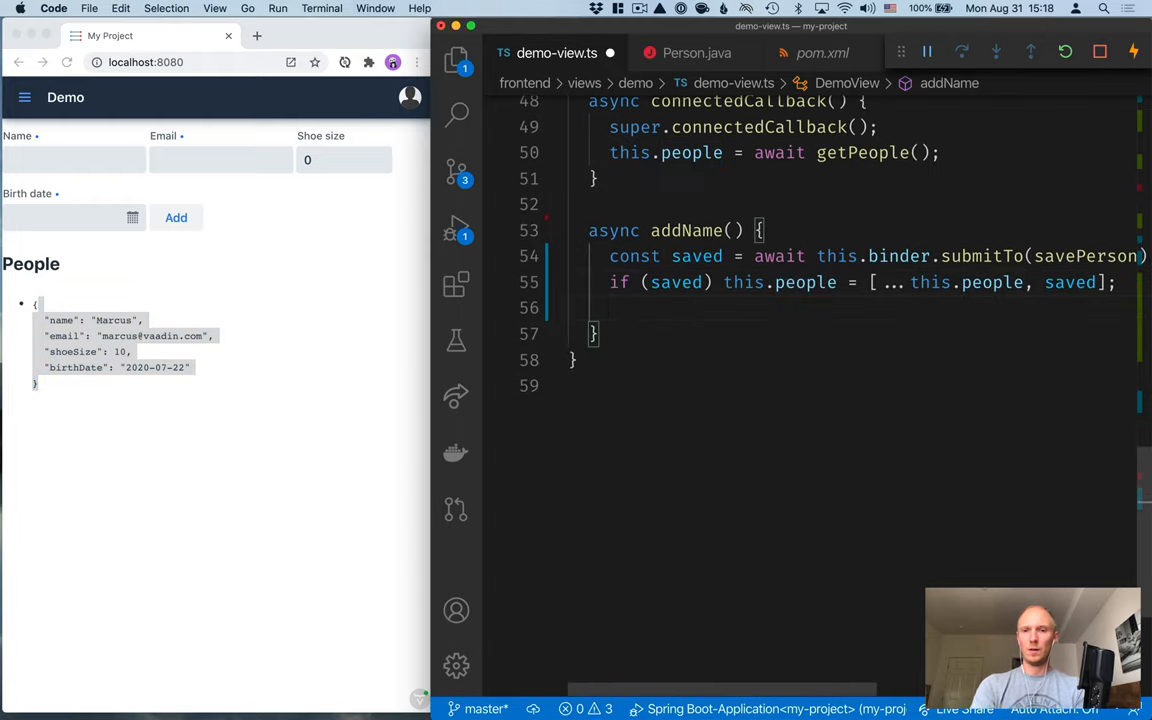
type("this.binder.")
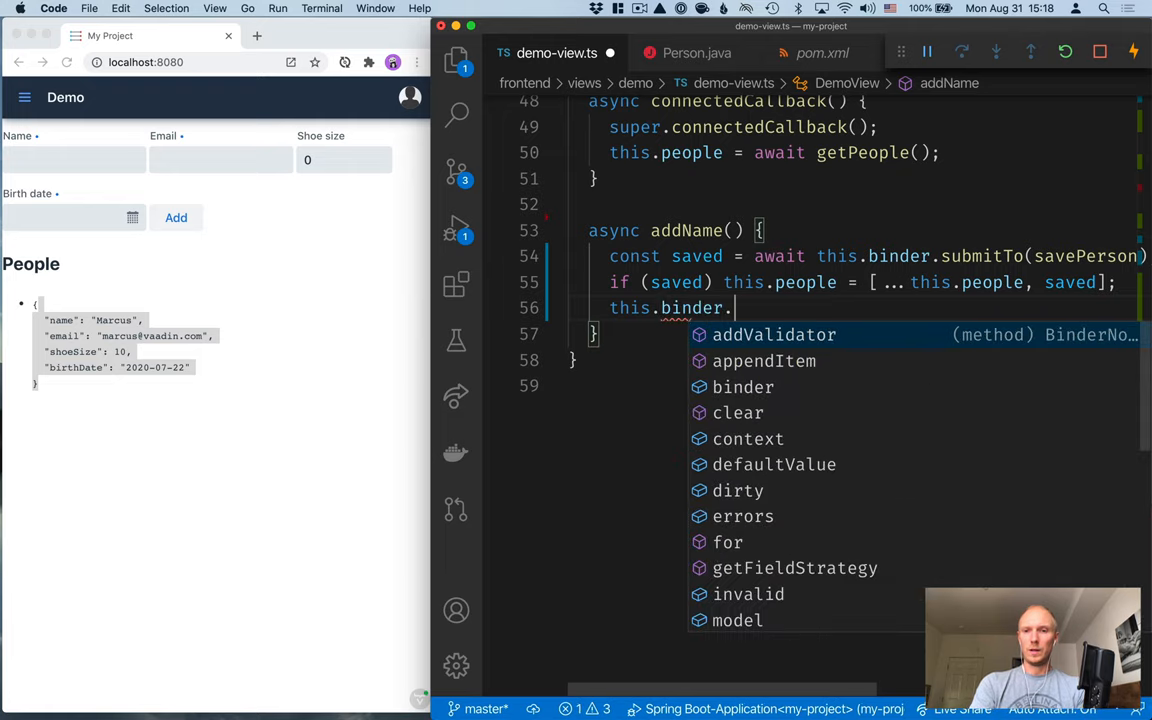
type("clear")
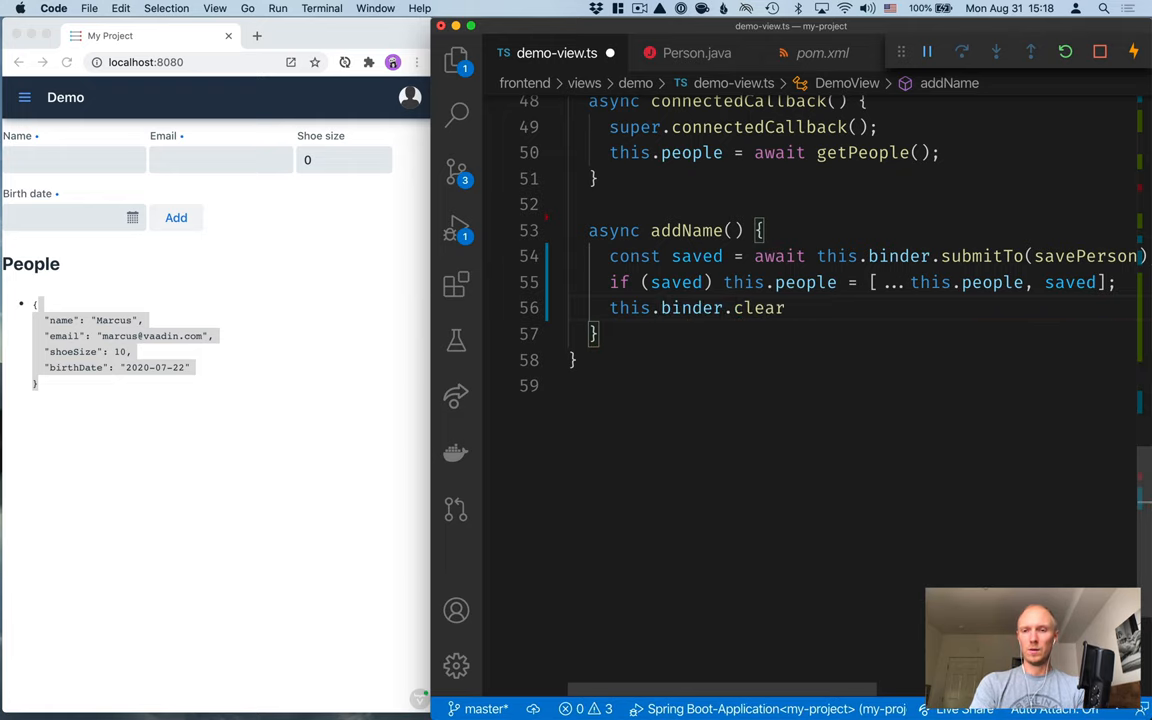
type("();")
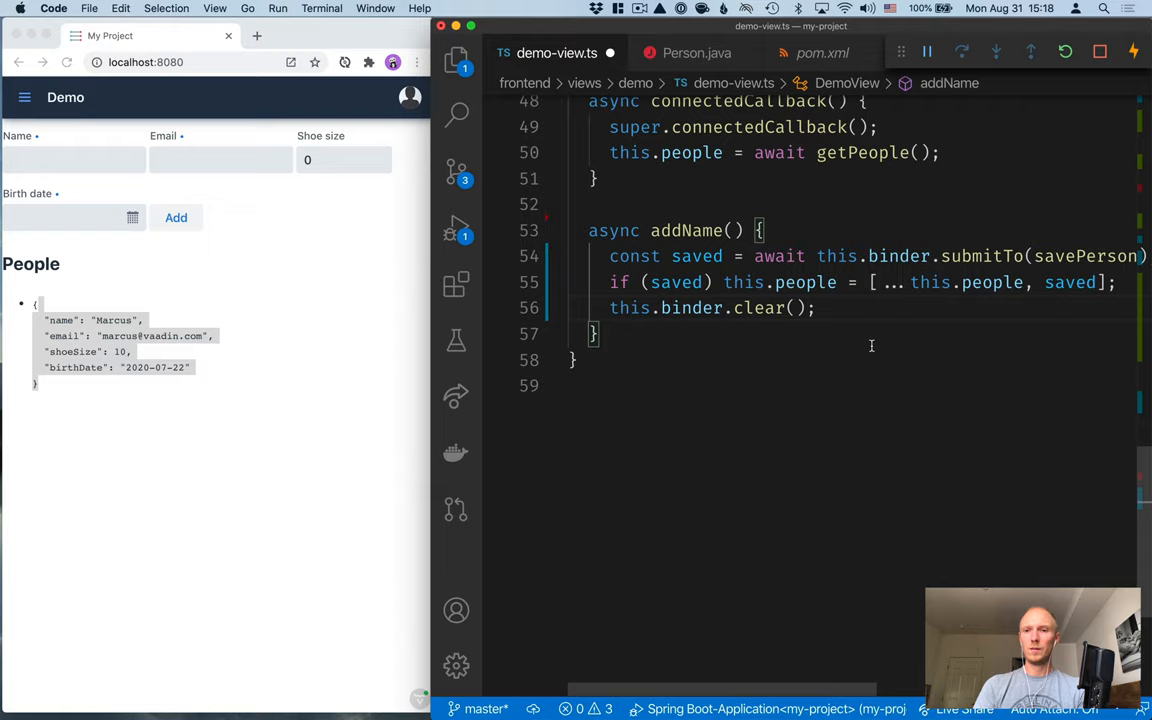